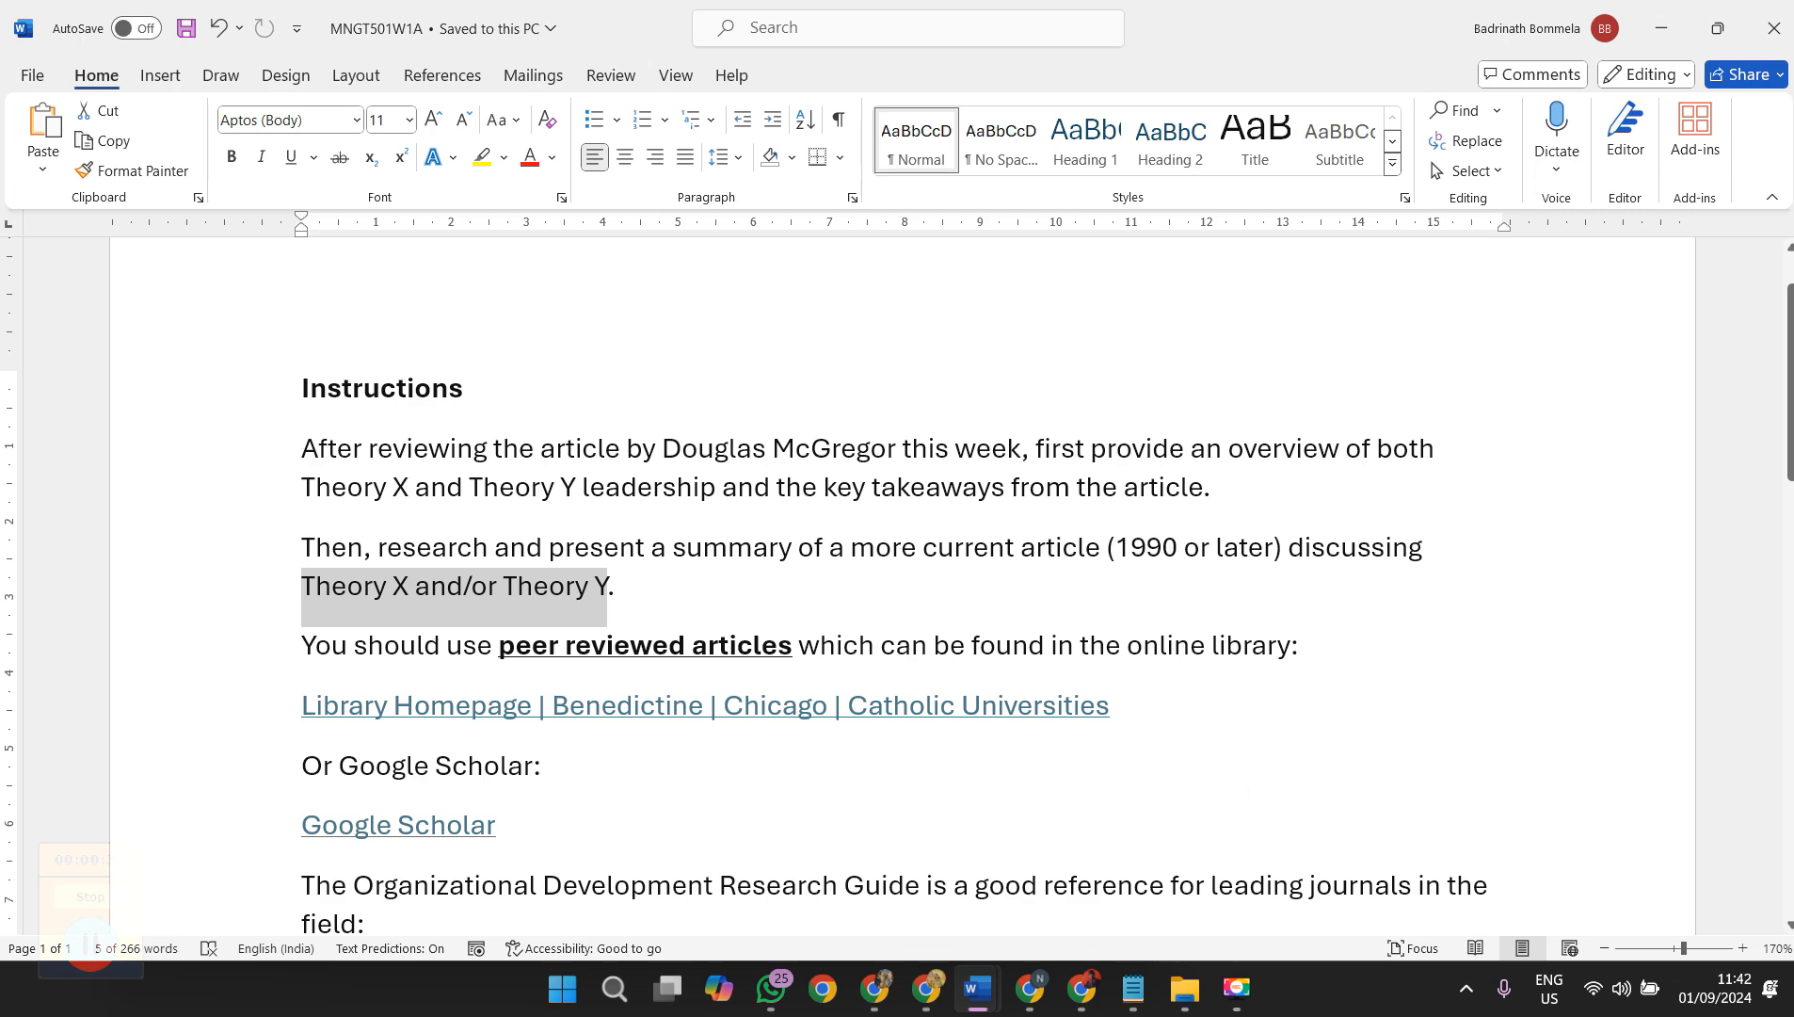
# Search Google Scholar for the quoted phrase, initially misspelled as "theory x" variant
pyautogui.scroll(-3)
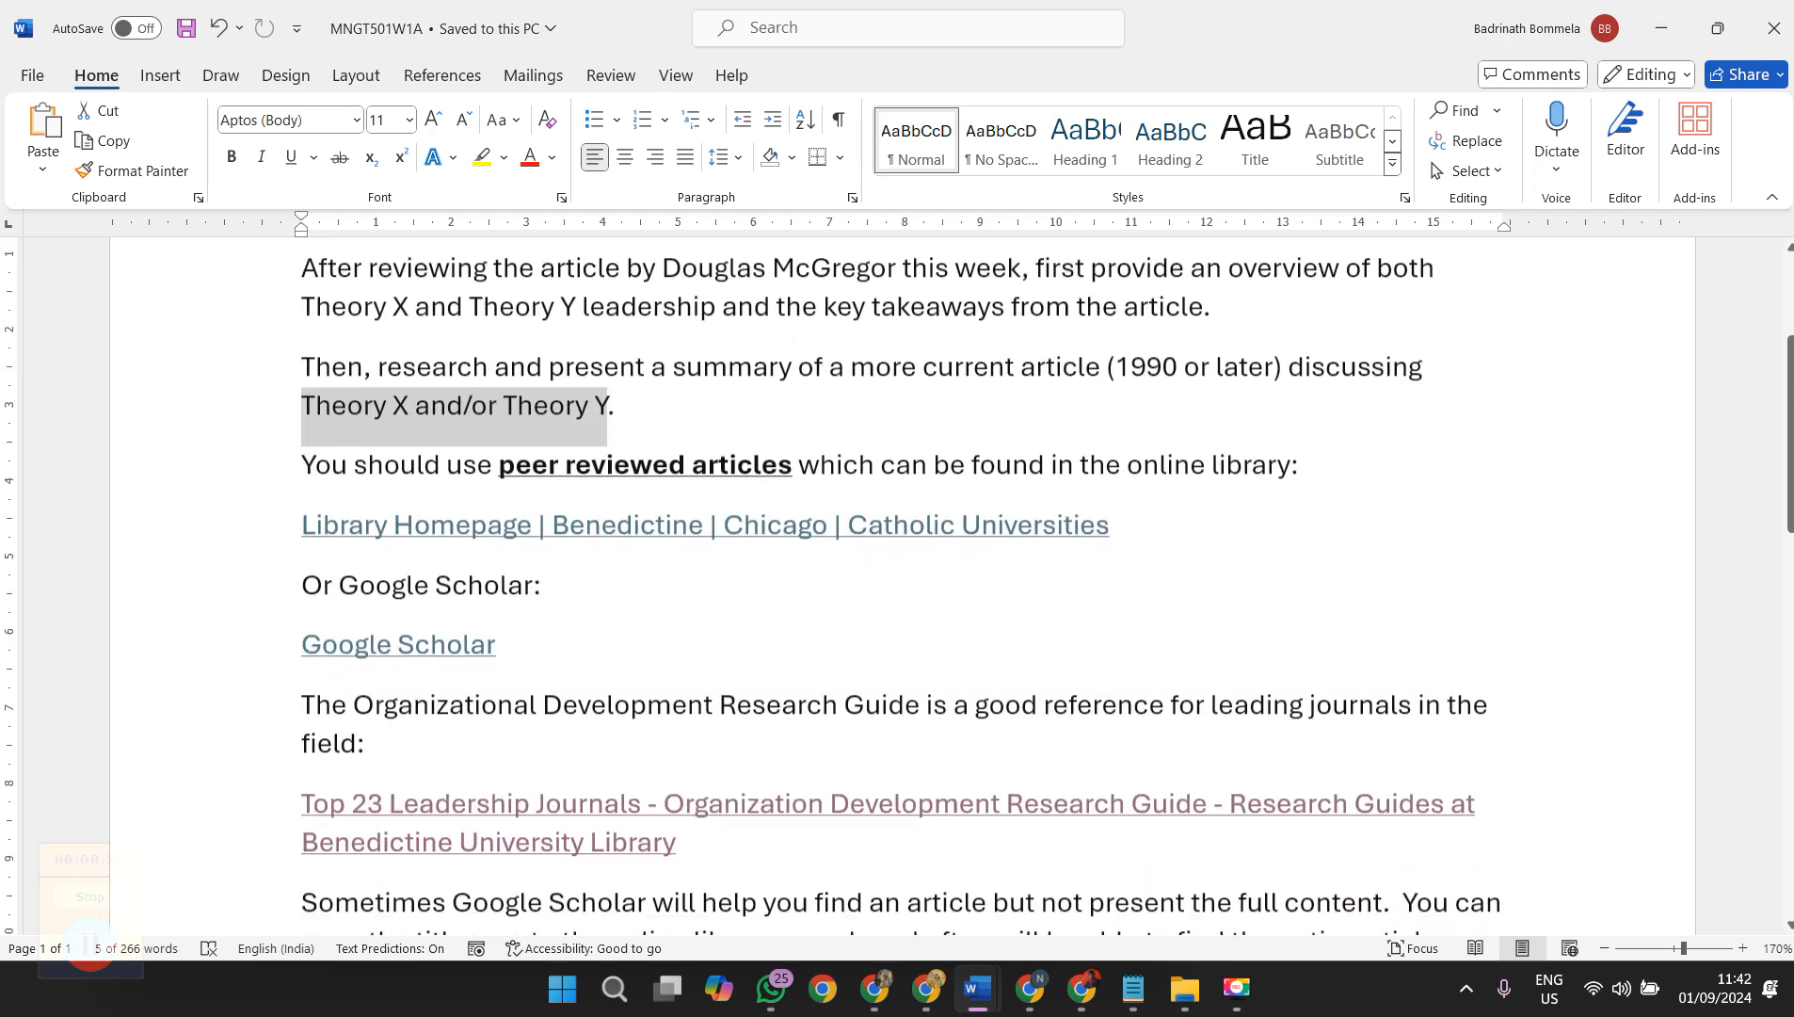
pyautogui.scroll(3)
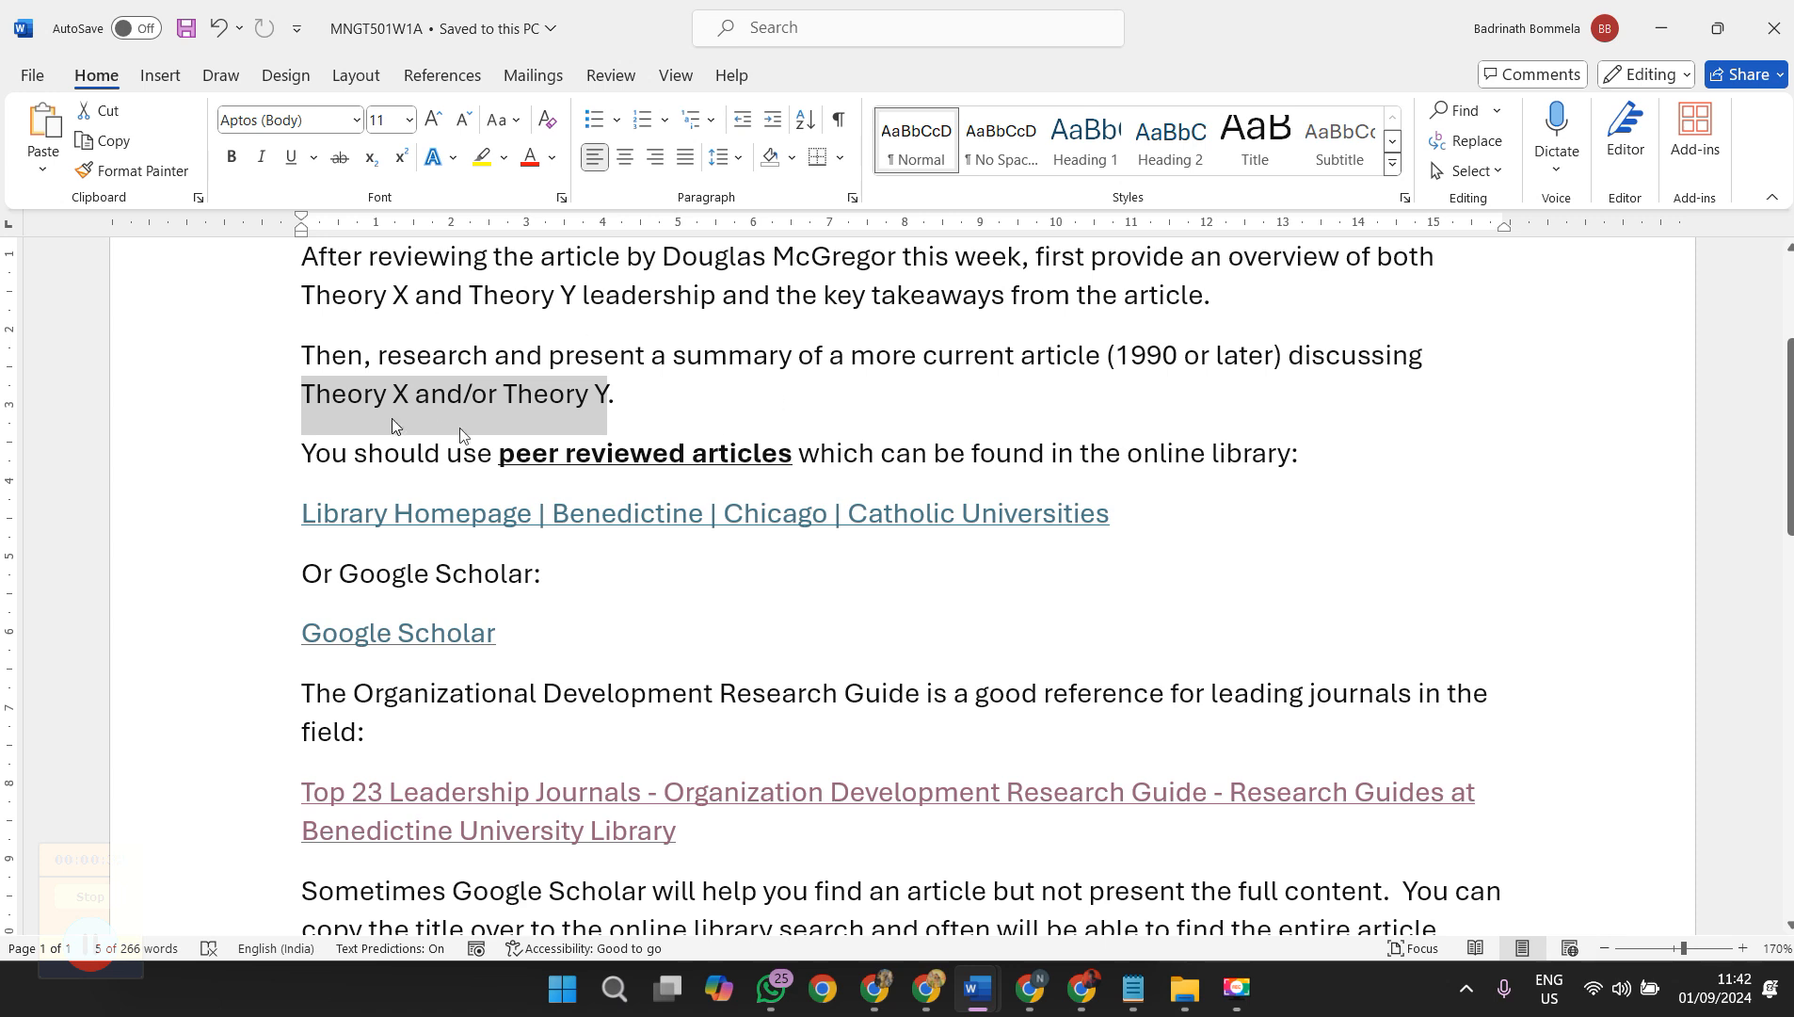
pyautogui.scroll(-3)
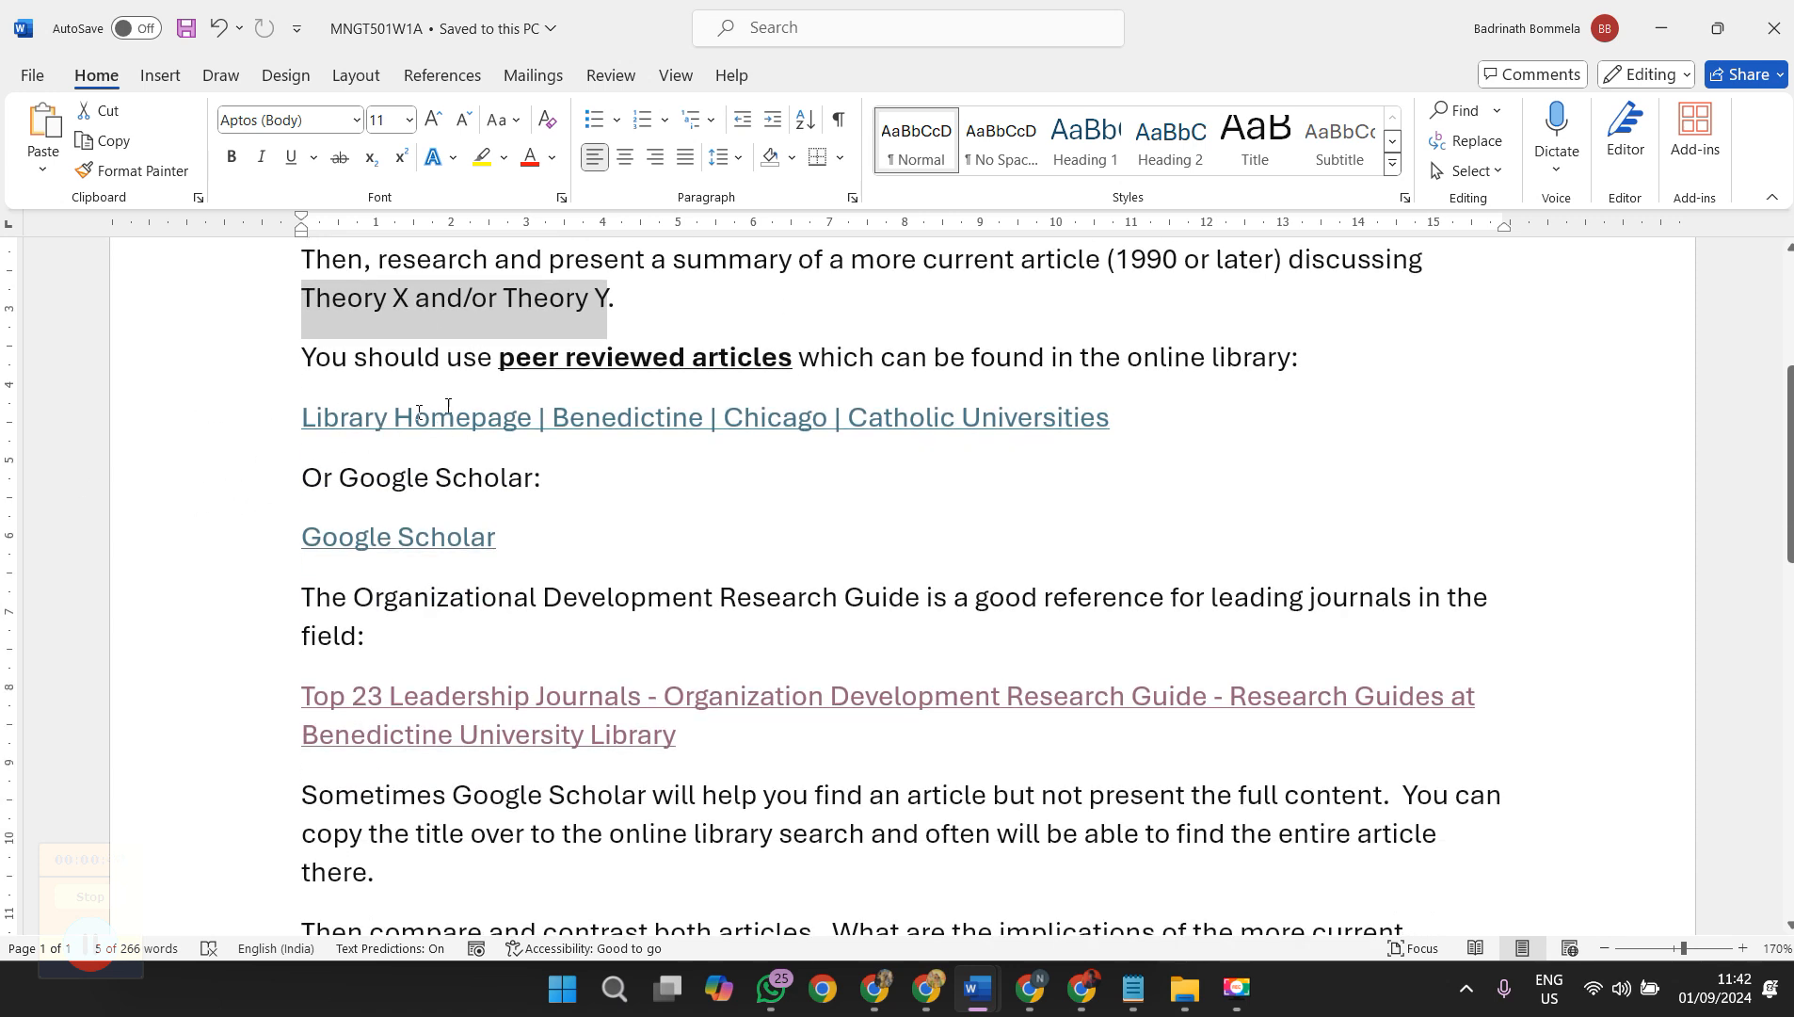
pyautogui.moveTo(420, 420)
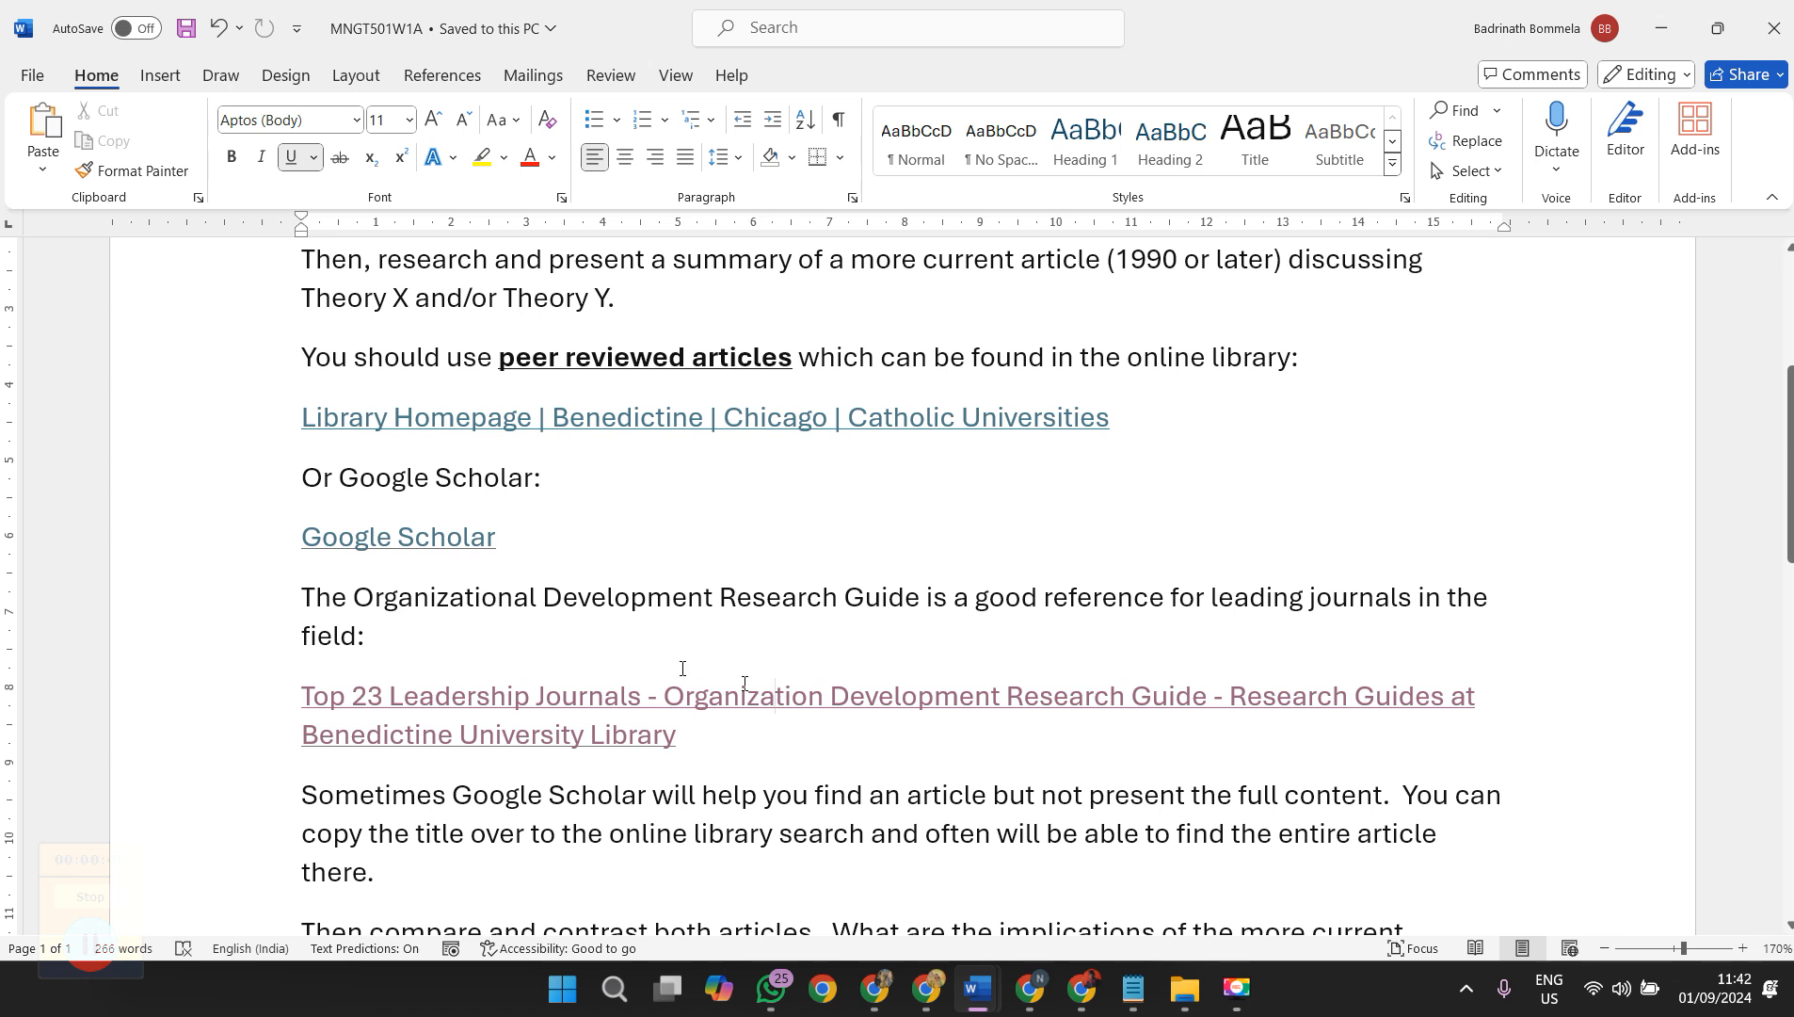
pyautogui.moveTo(398, 536)
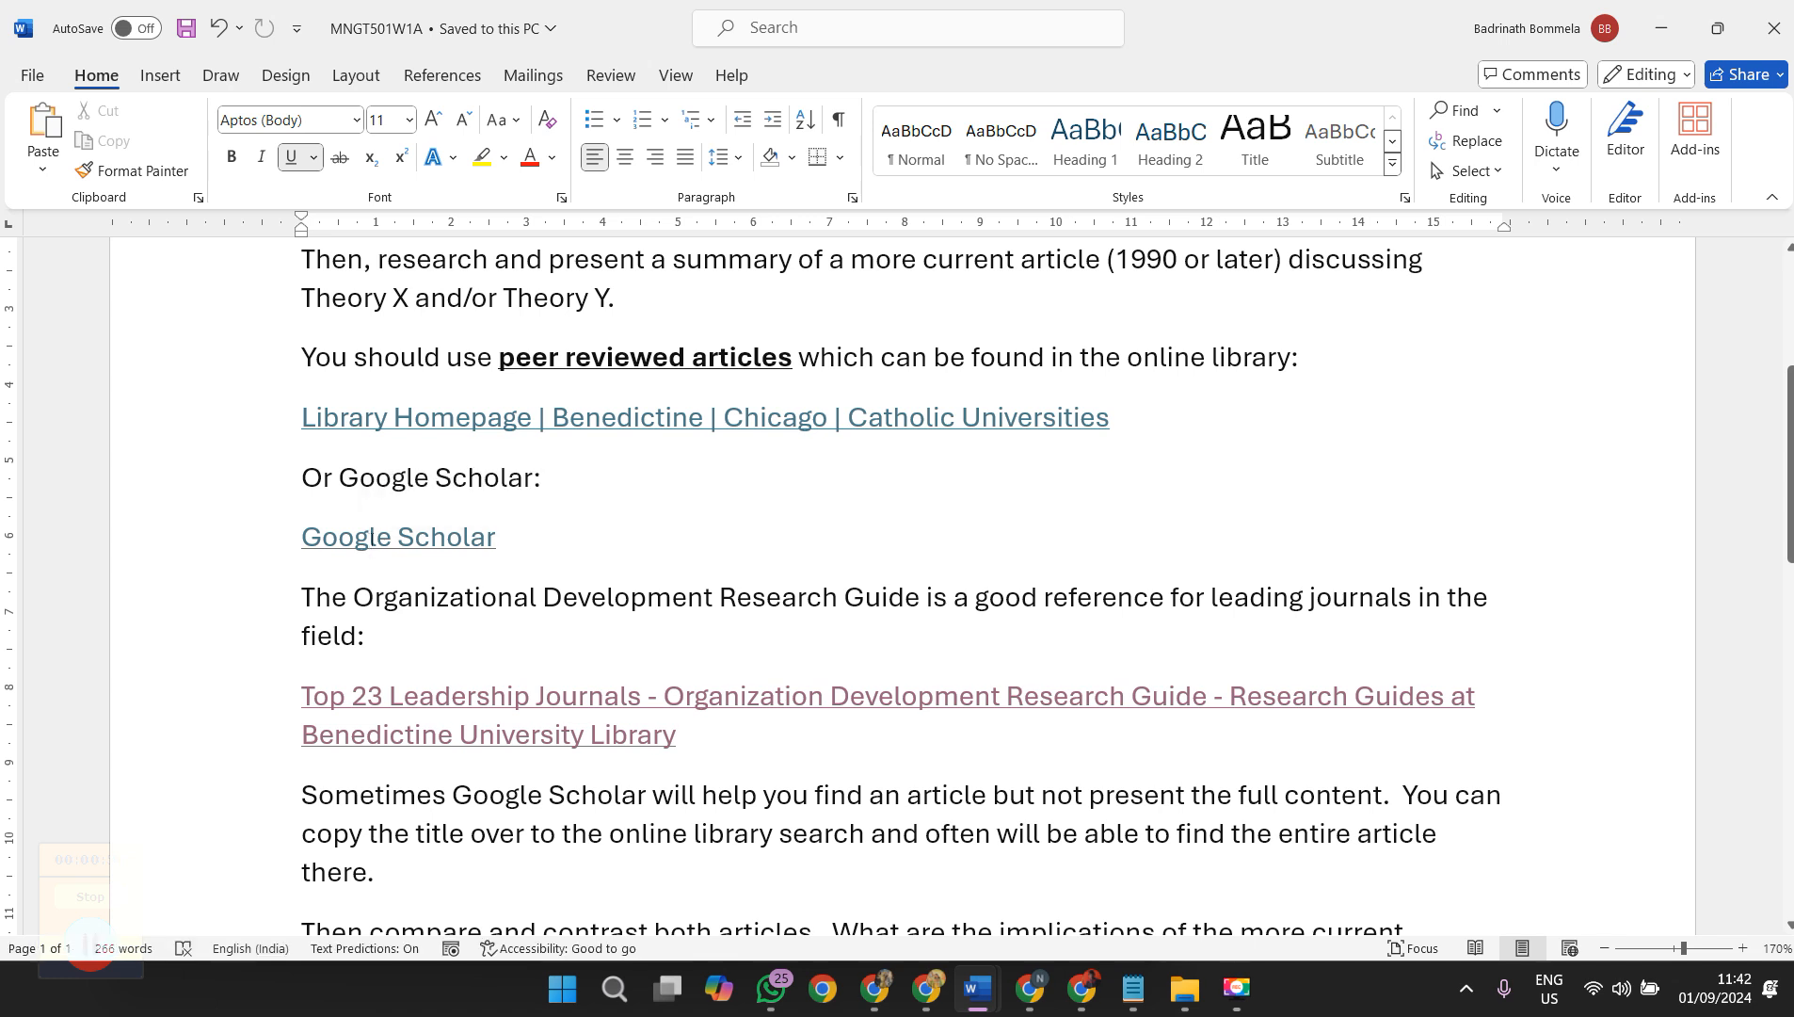
pyautogui.click(397, 536)
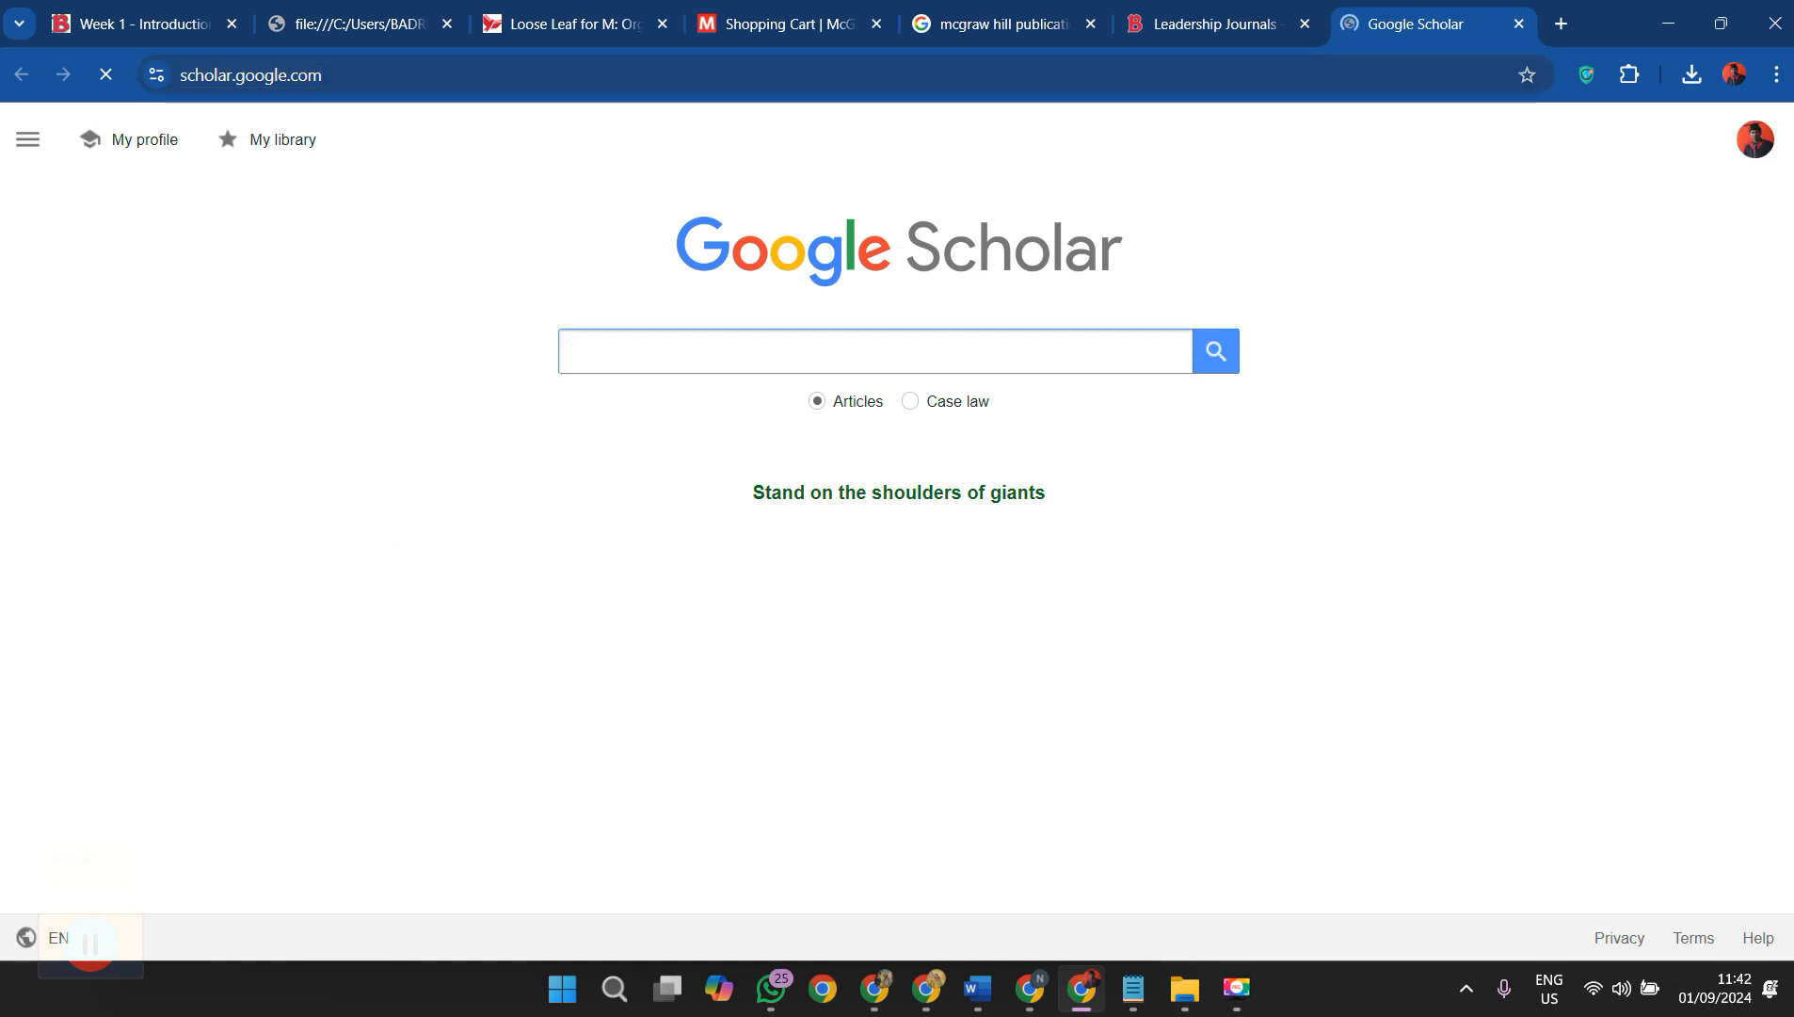
pyautogui.write('t')
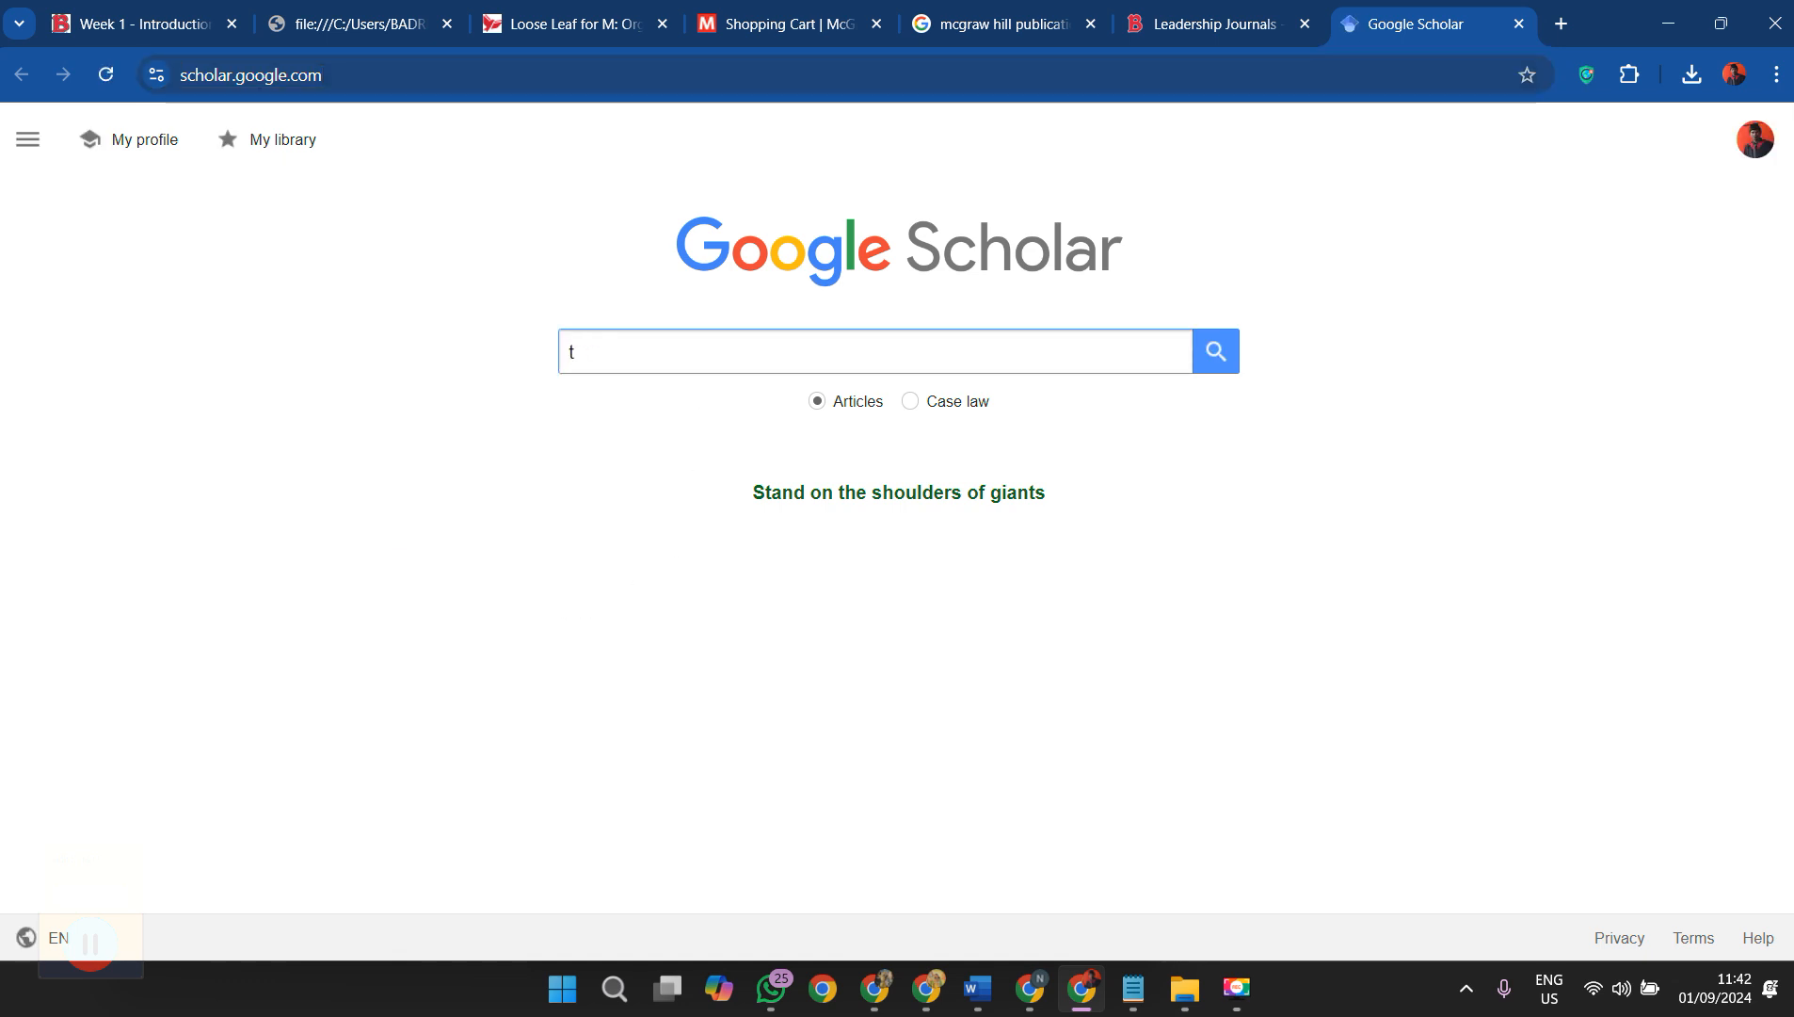
pyautogui.write('head')
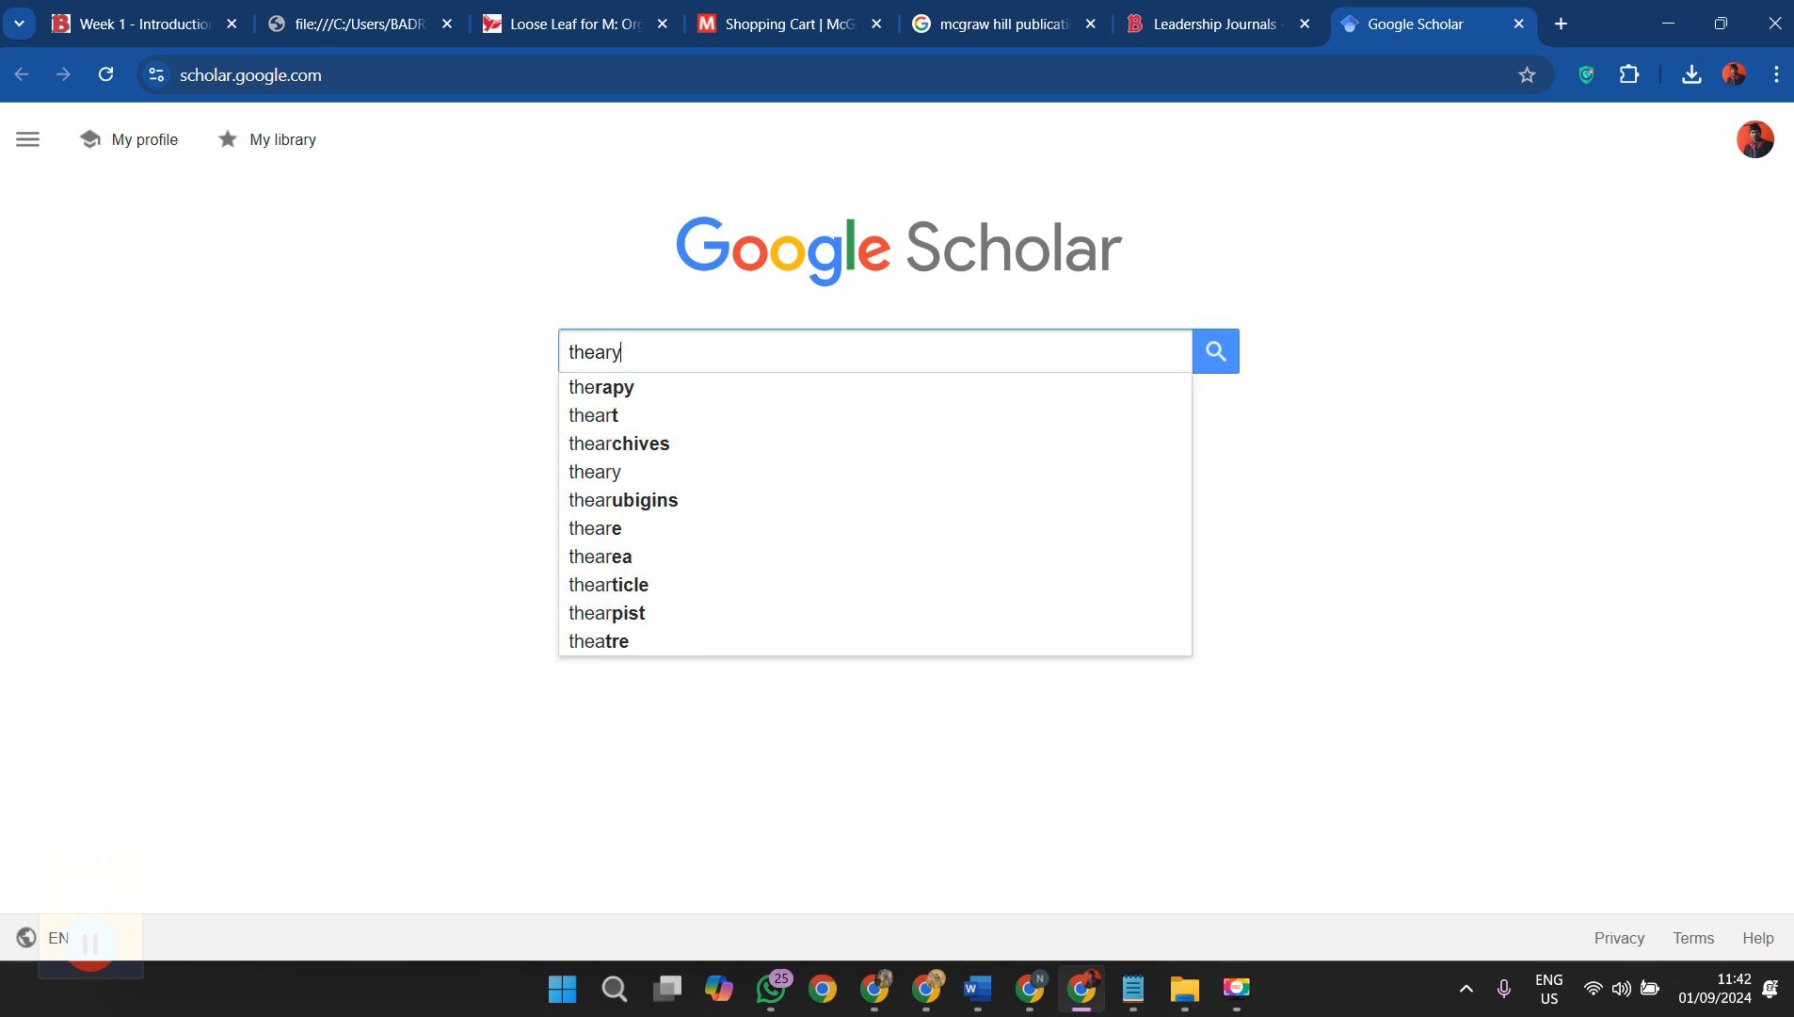
pyautogui.write('x')
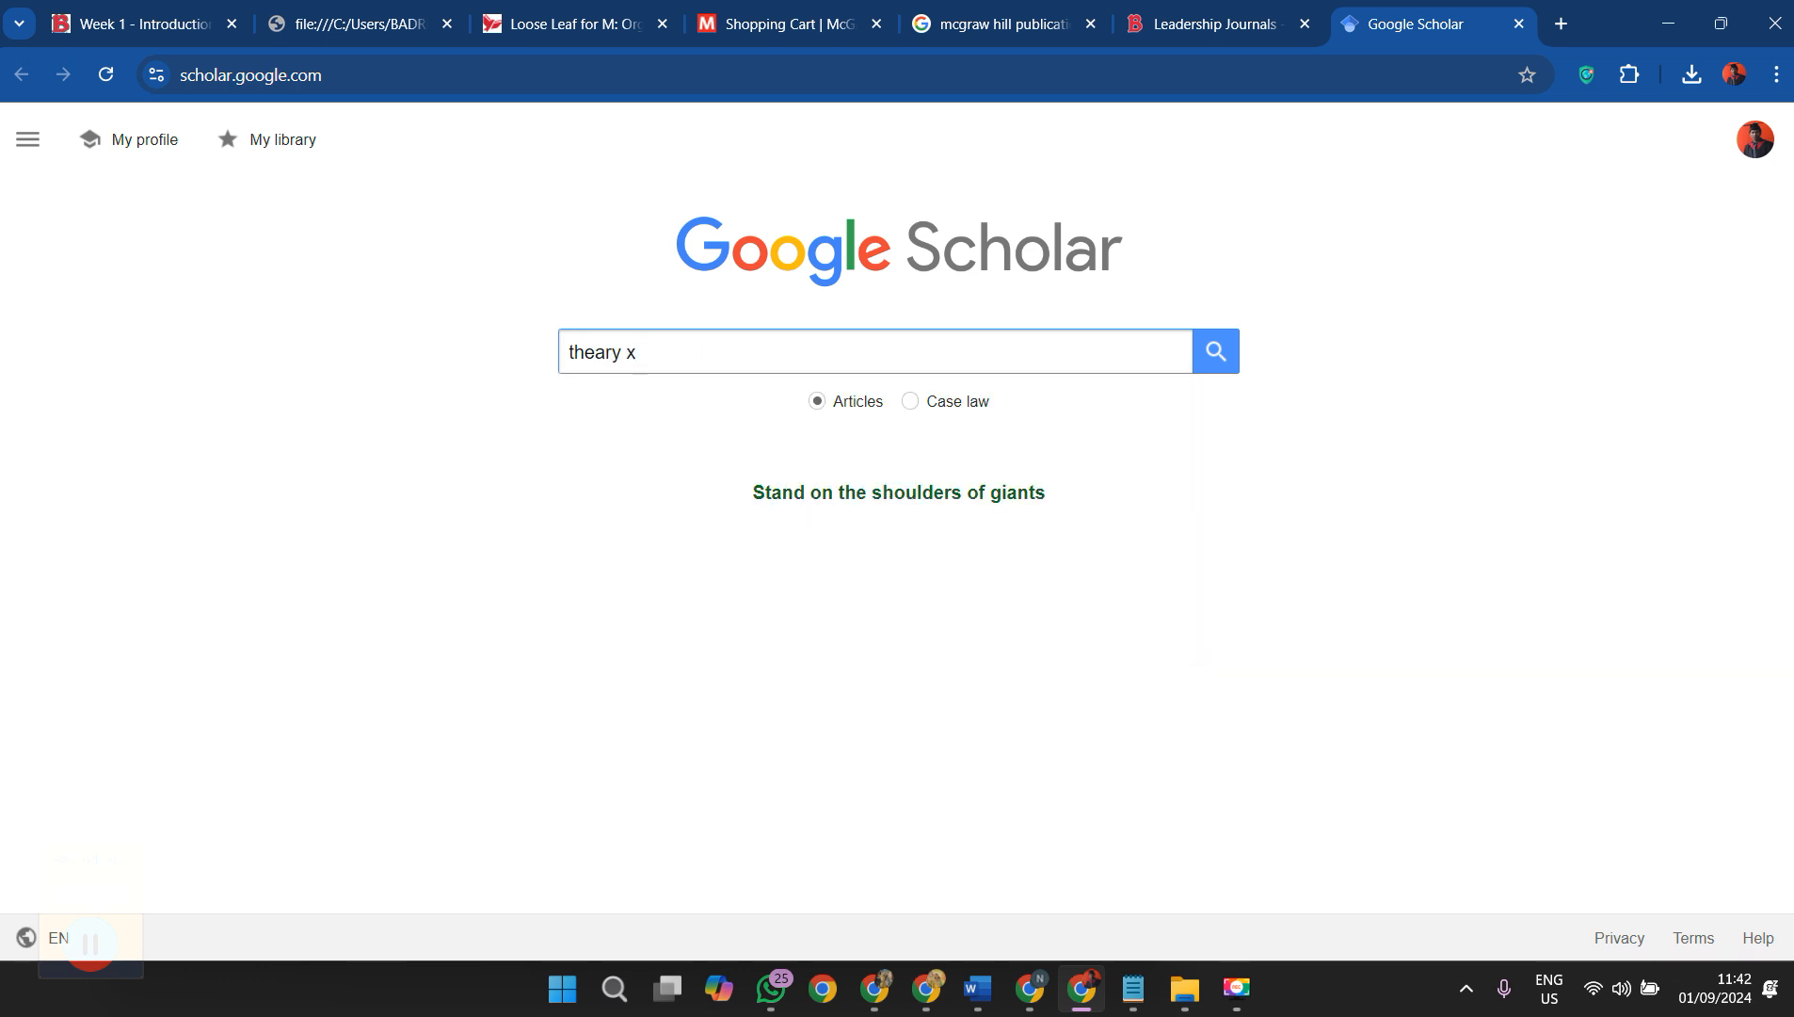
pyautogui.write('"')
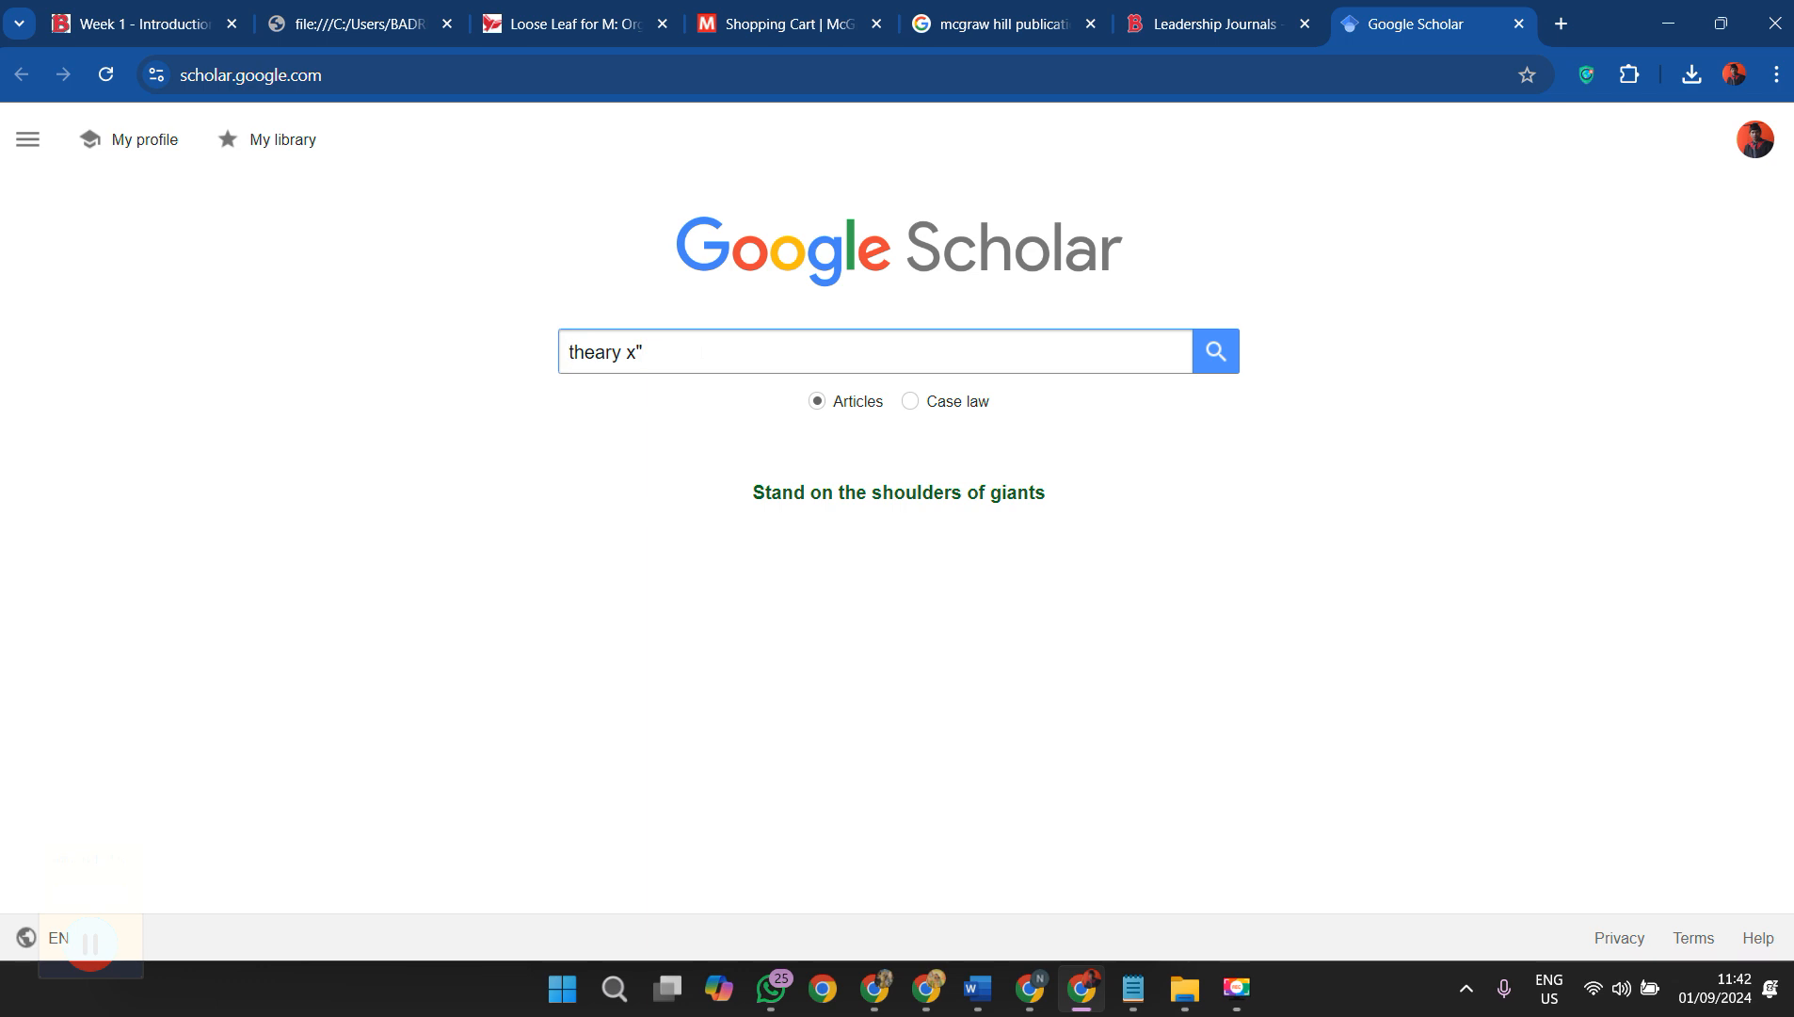
pyautogui.click(1215, 351)
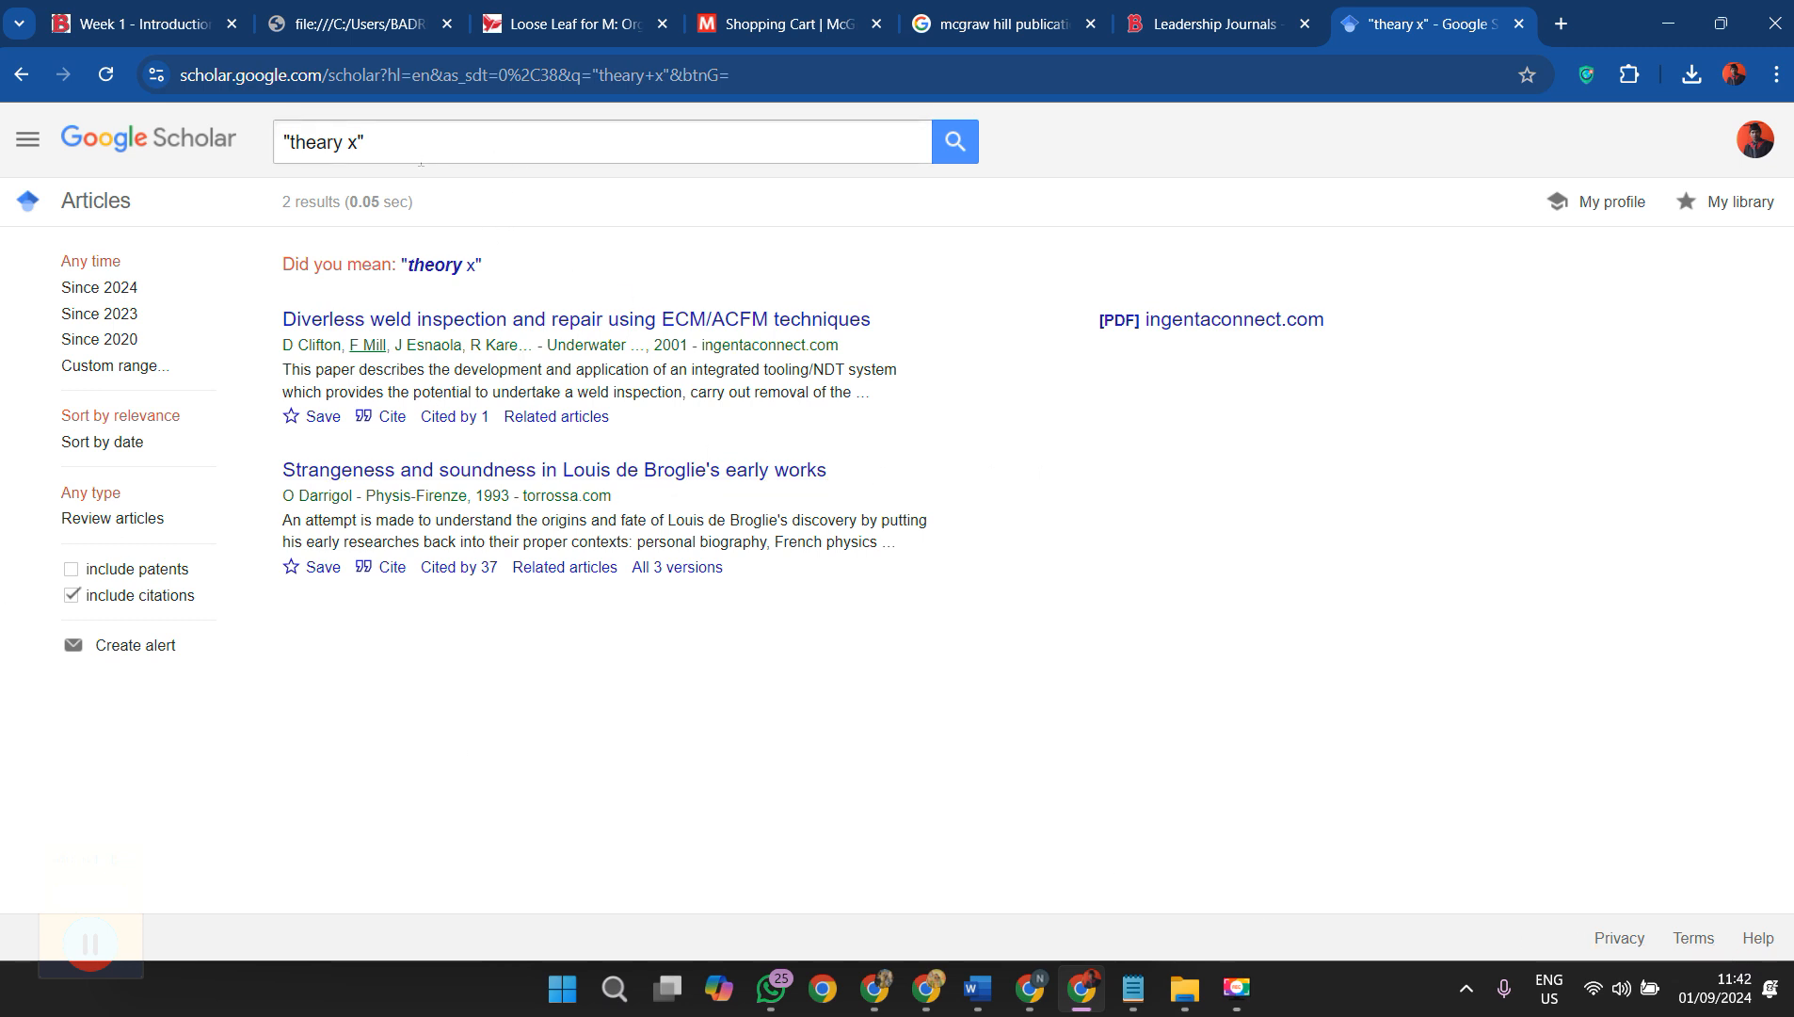
pyautogui.moveTo(633, 330)
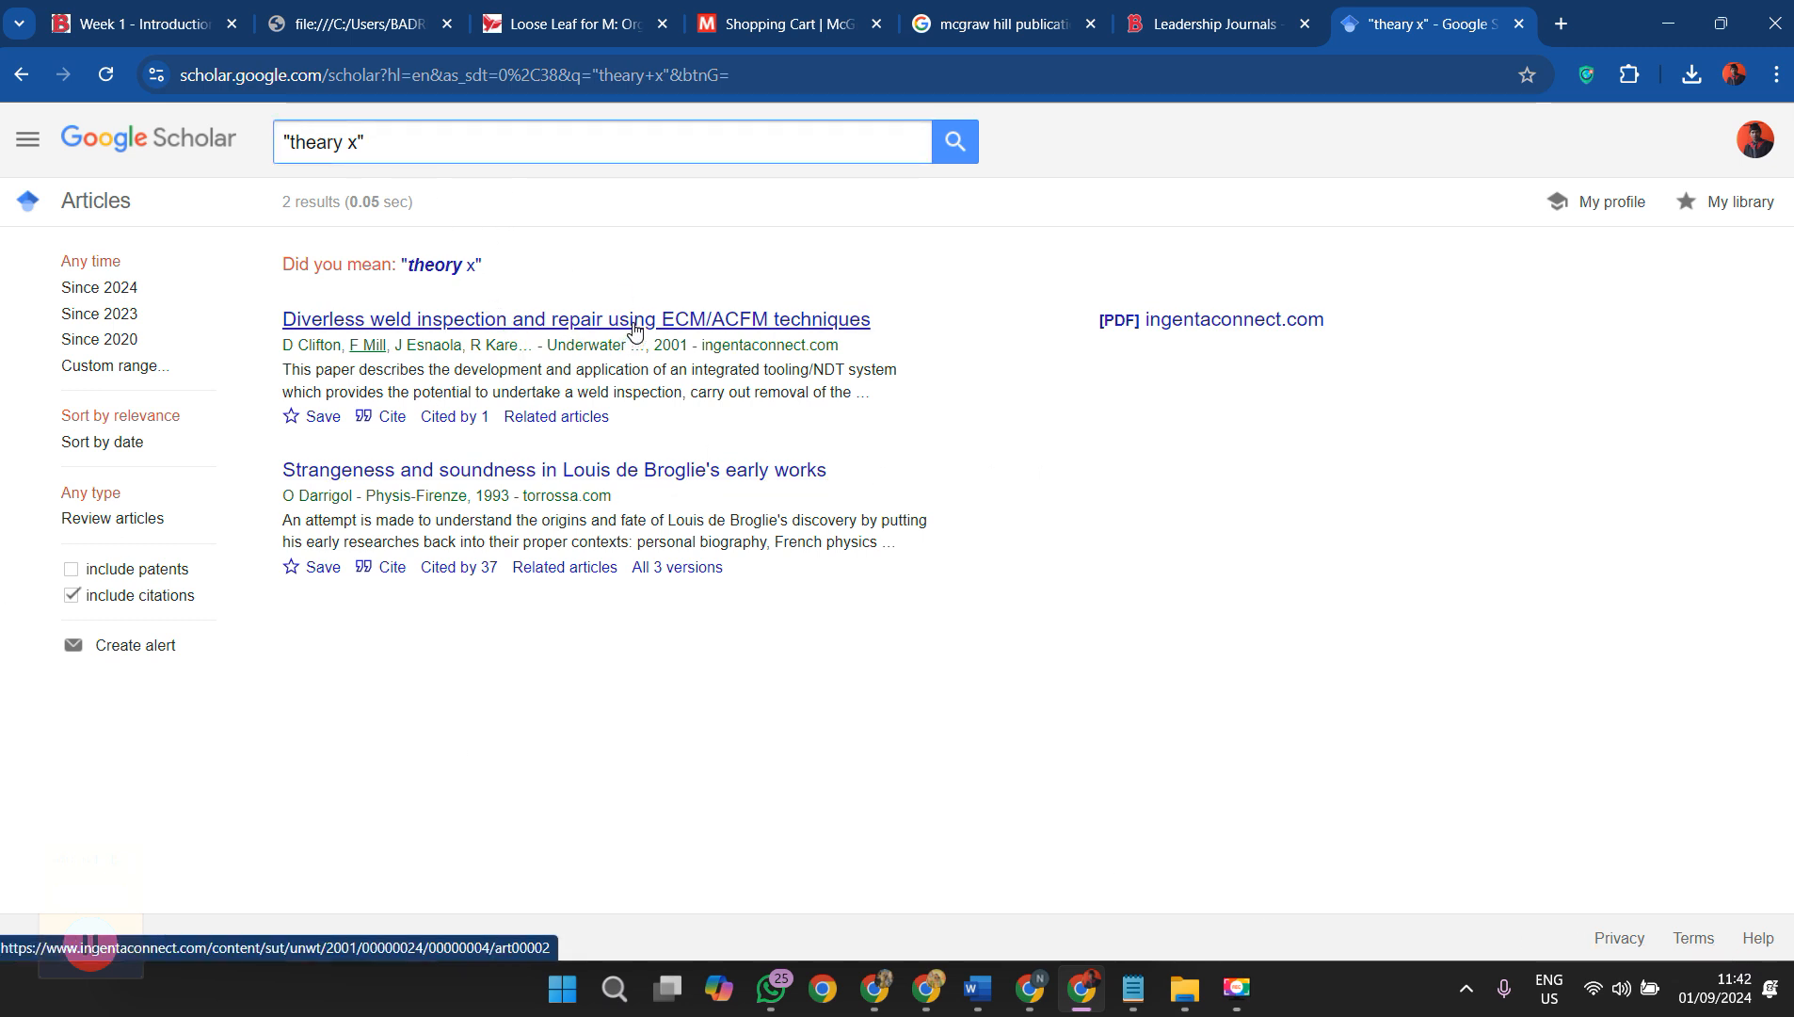
# Correct the spelling to "theory x", rerun the search and browse the McGregor results
pyautogui.click(324, 141)
pyautogui.write('o')
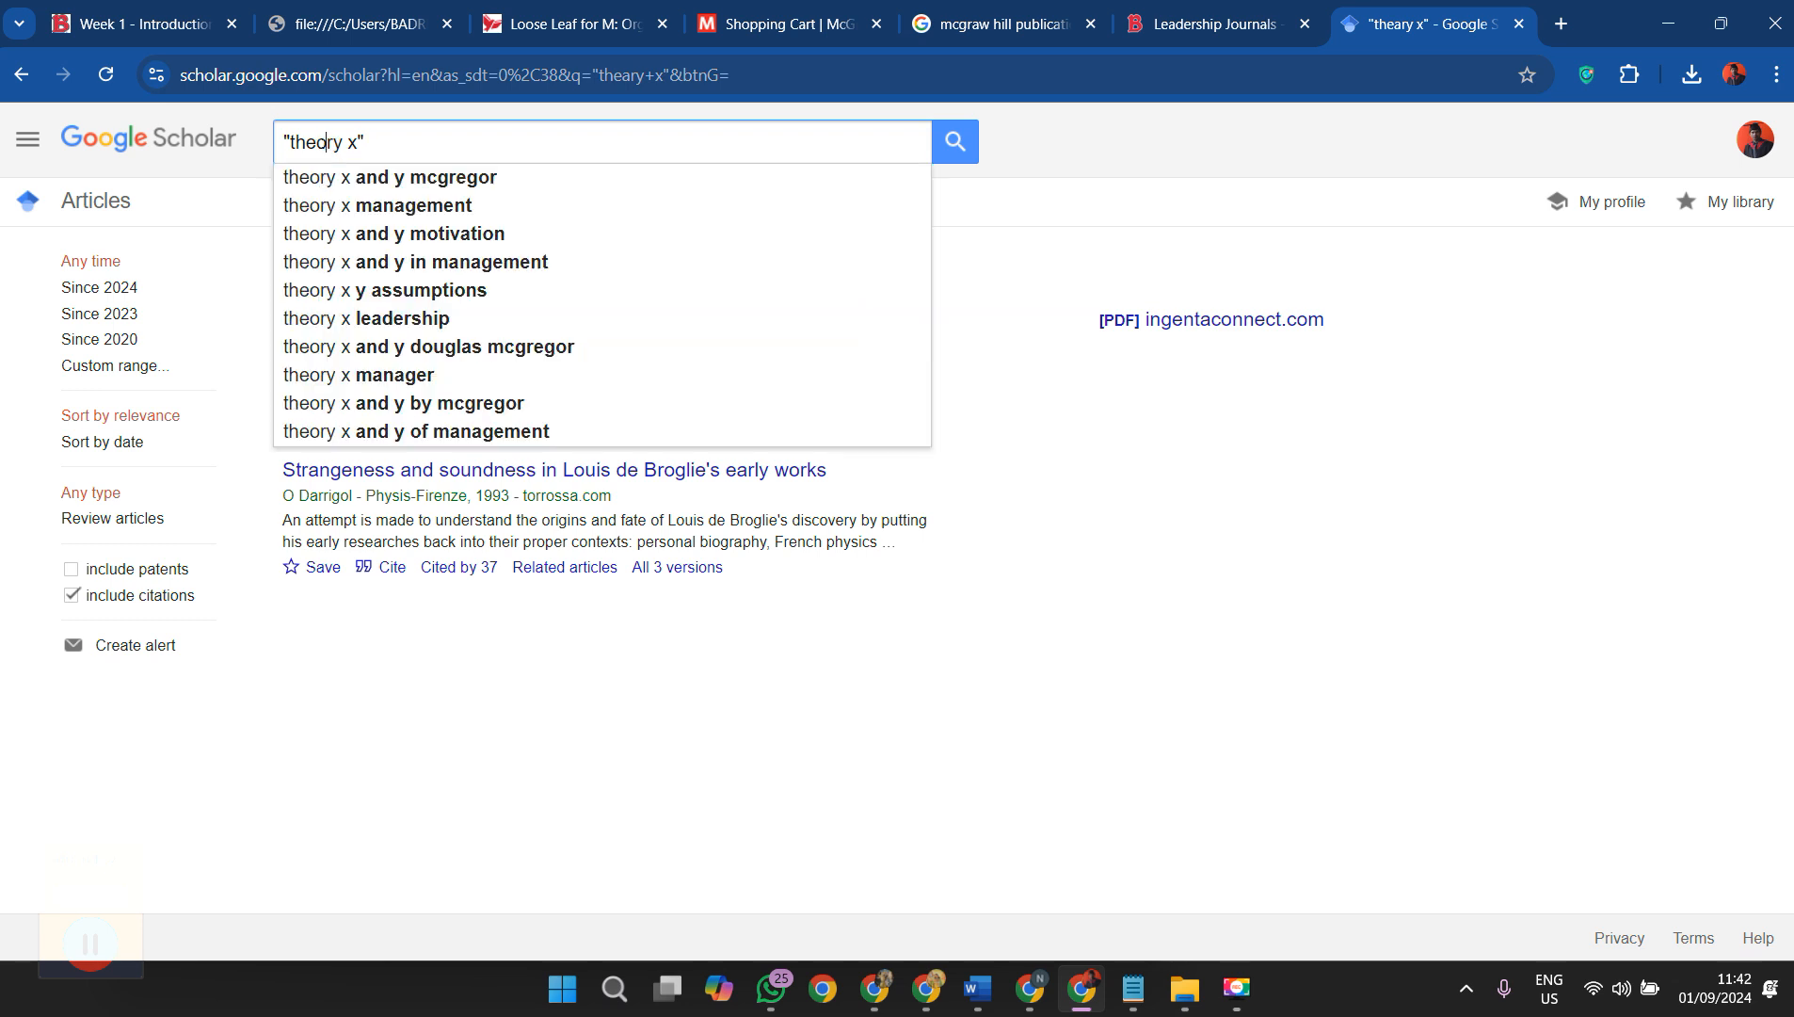
pyautogui.click(954, 142)
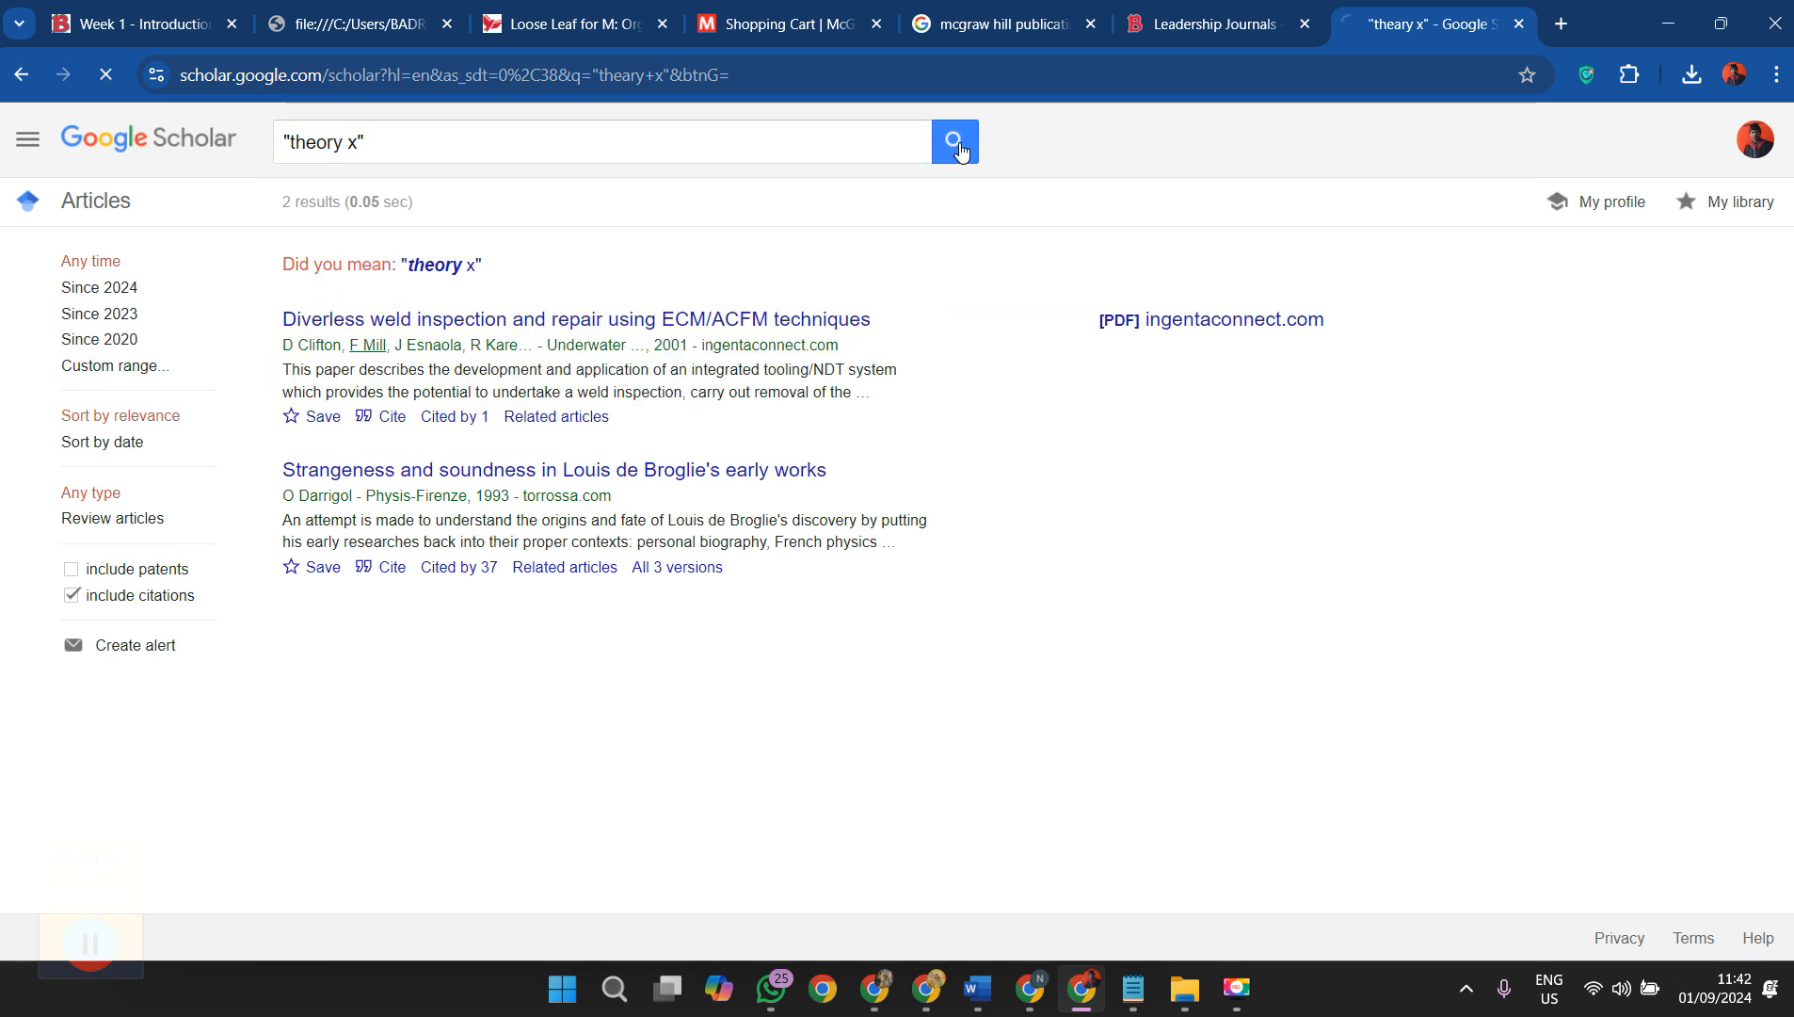
pyautogui.click(955, 142)
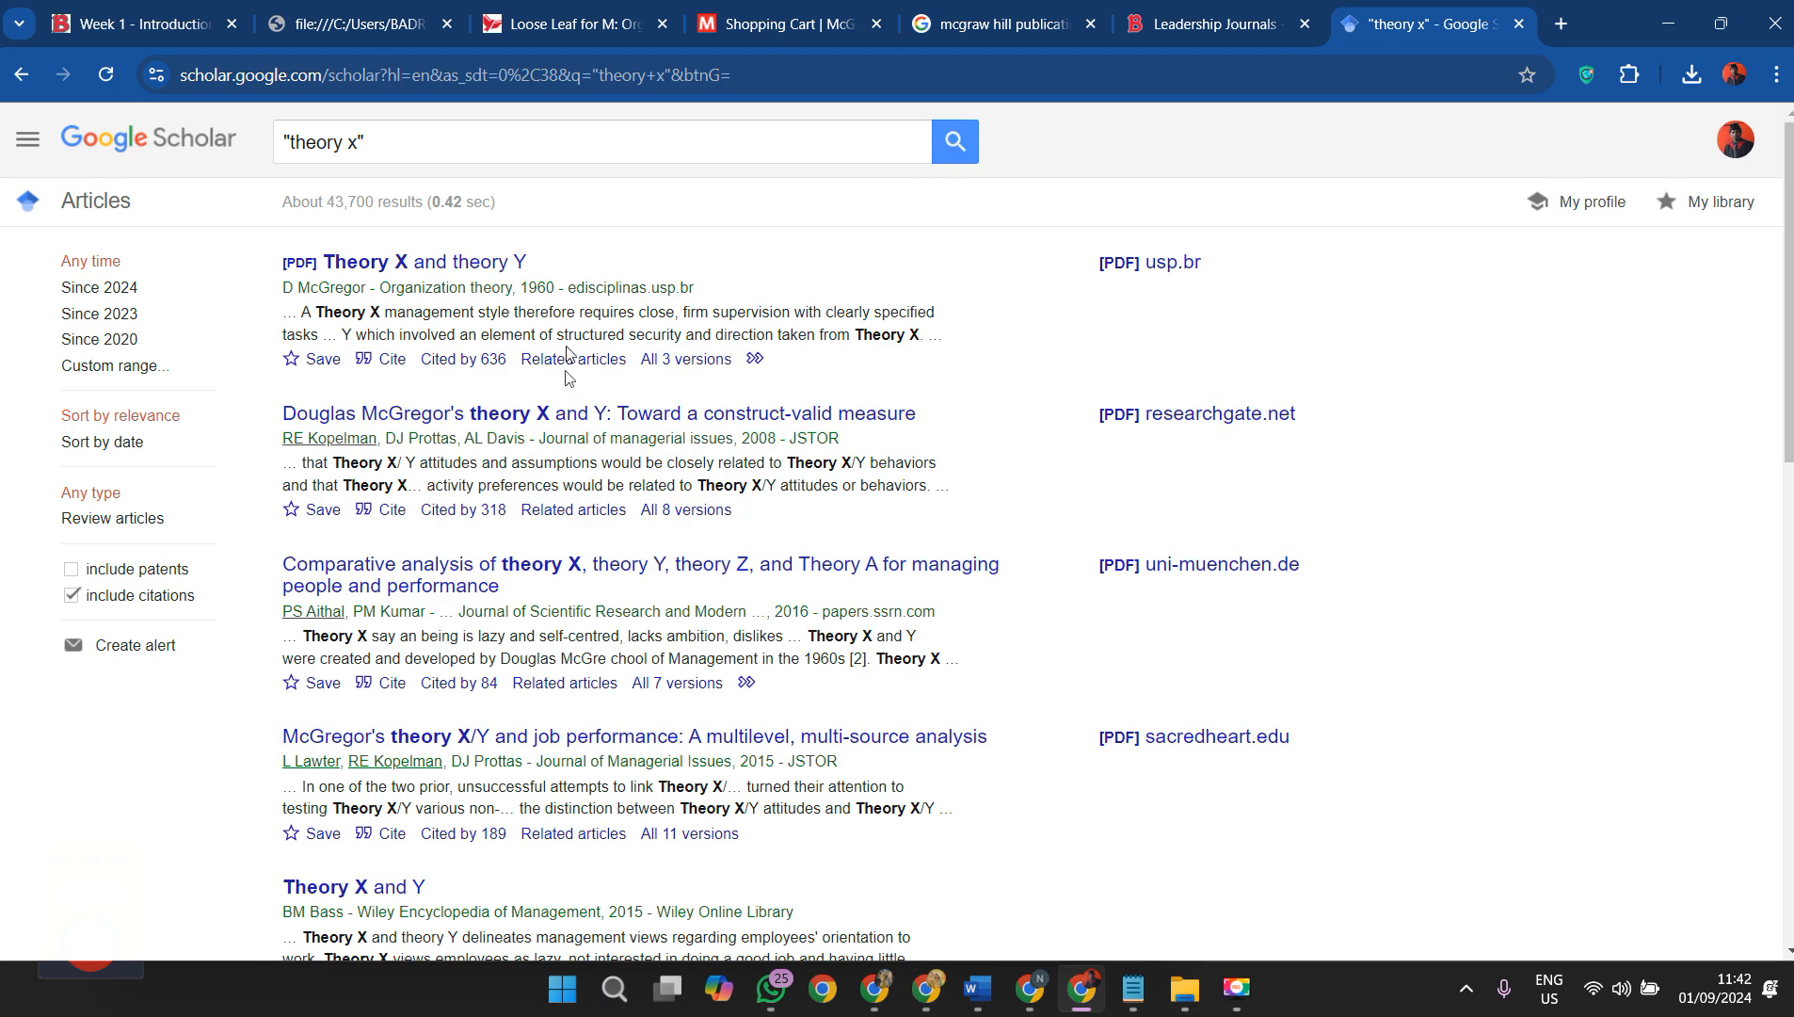
pyautogui.scroll(-3)
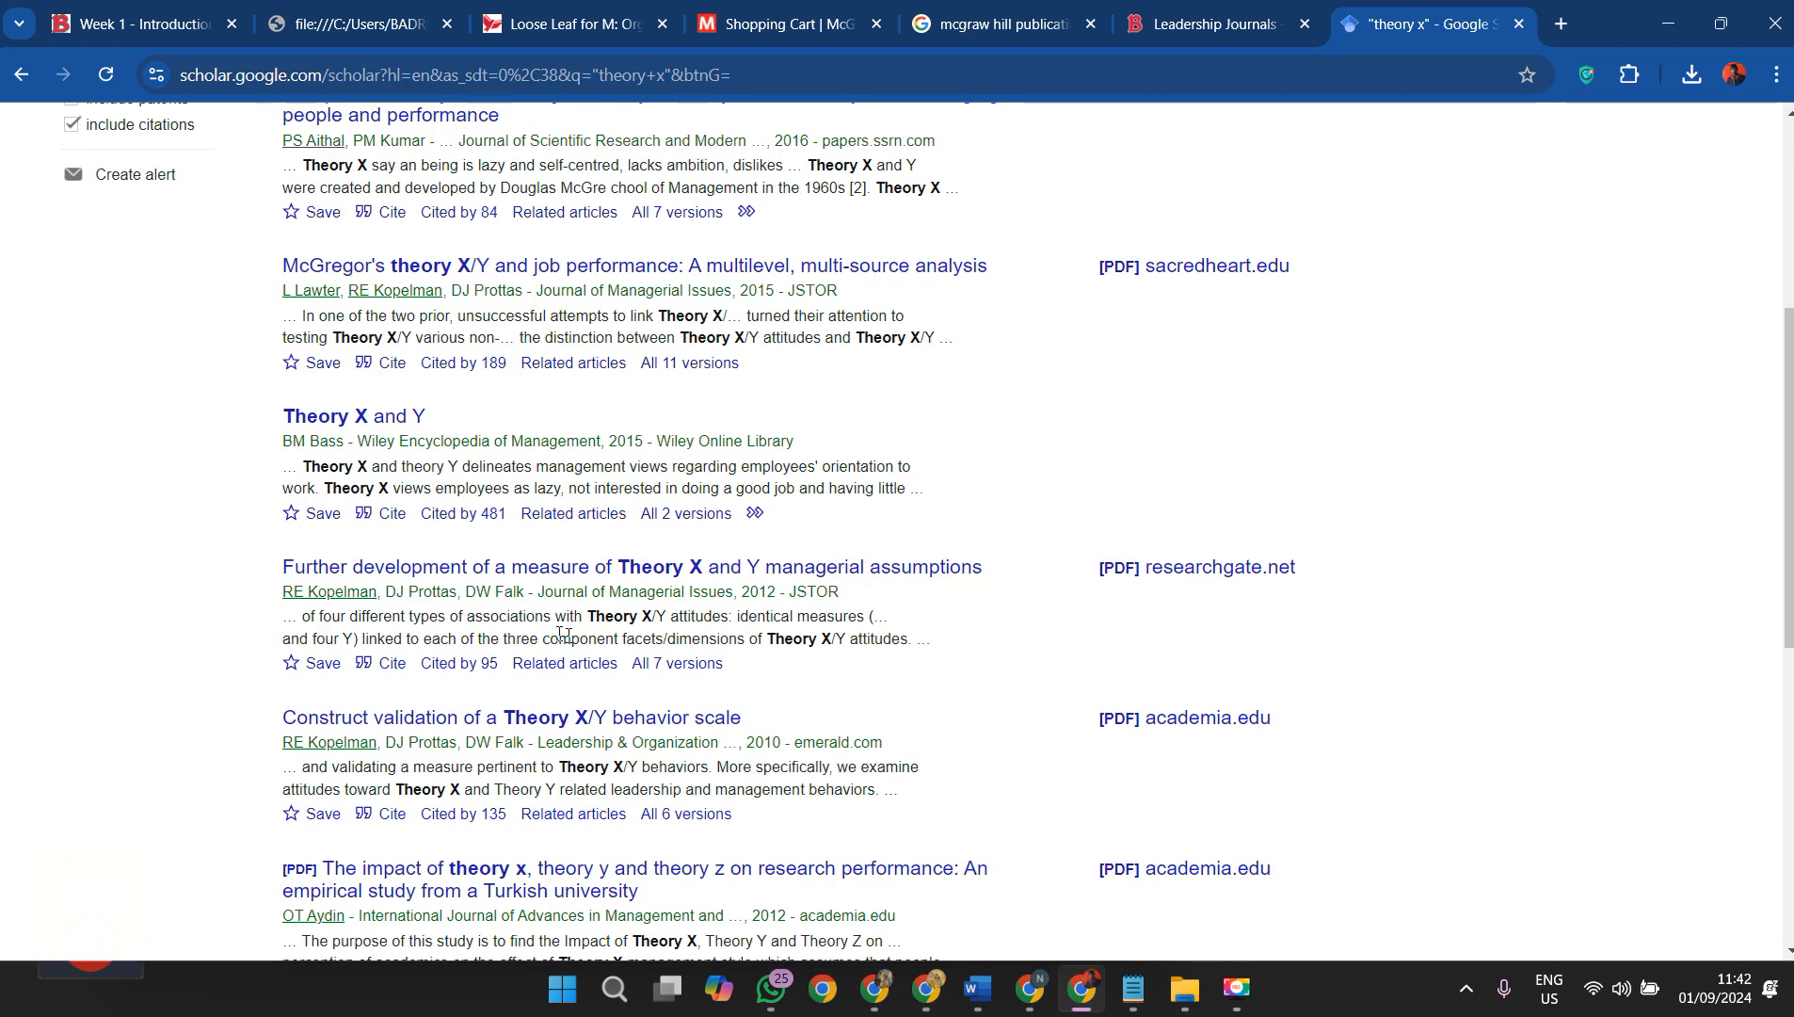
pyautogui.moveTo(768, 813)
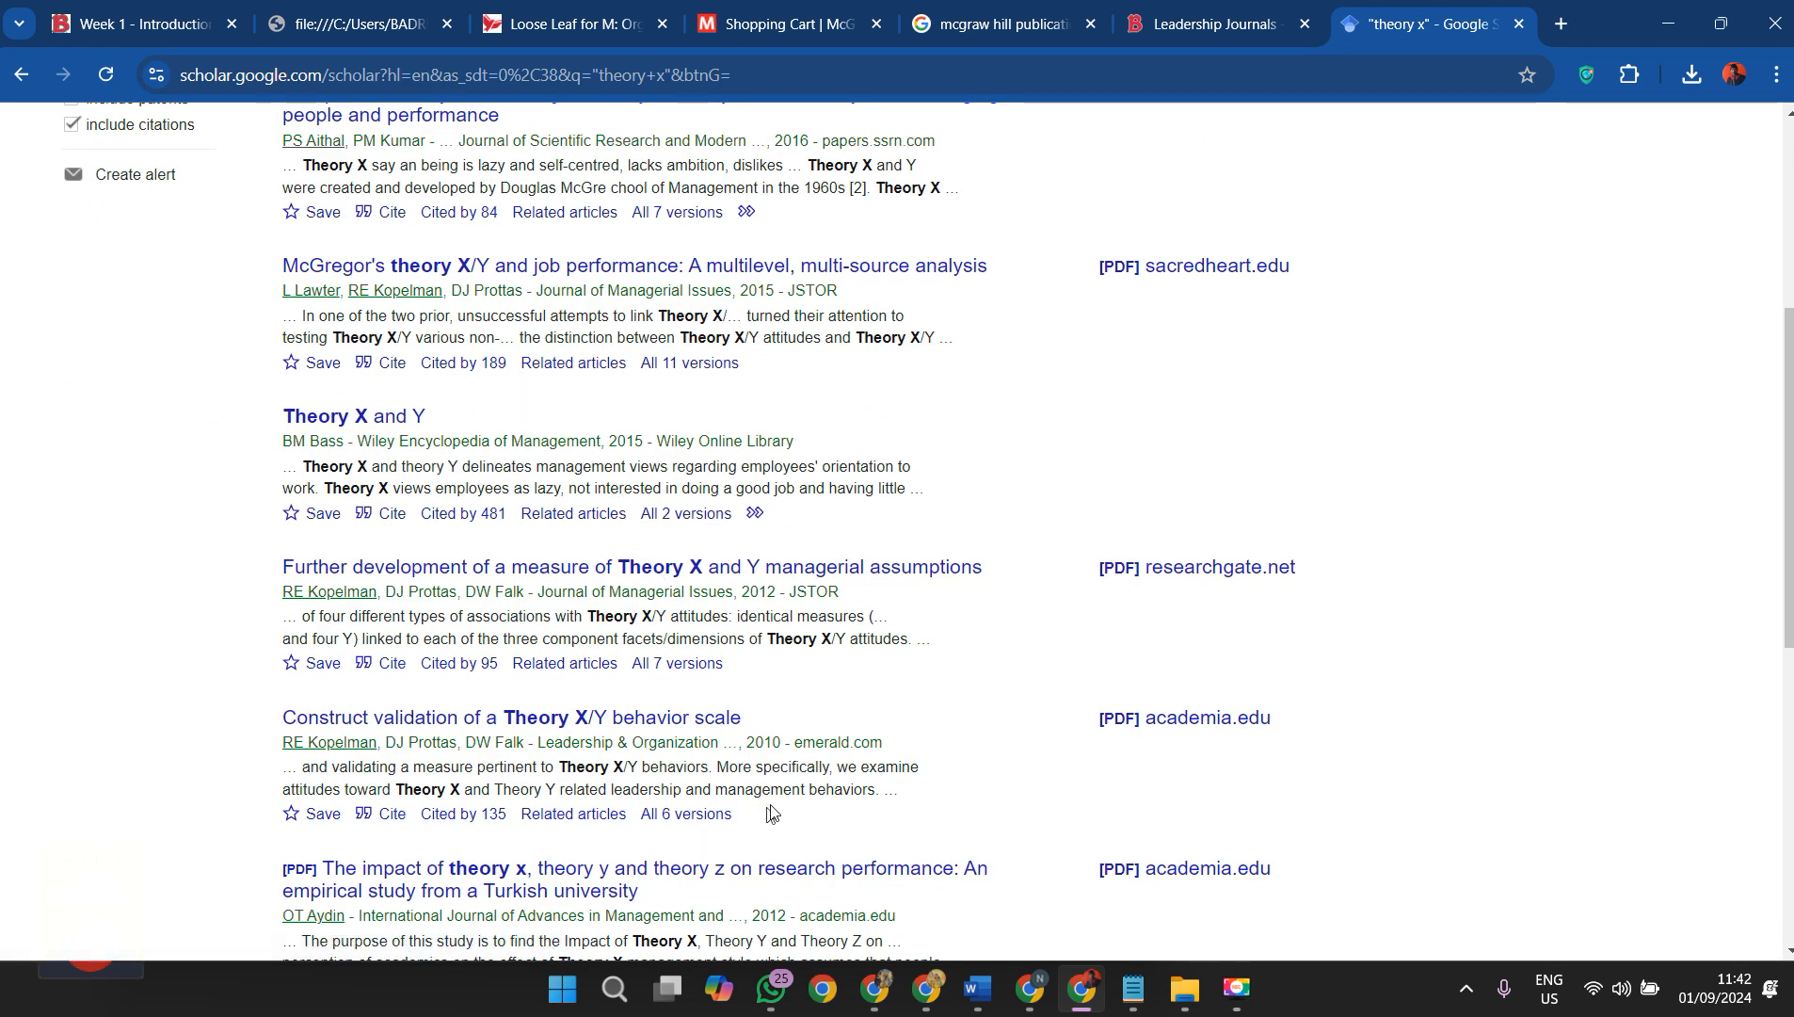
pyautogui.press('alt+tab')
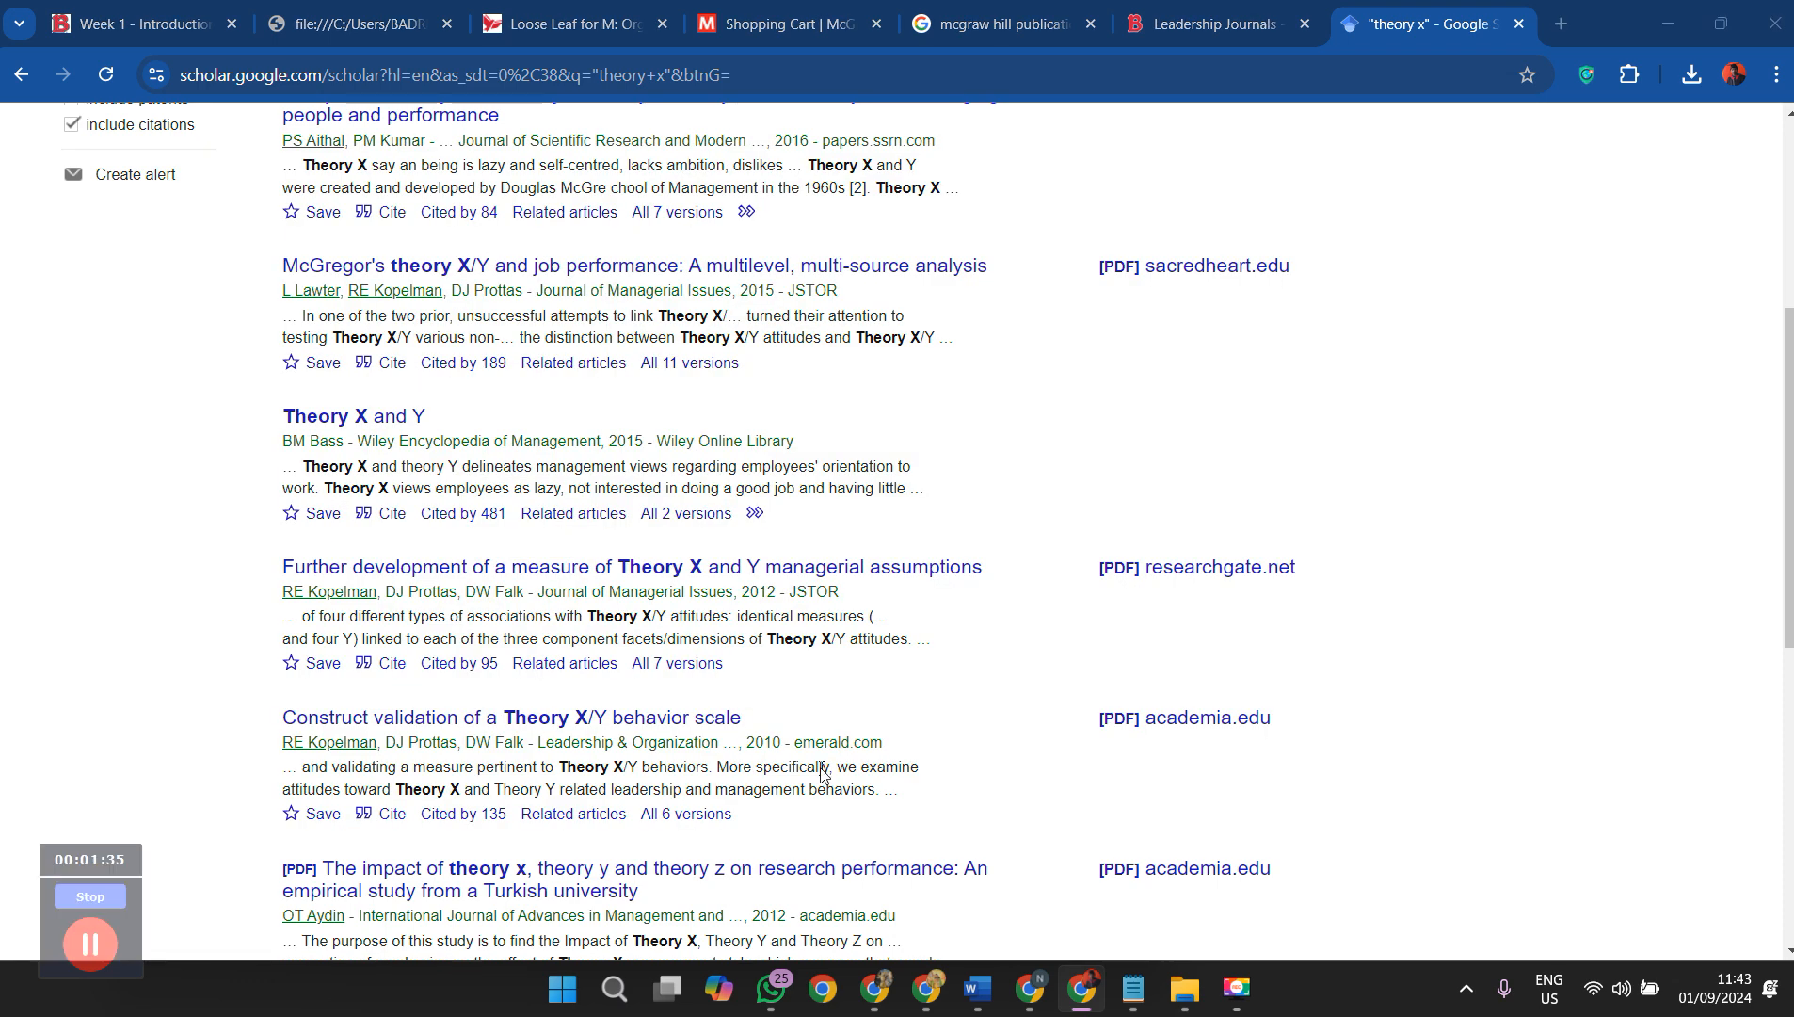
# Return to the assignment document and scroll to the 'Then compare and contrast' paragraph
pyautogui.click(973, 988)
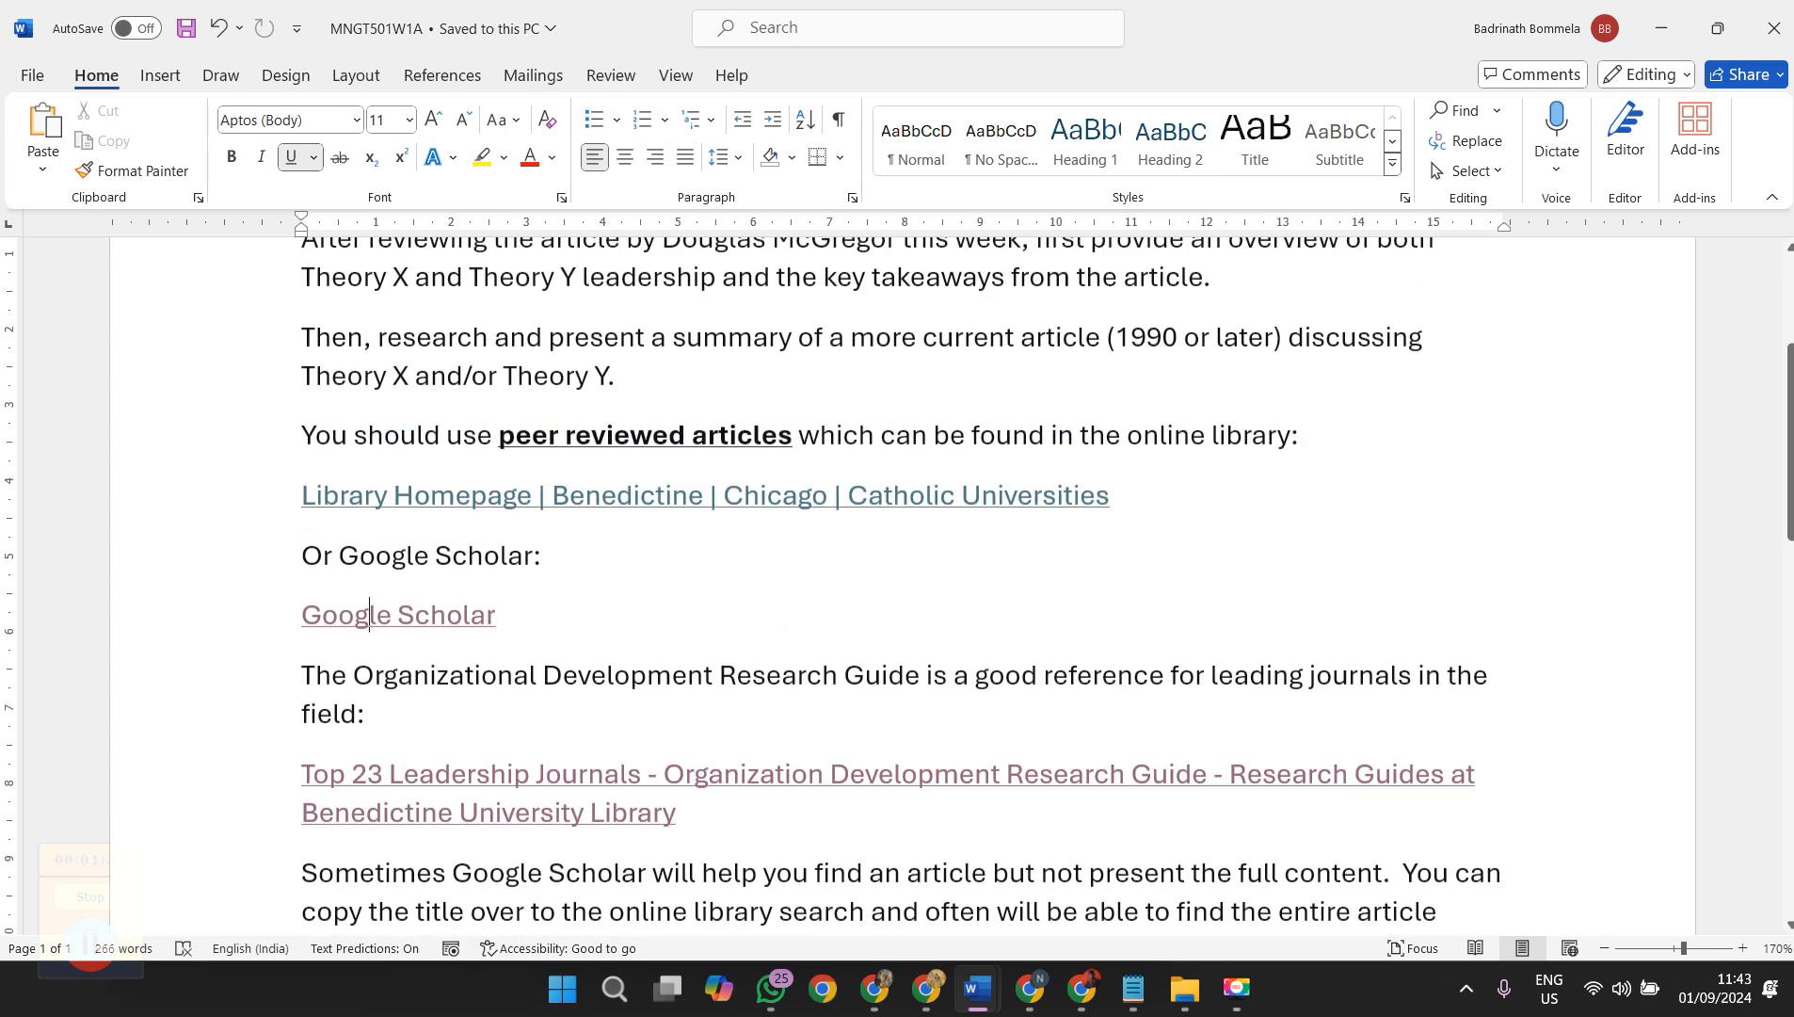
pyautogui.scroll(3)
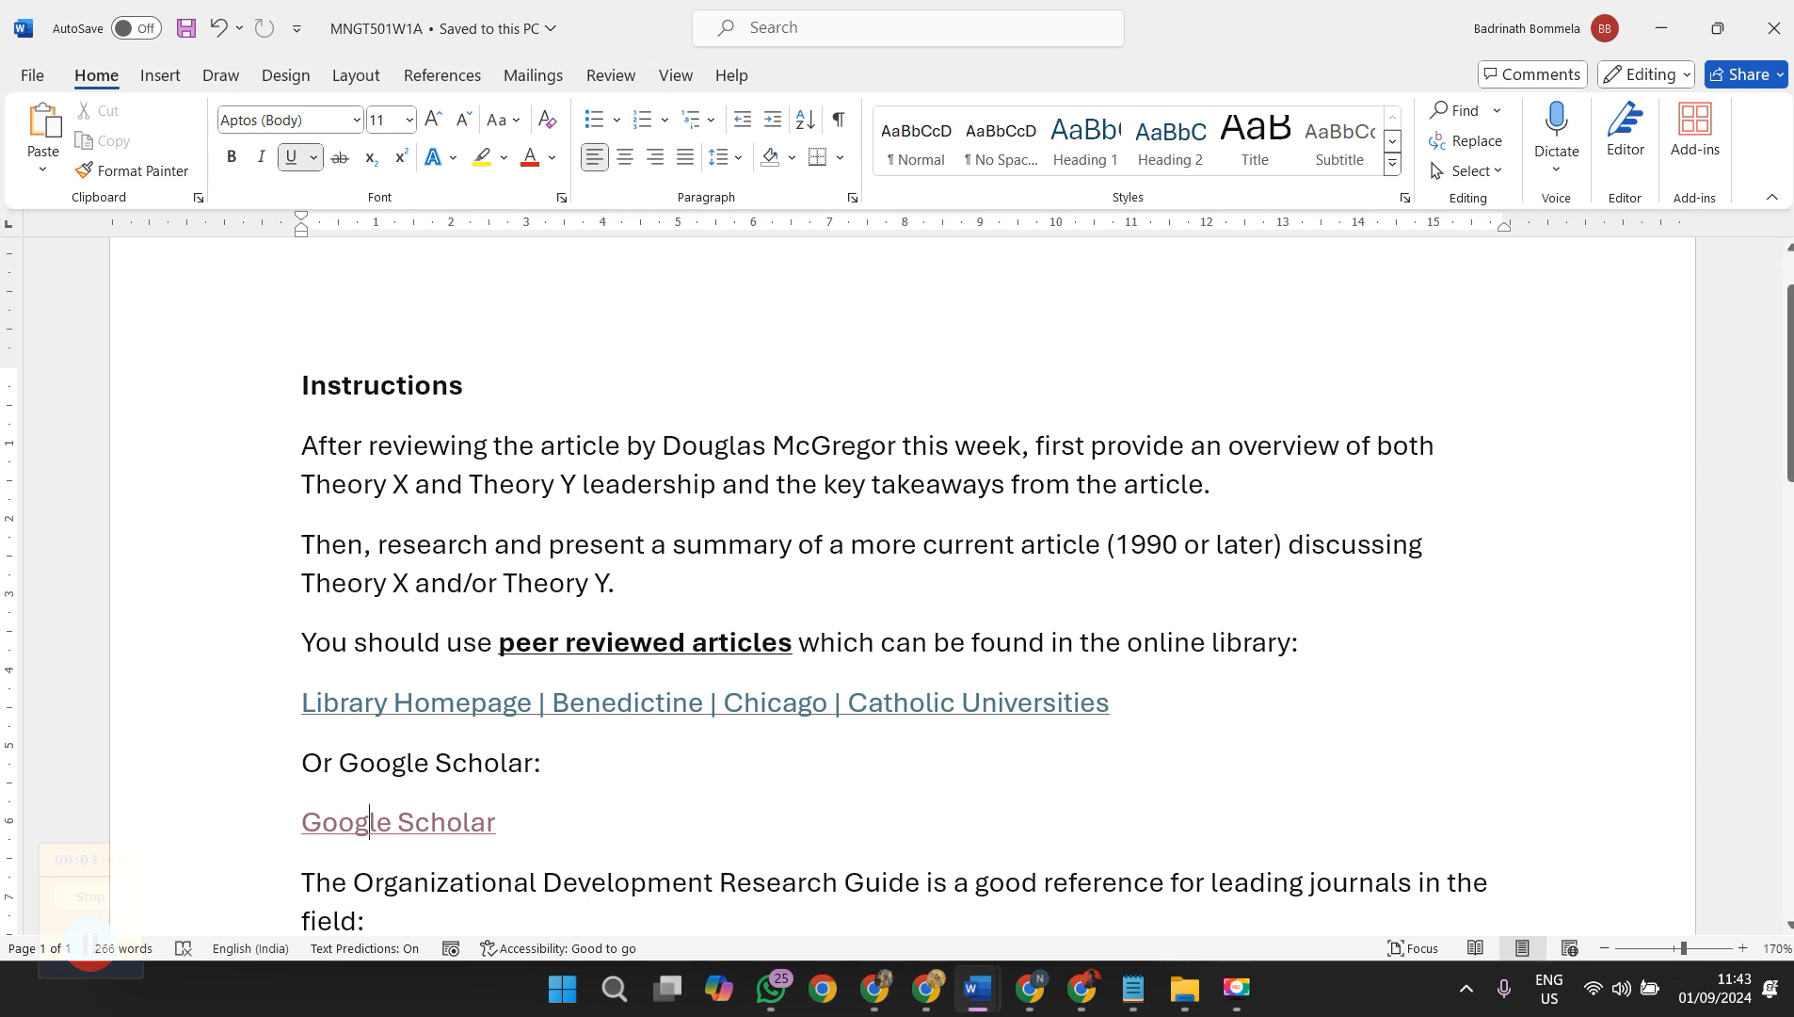
pyautogui.scroll(-3)
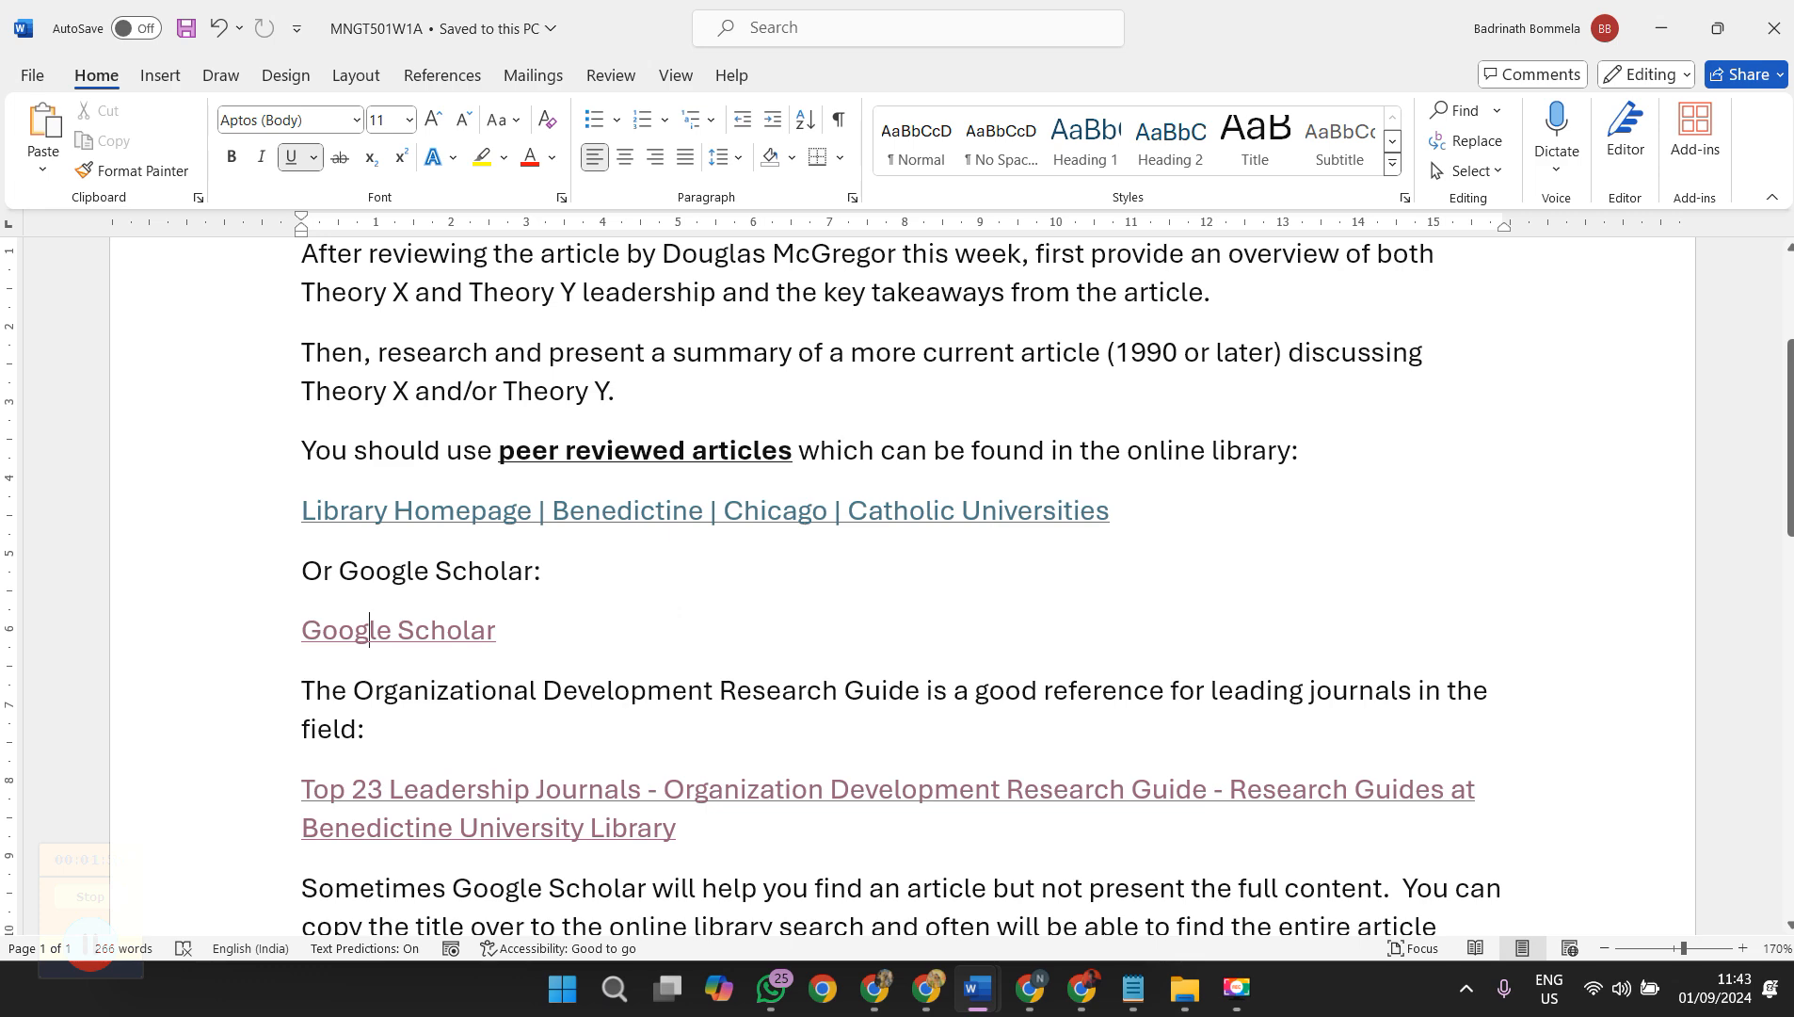
pyautogui.scroll(-3)
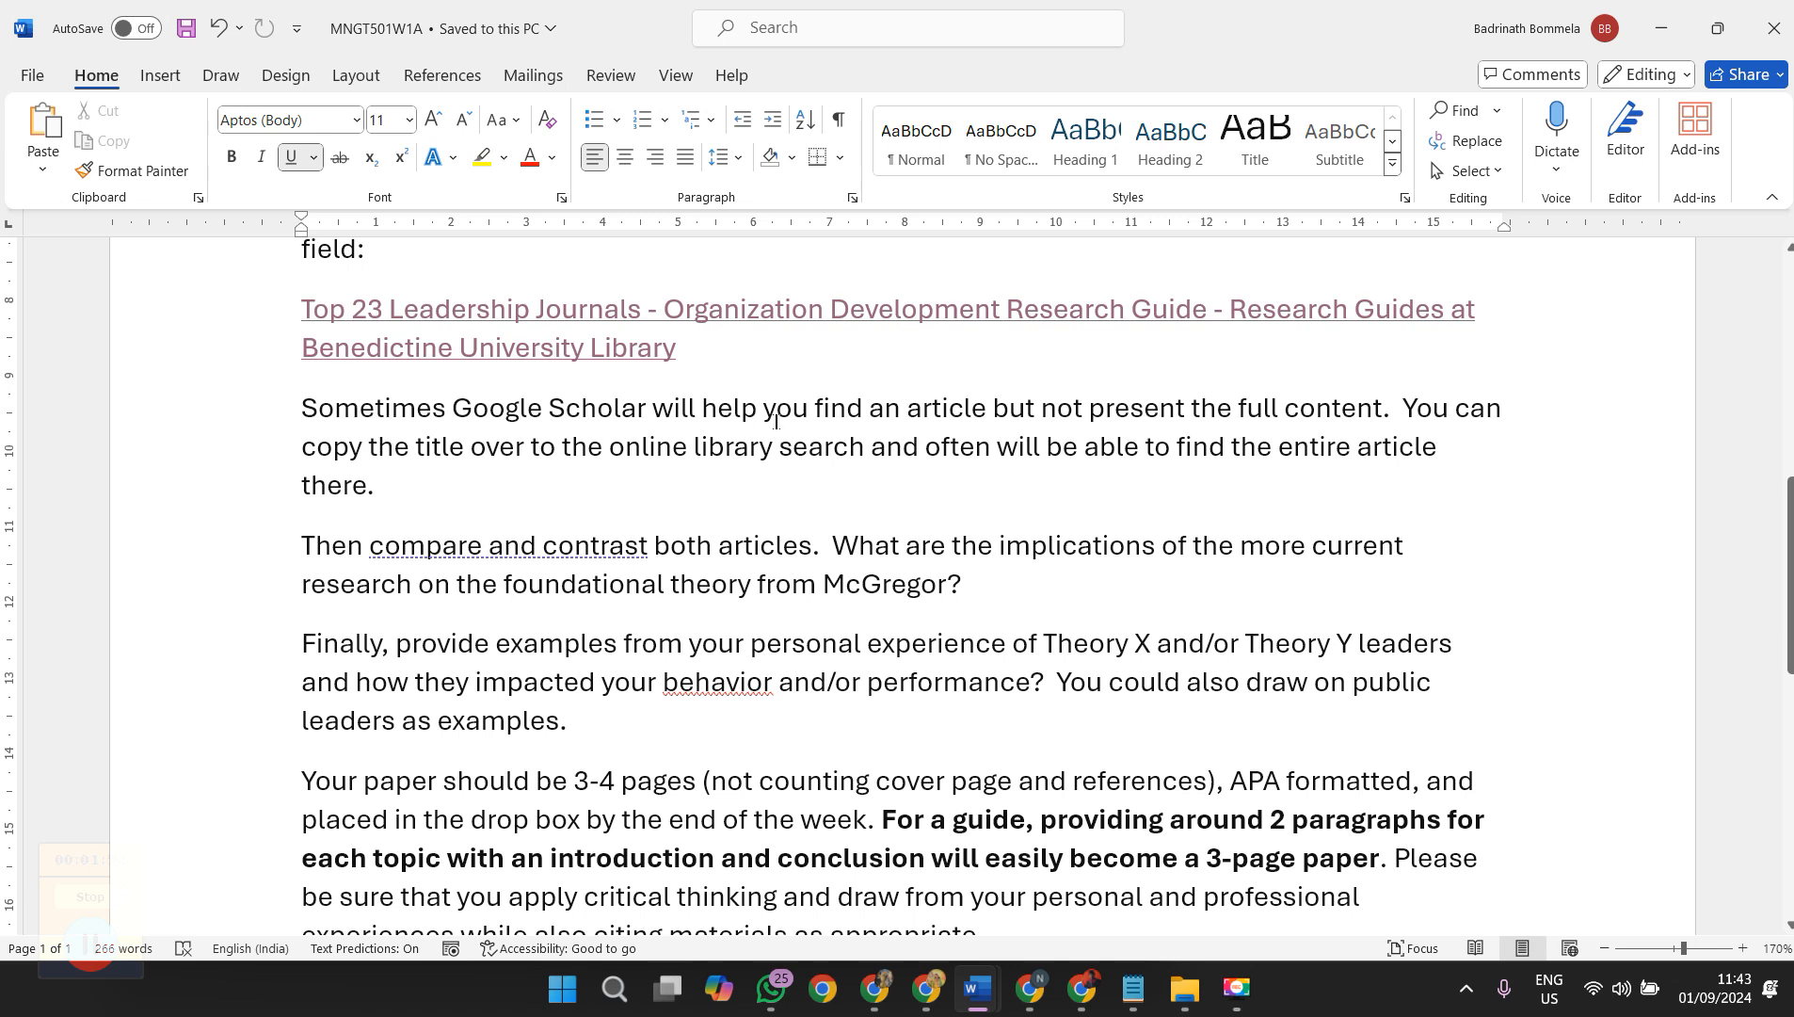
pyautogui.moveTo(1241, 412)
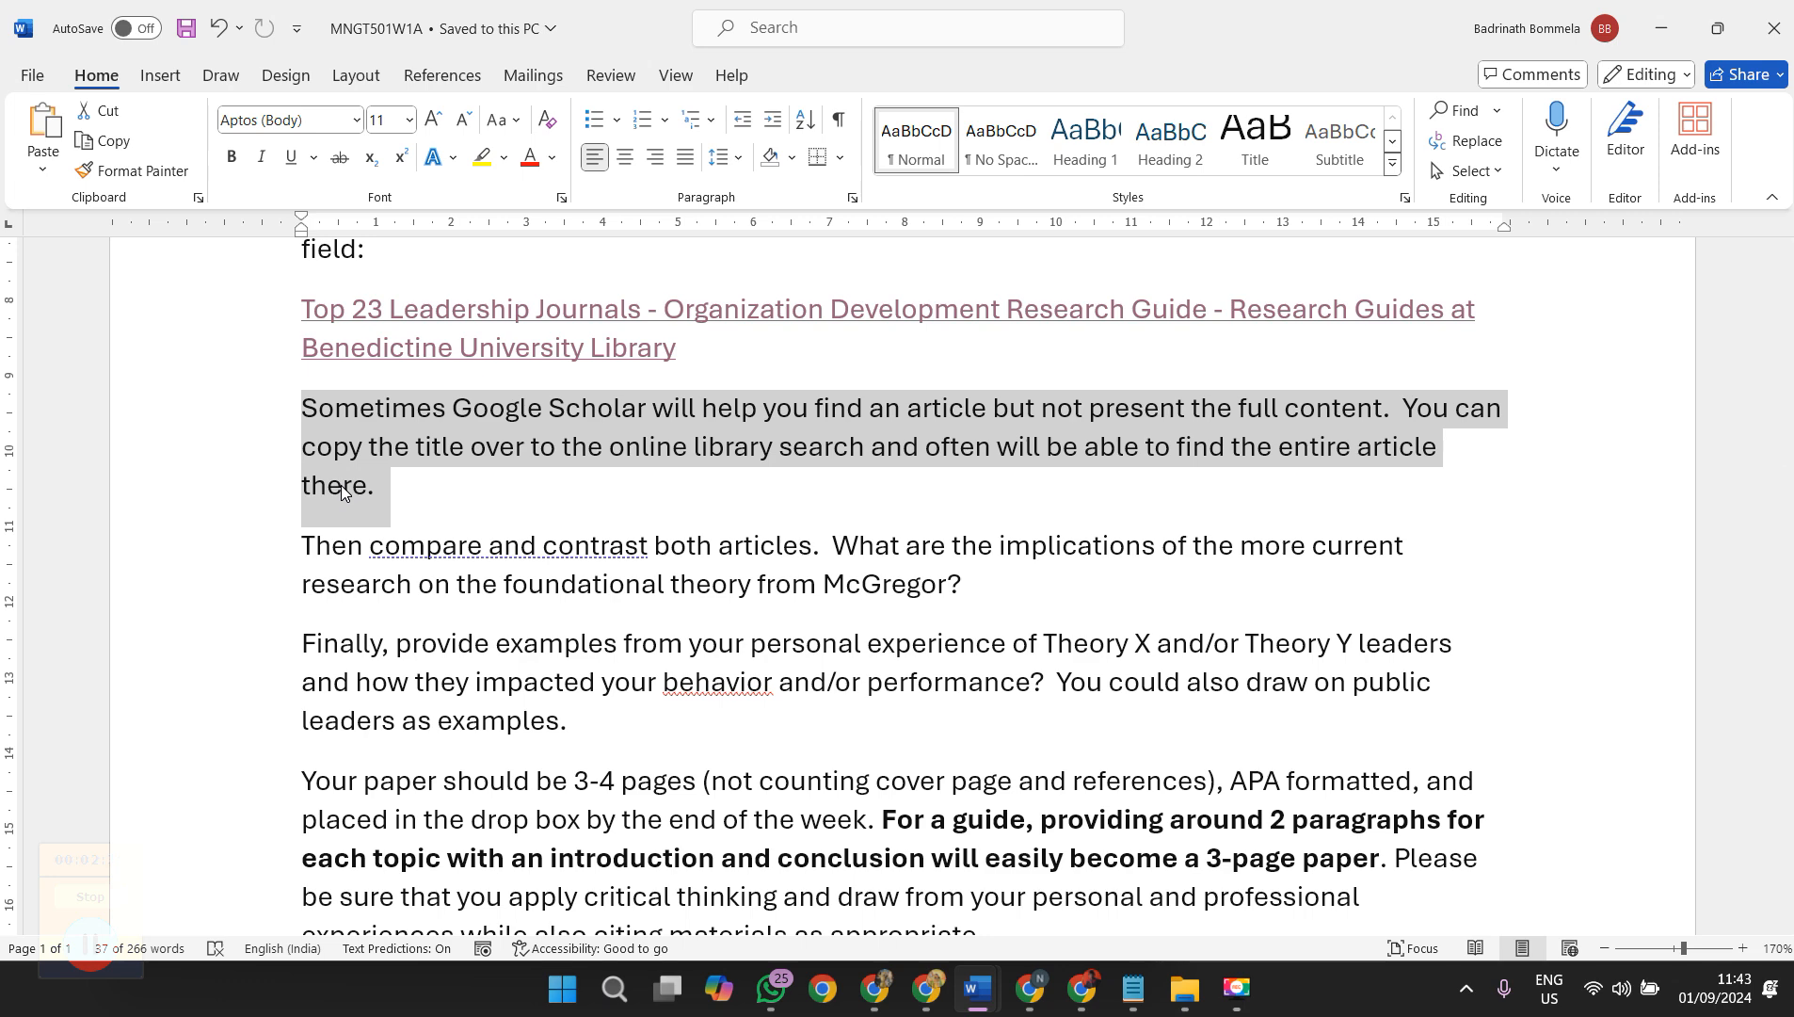
pyautogui.scroll(3)
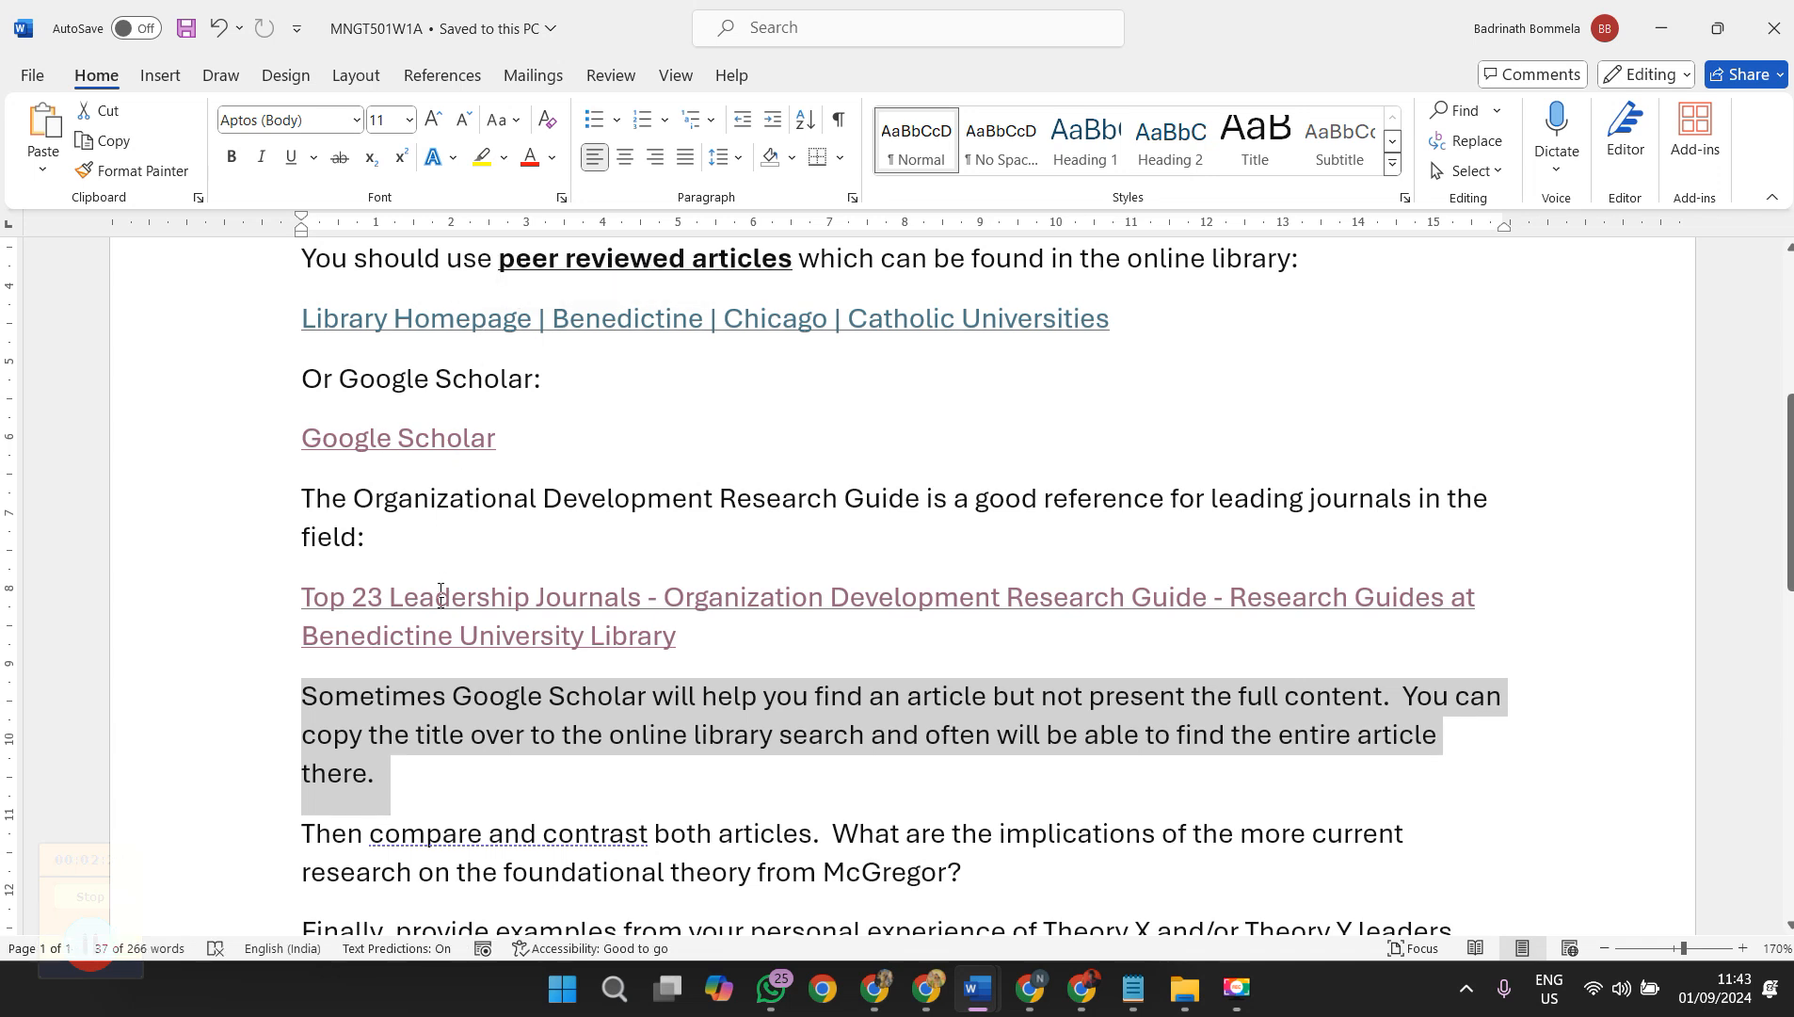
pyautogui.moveTo(469, 597)
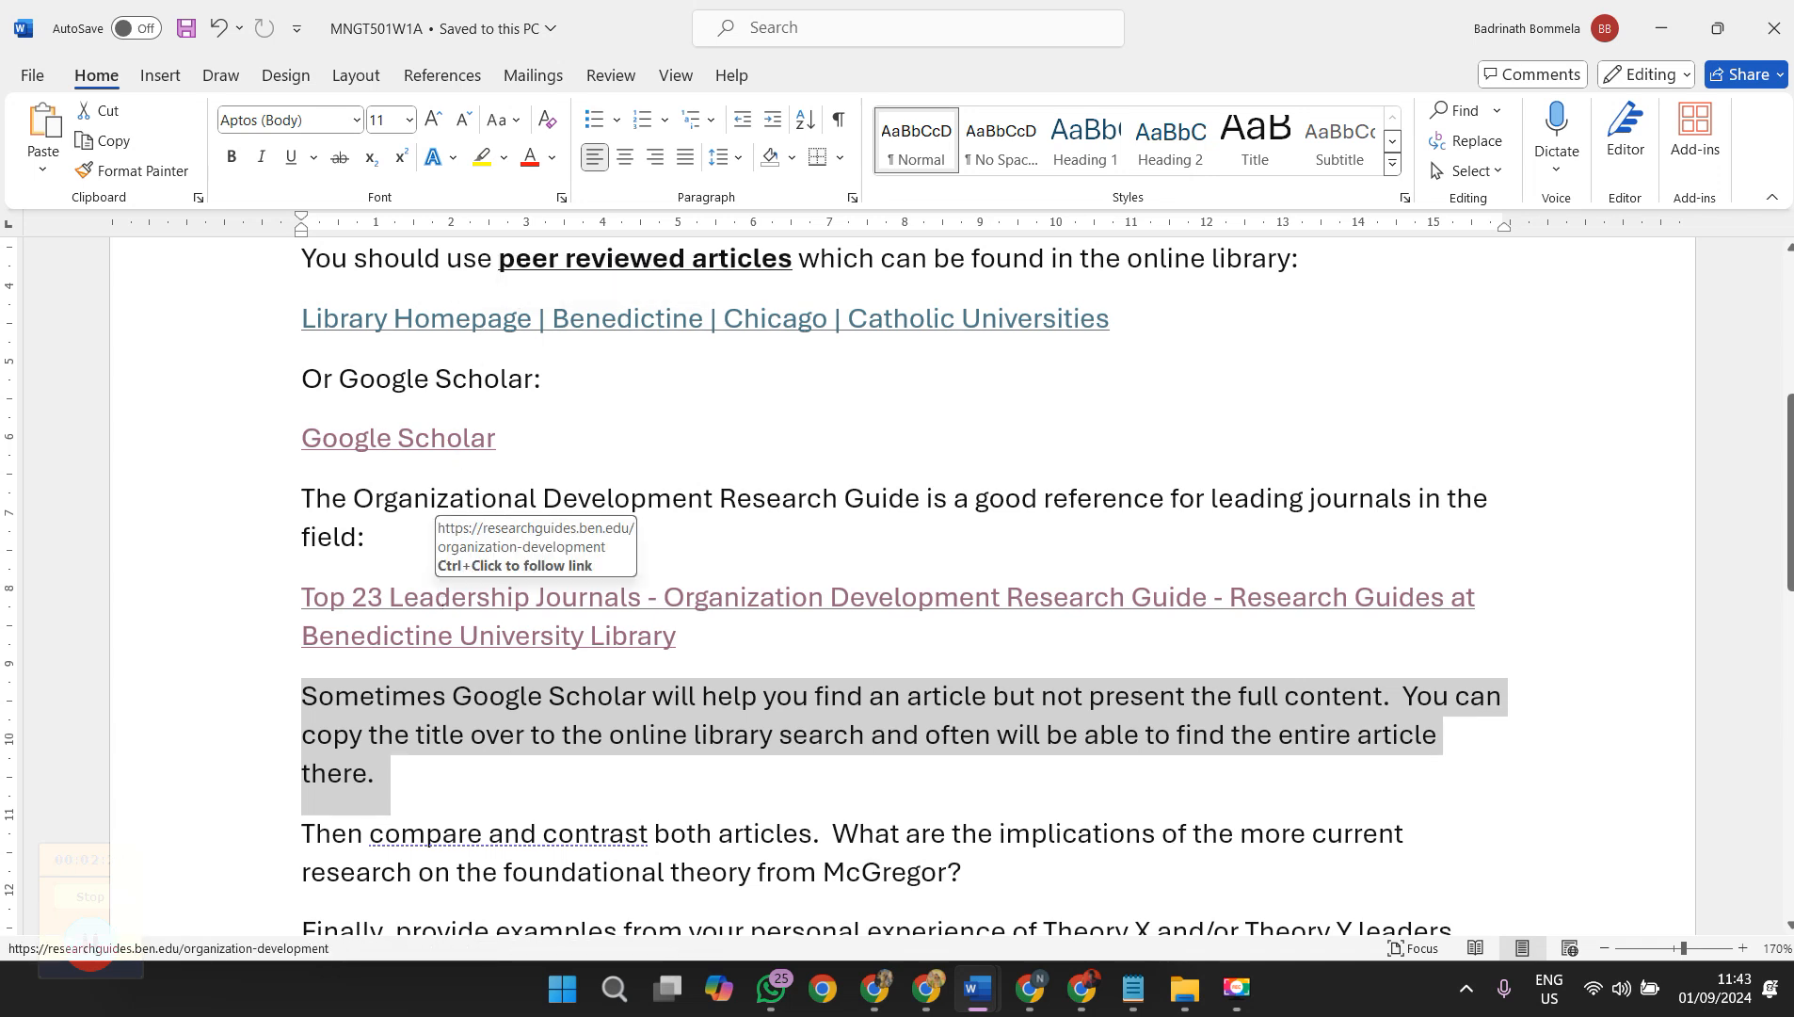
pyautogui.moveTo(517, 550)
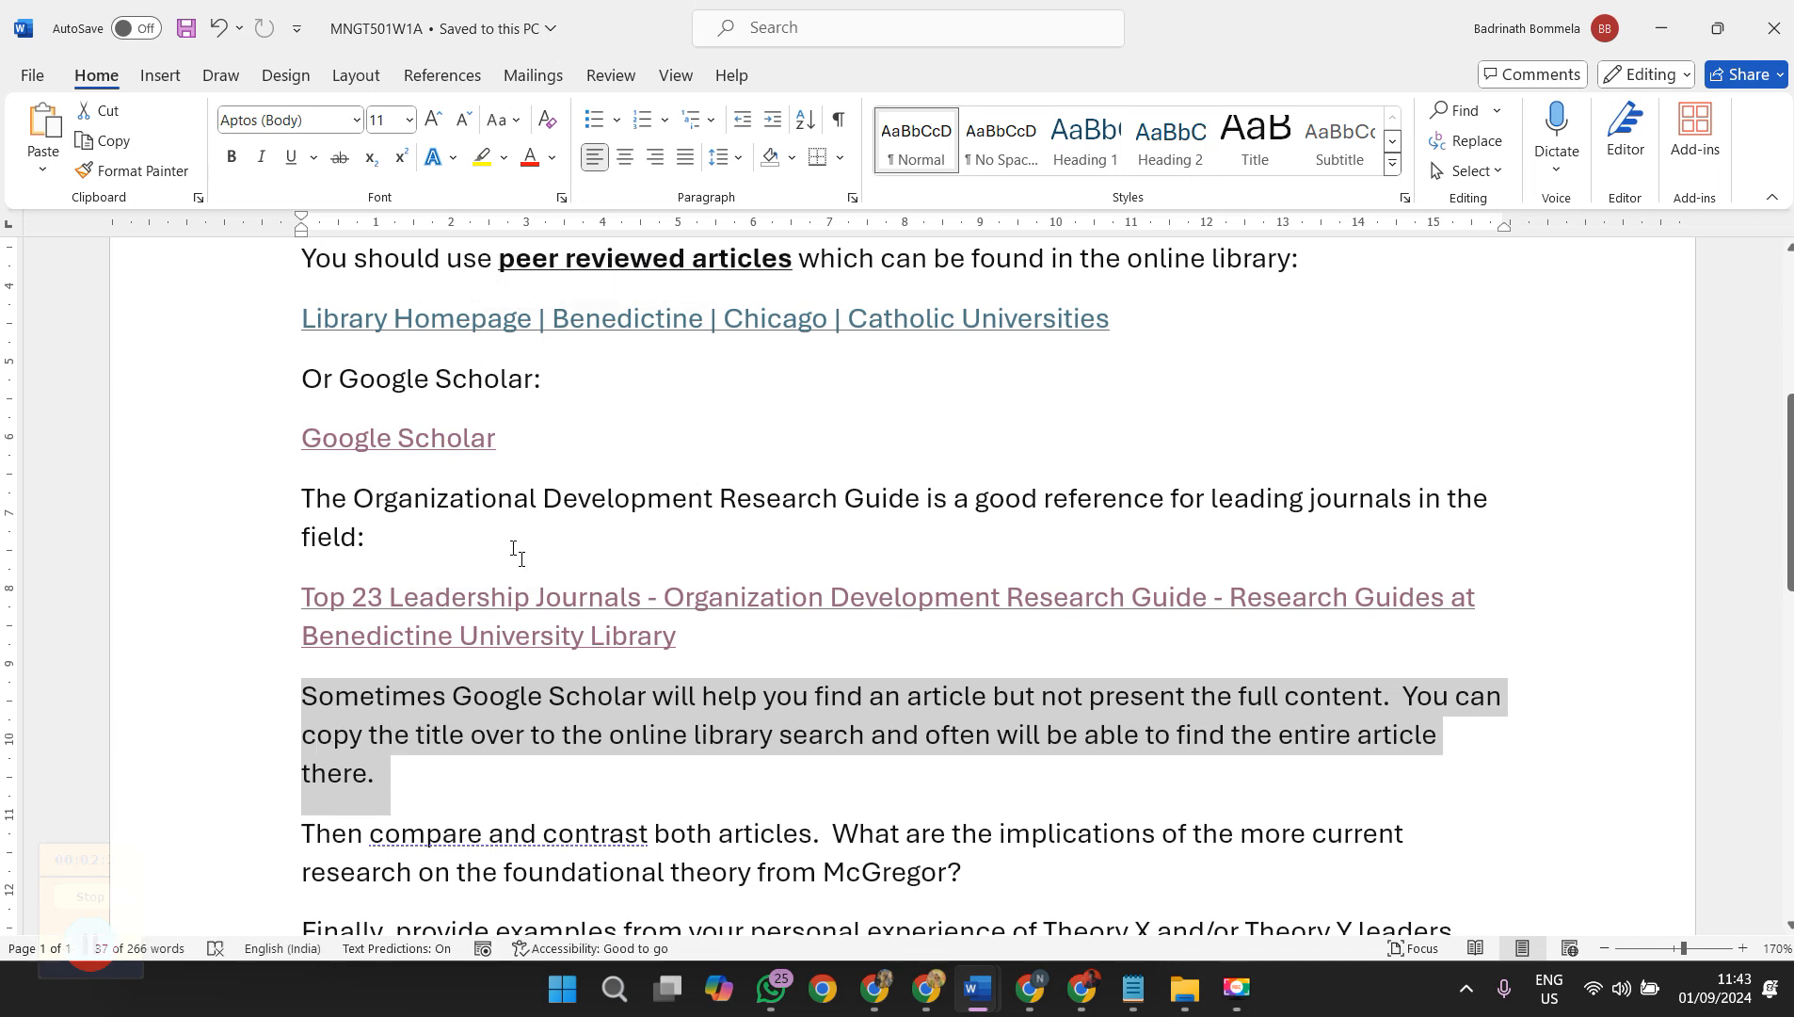
pyautogui.scroll(-3)
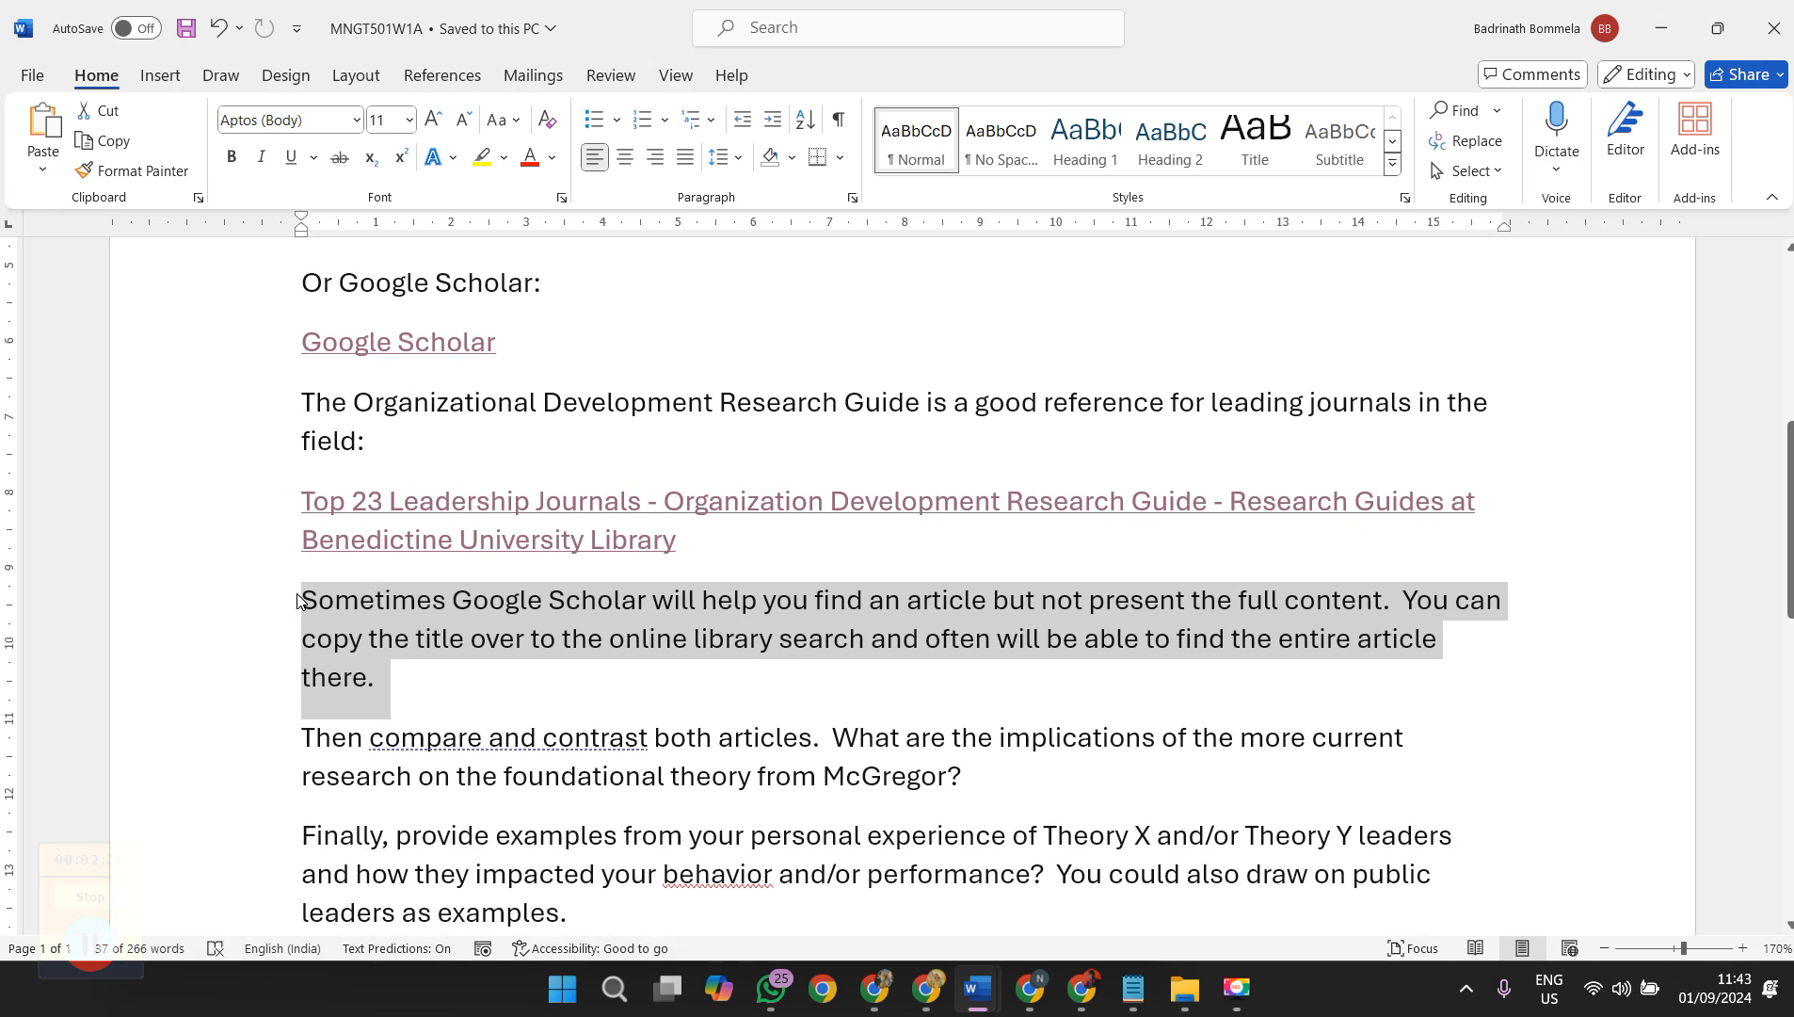
pyautogui.scroll(-3)
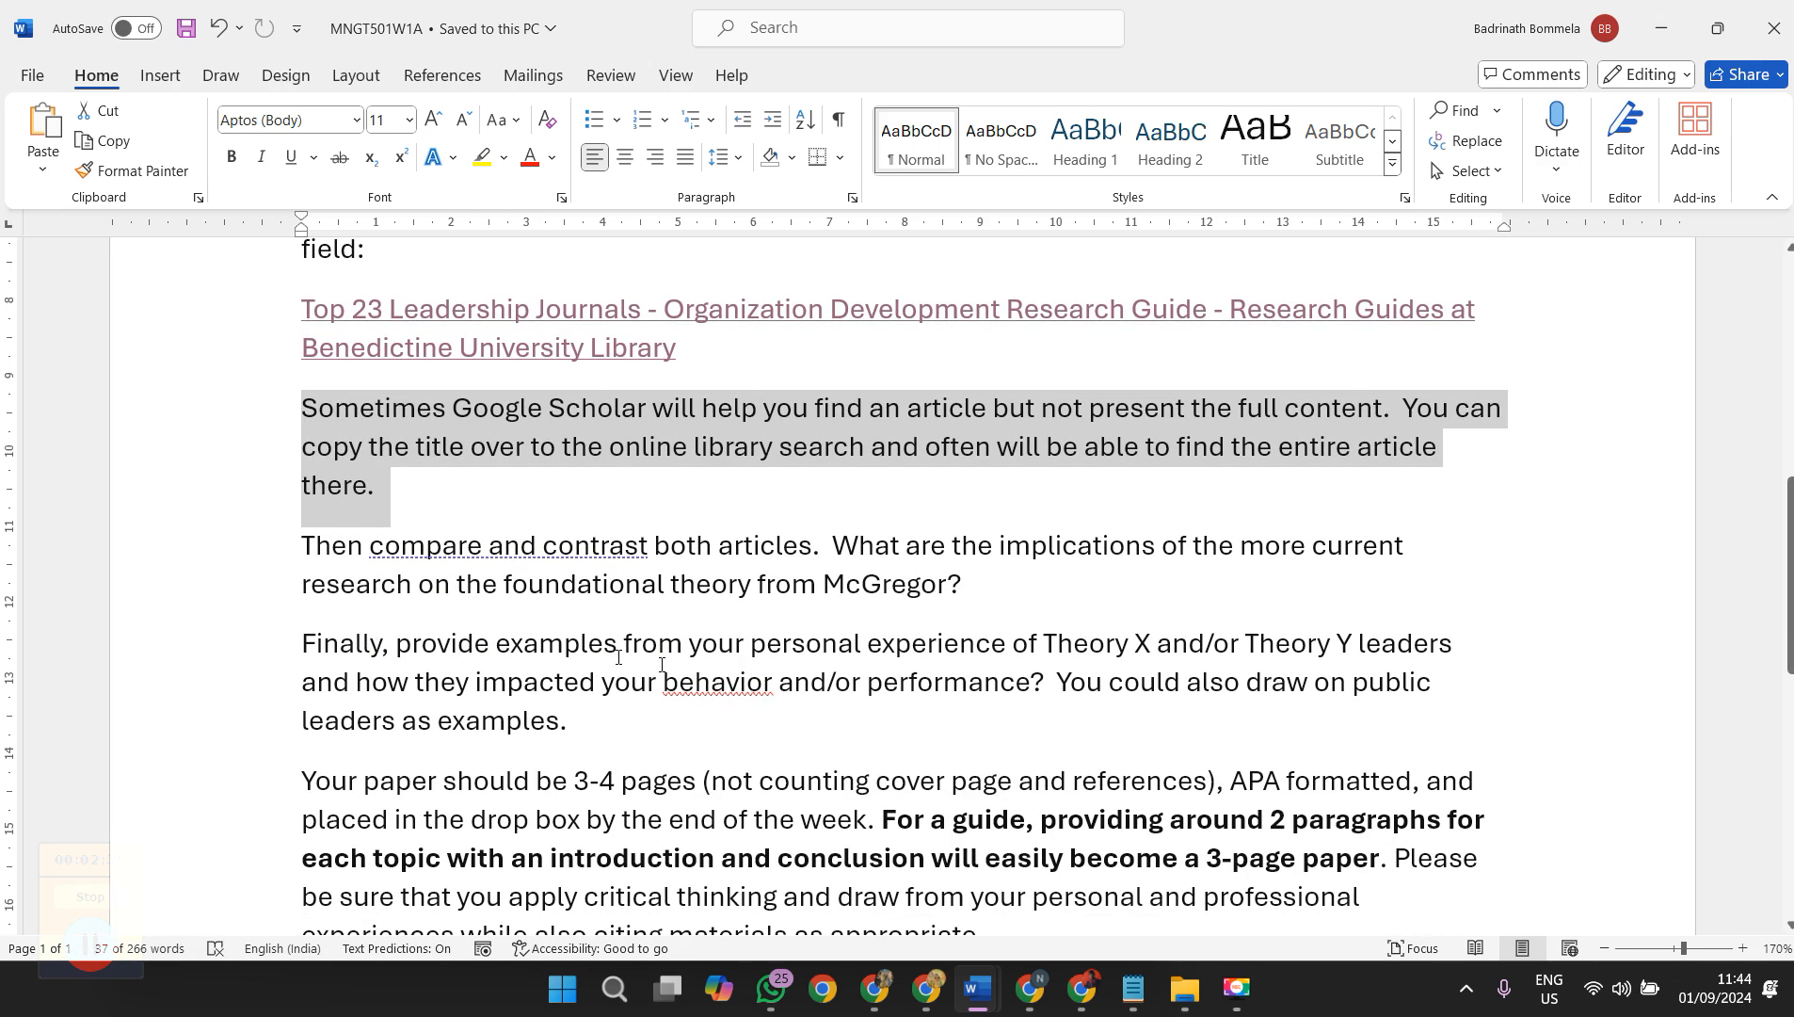
pyautogui.moveTo(1081, 642)
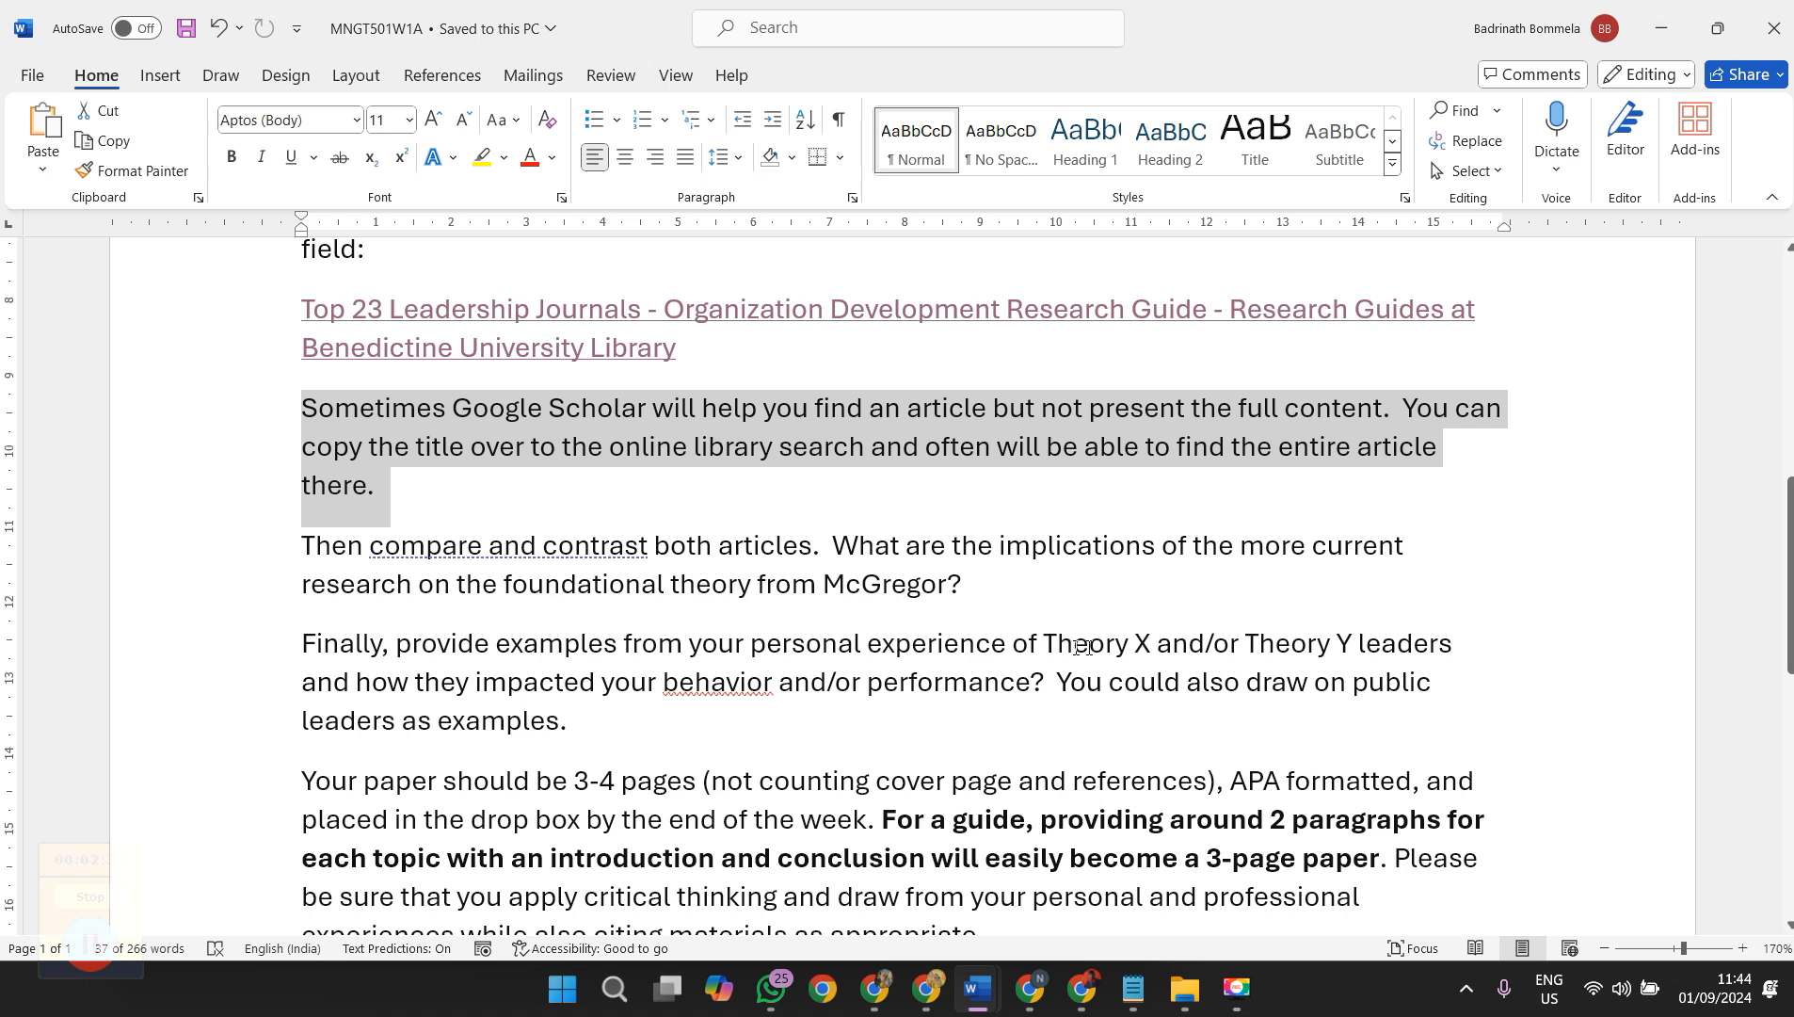
pyautogui.moveTo(319, 537)
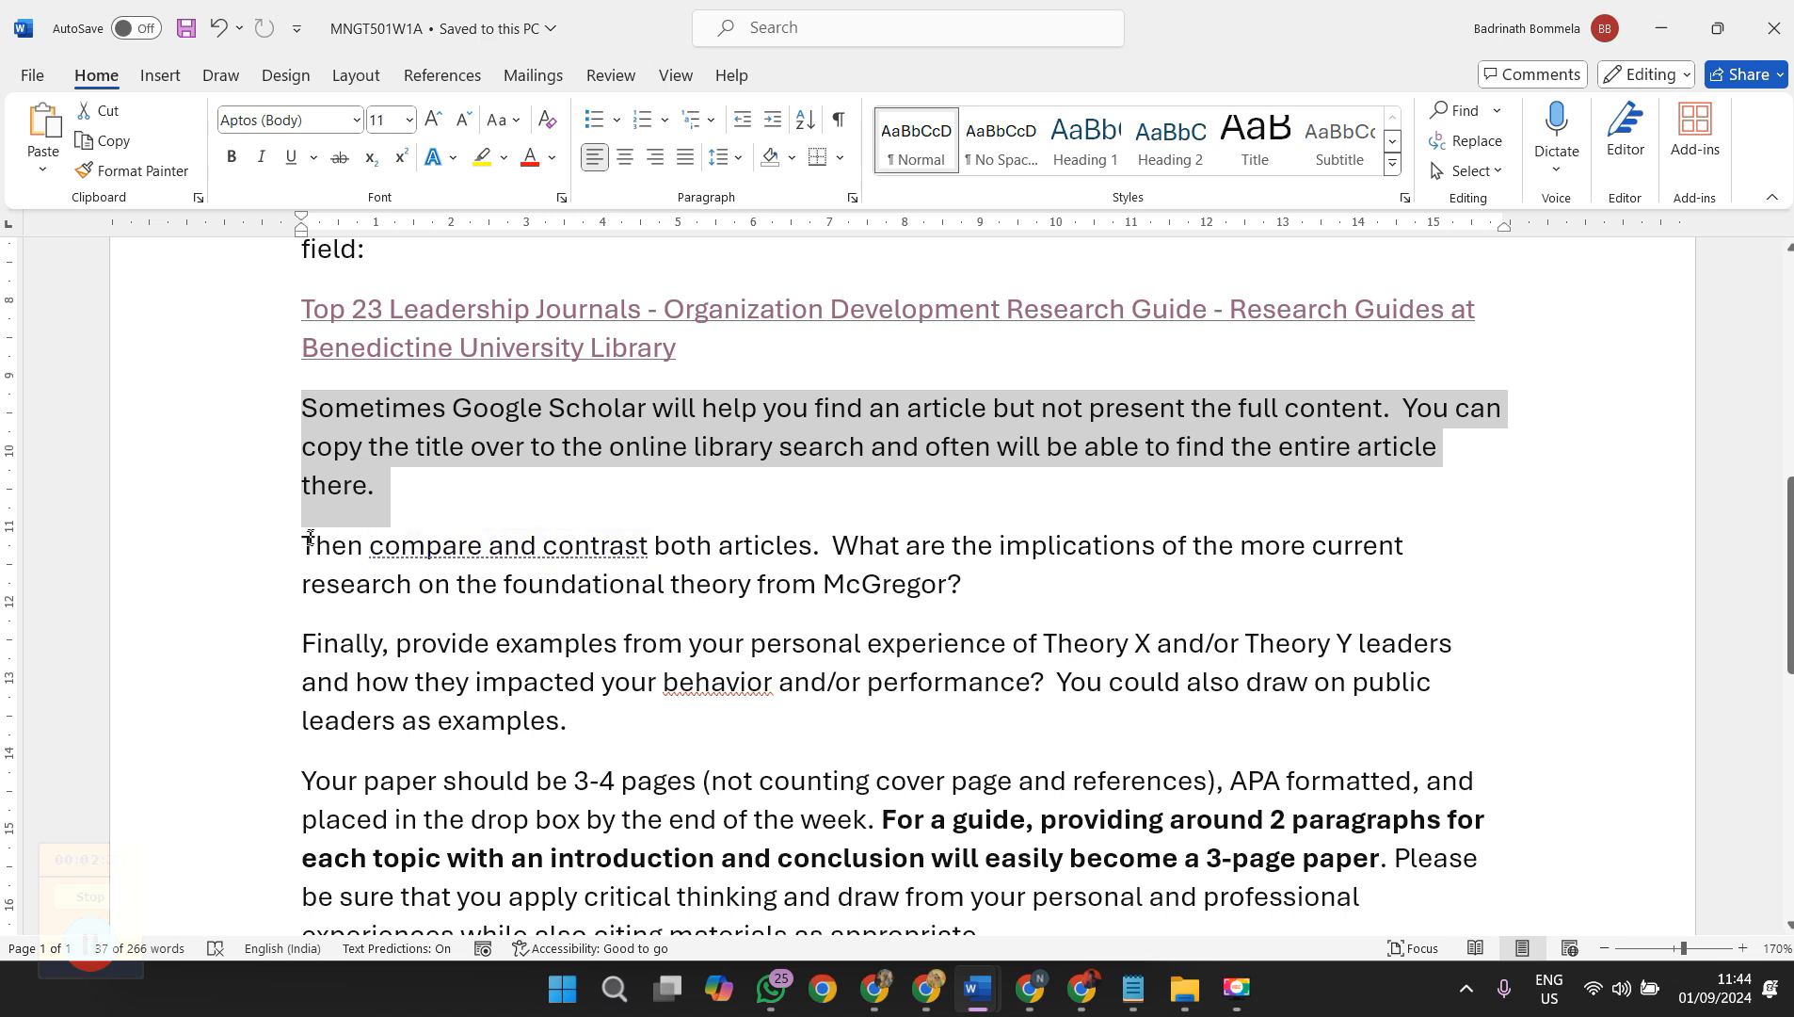
# Number the compare-and-contrast and experience paragraphs, splitting sentences into items with the public-leaders sentence as sub-item a
pyautogui.click(638, 119)
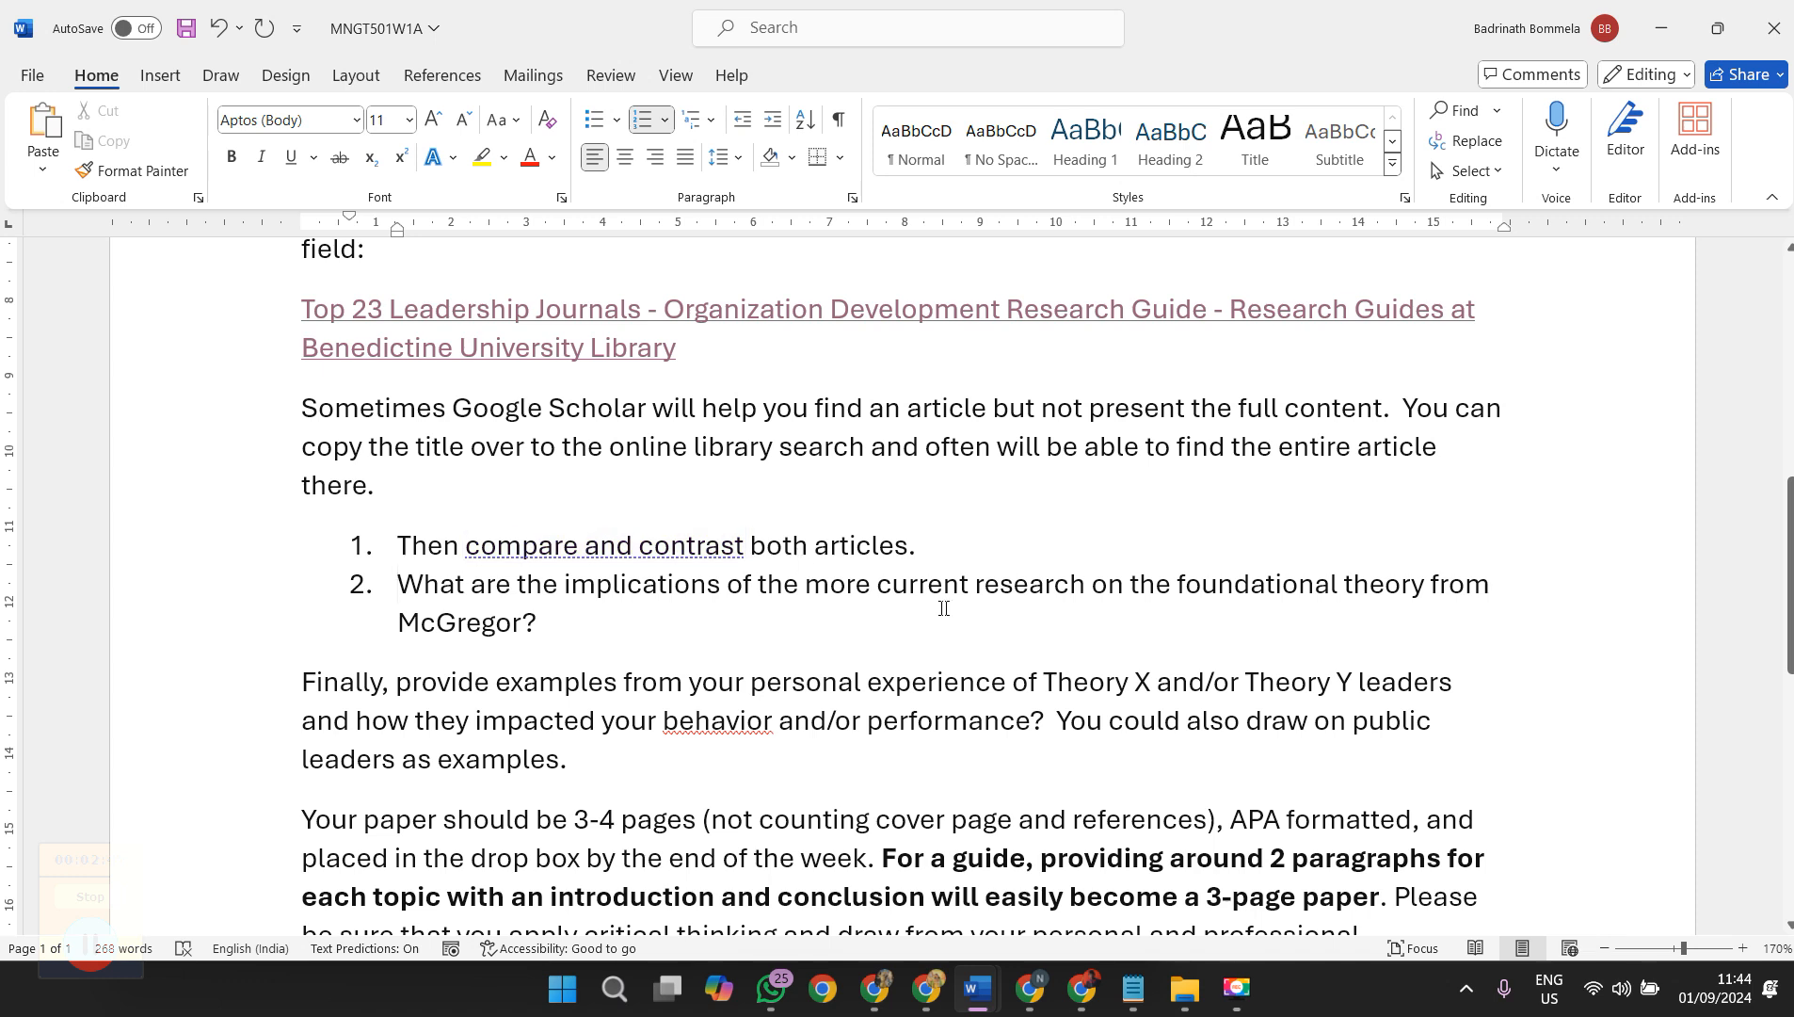
pyautogui.click(399, 584)
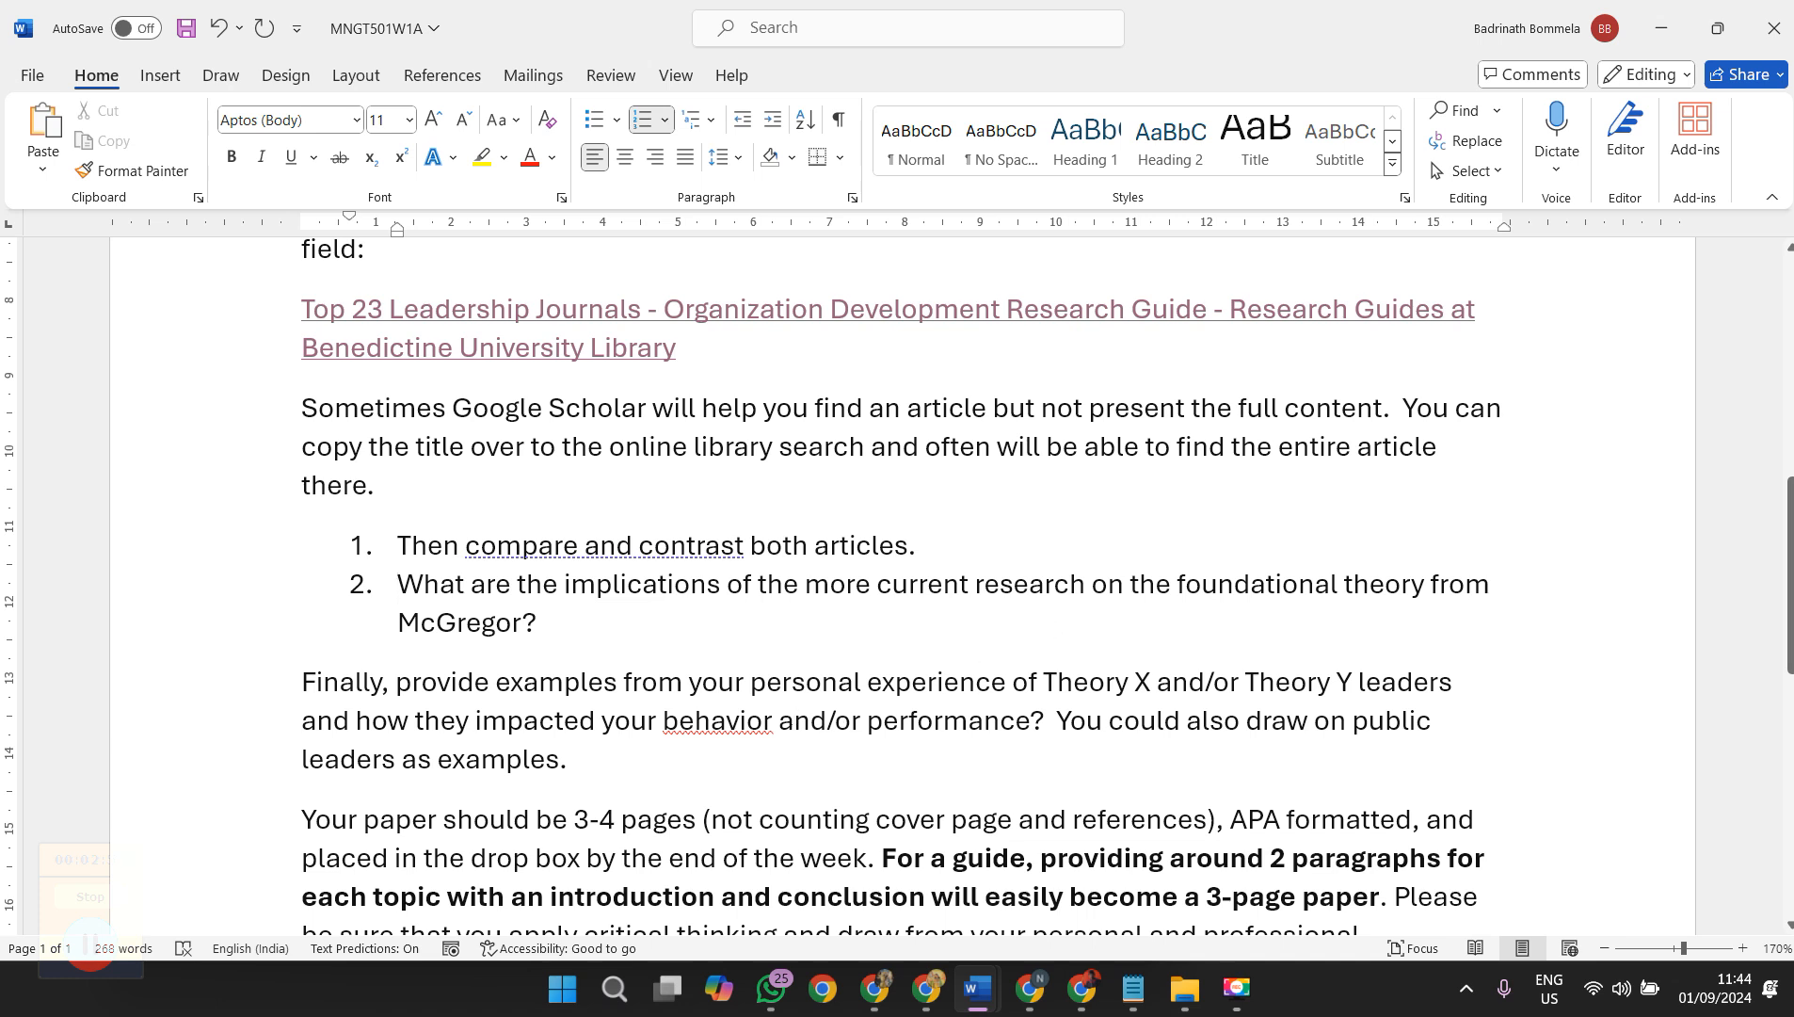
pyautogui.moveTo(600, 654)
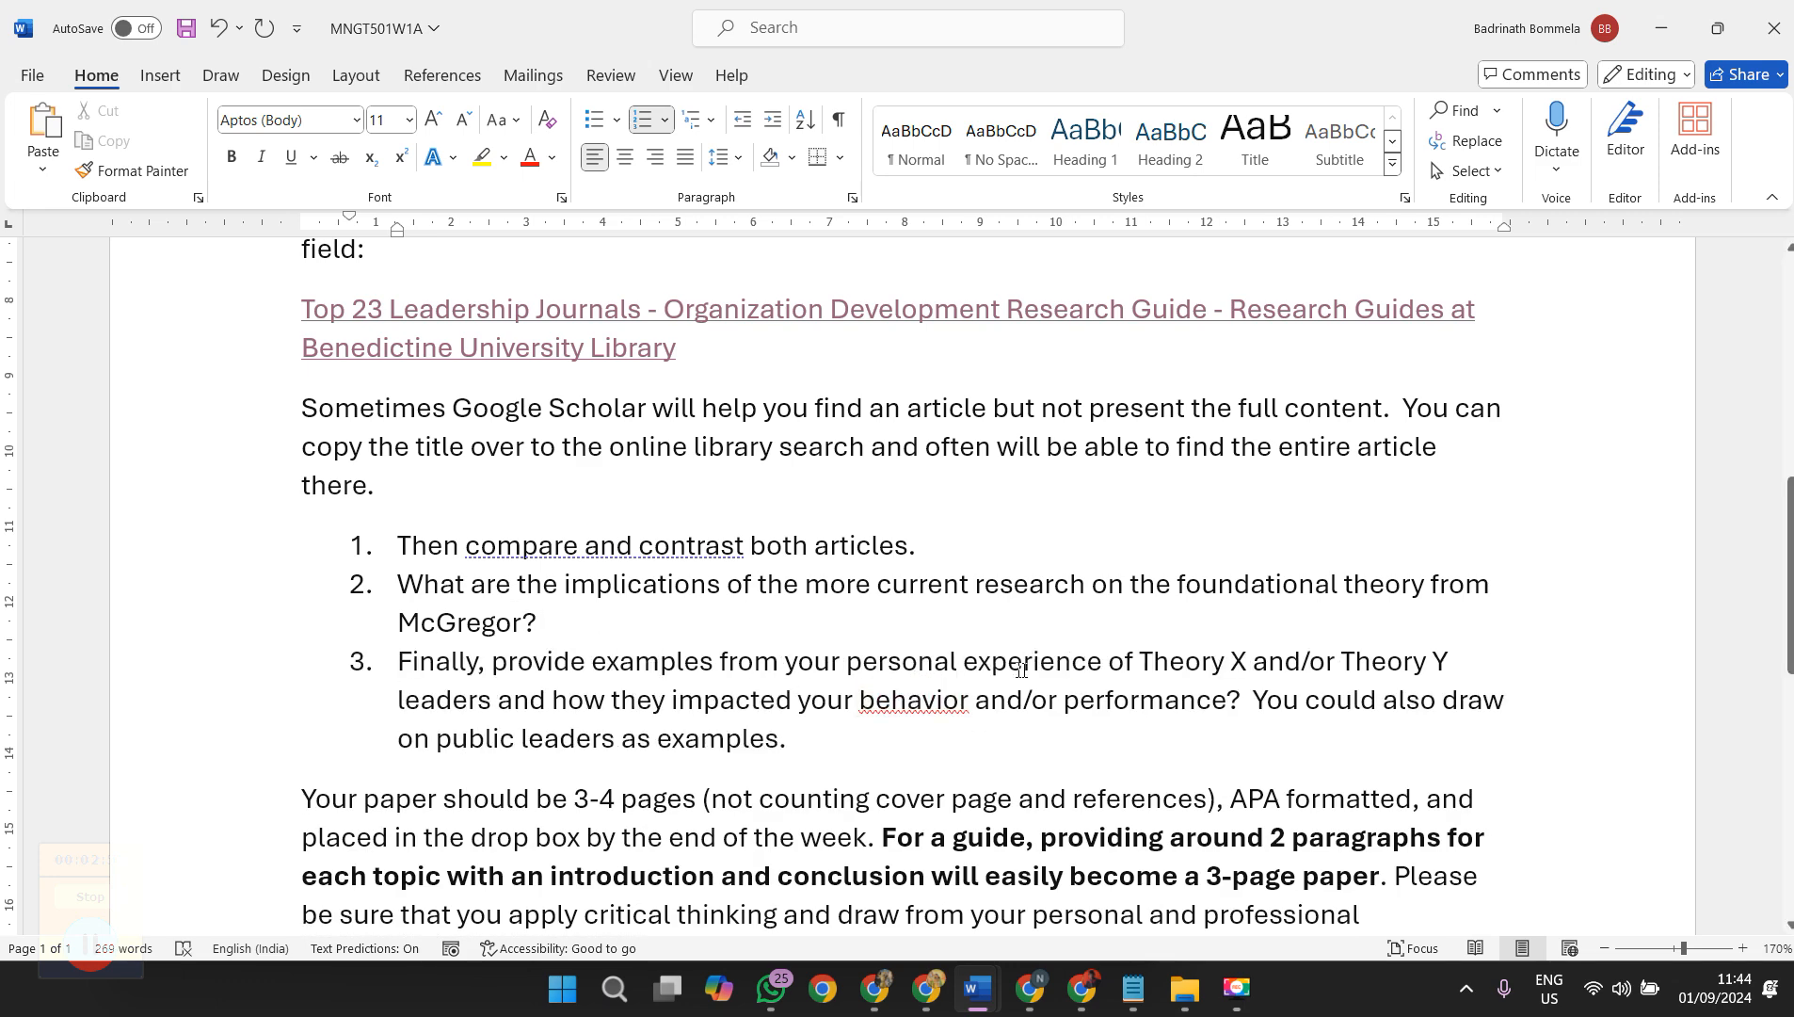
pyautogui.moveTo(1350, 655)
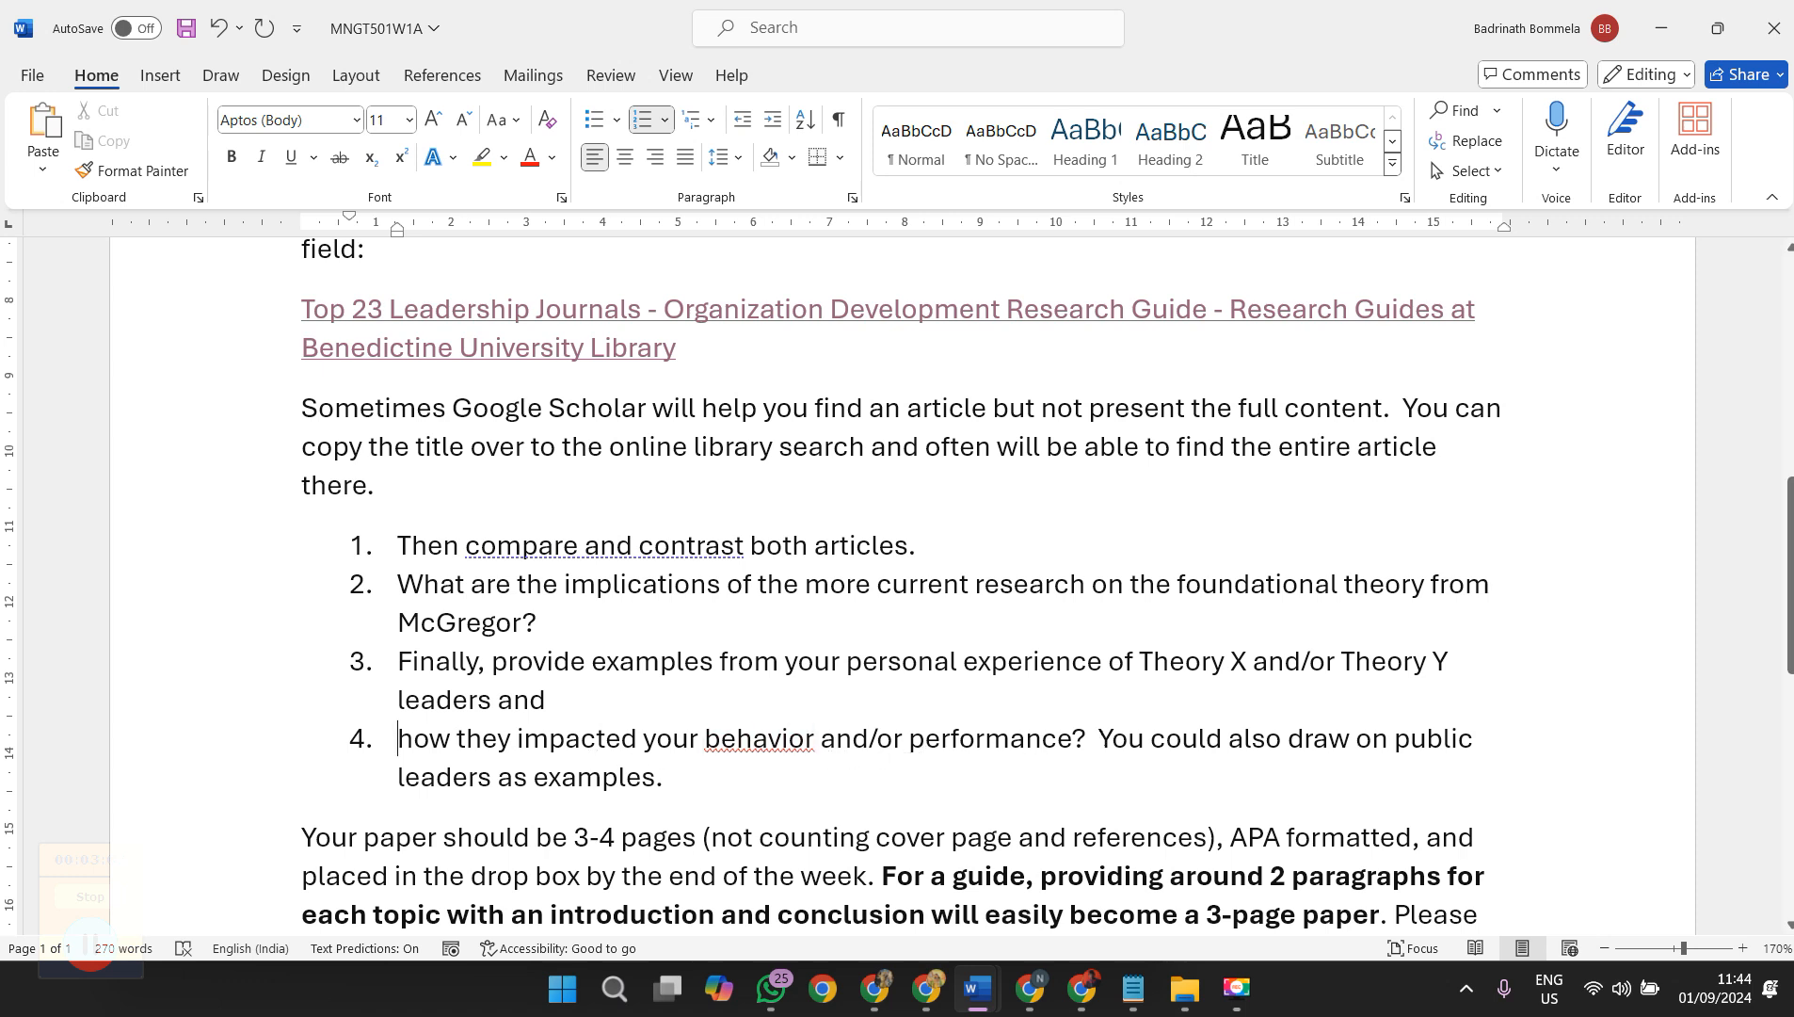
pyautogui.click(1098, 738)
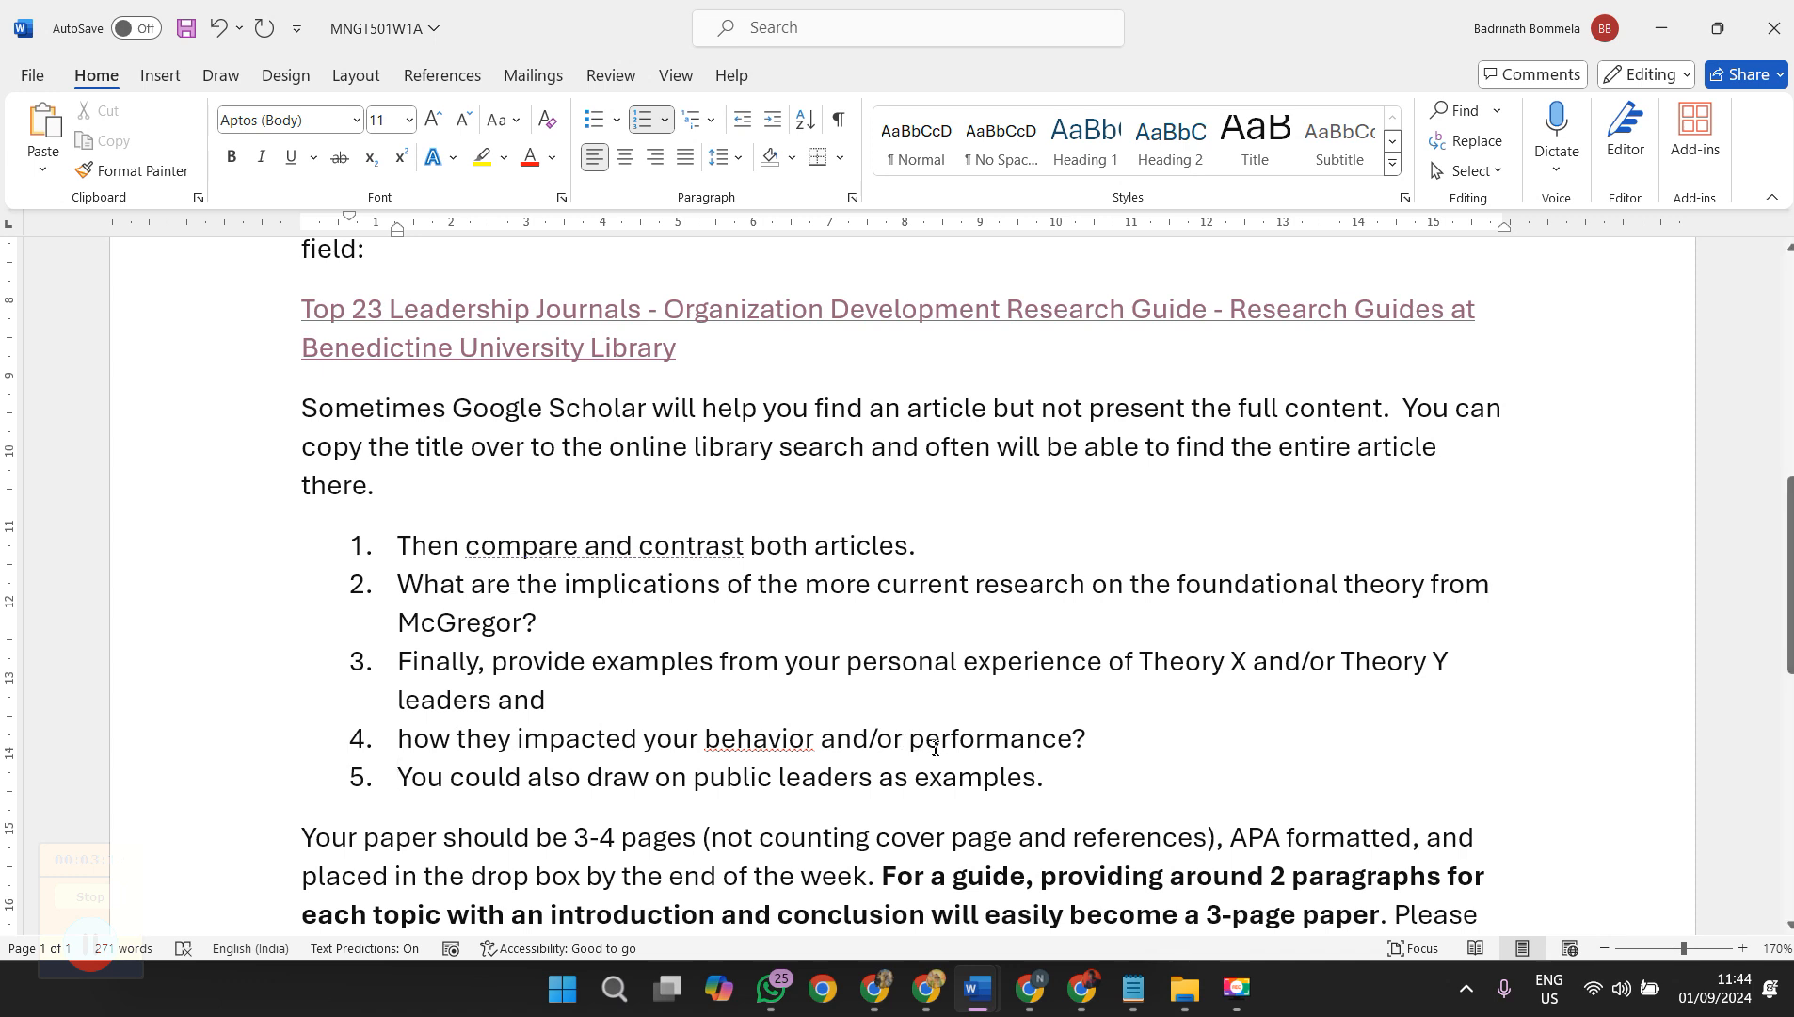
pyautogui.click(772, 119)
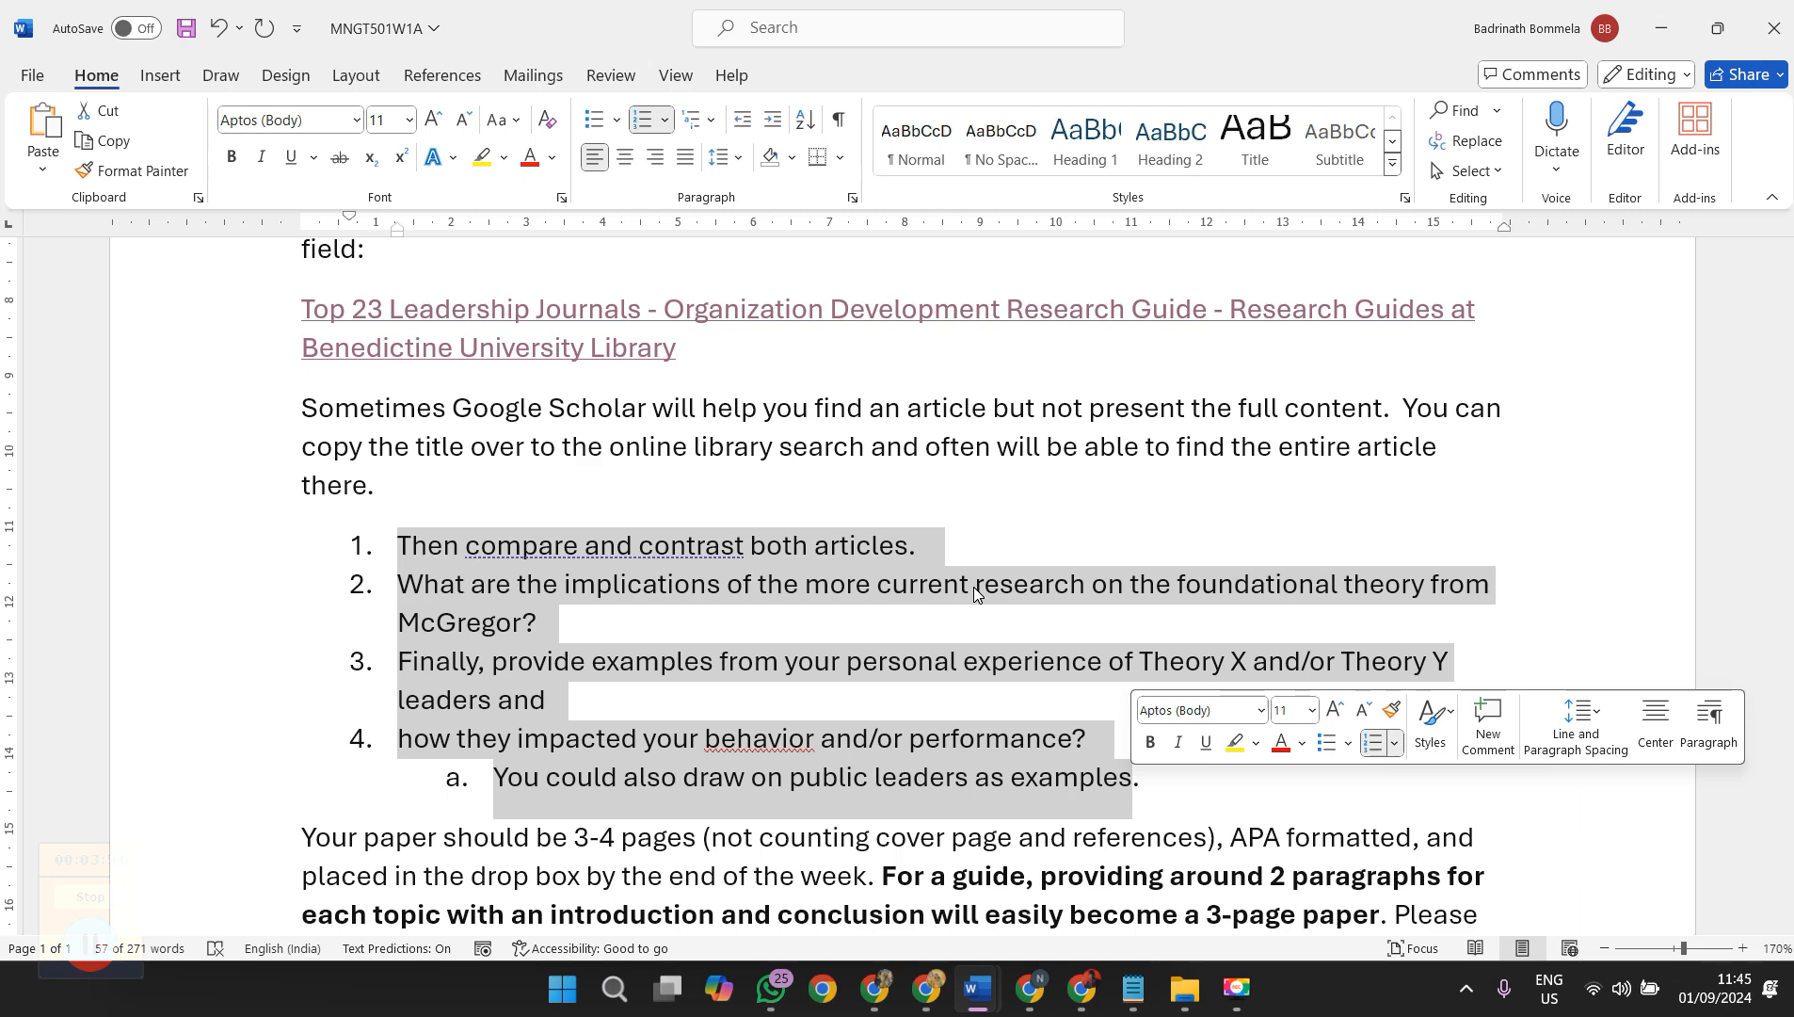
# Replace 'behavior' with 'behaviour' and bold the whole numbered task list
pyautogui.scroll(-3)
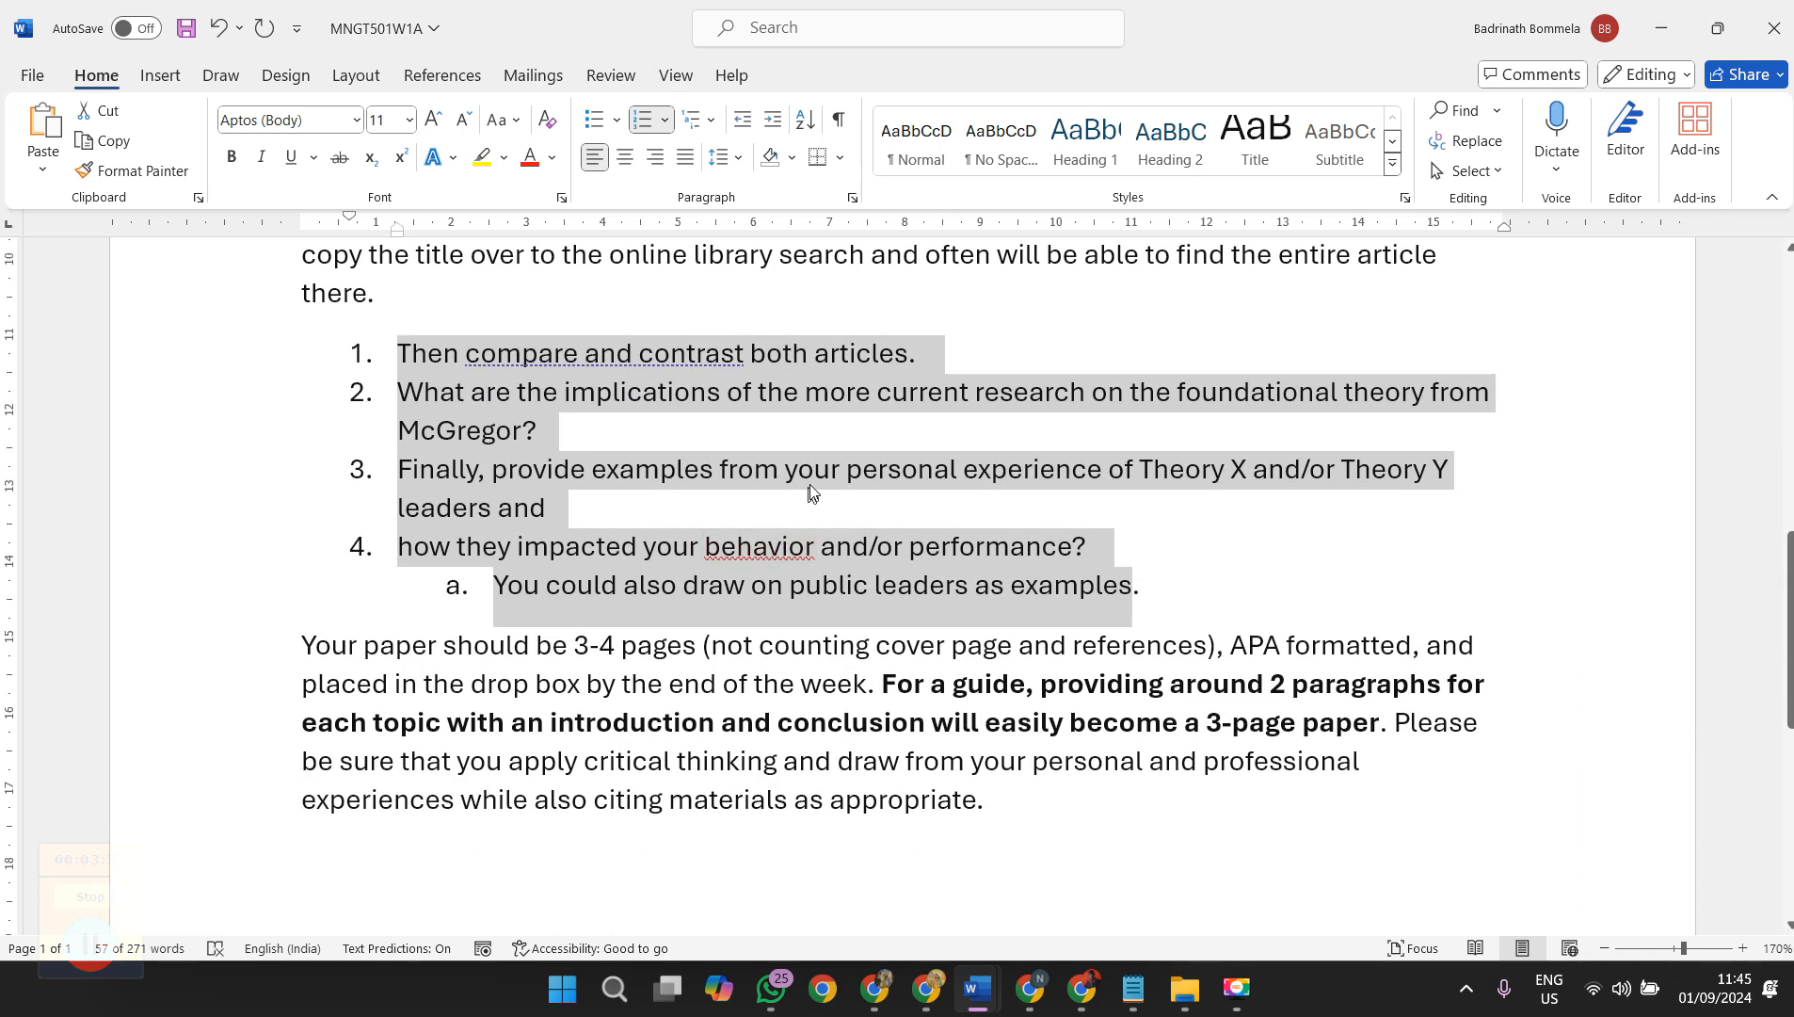
pyautogui.click(813, 492)
pyautogui.write('u')
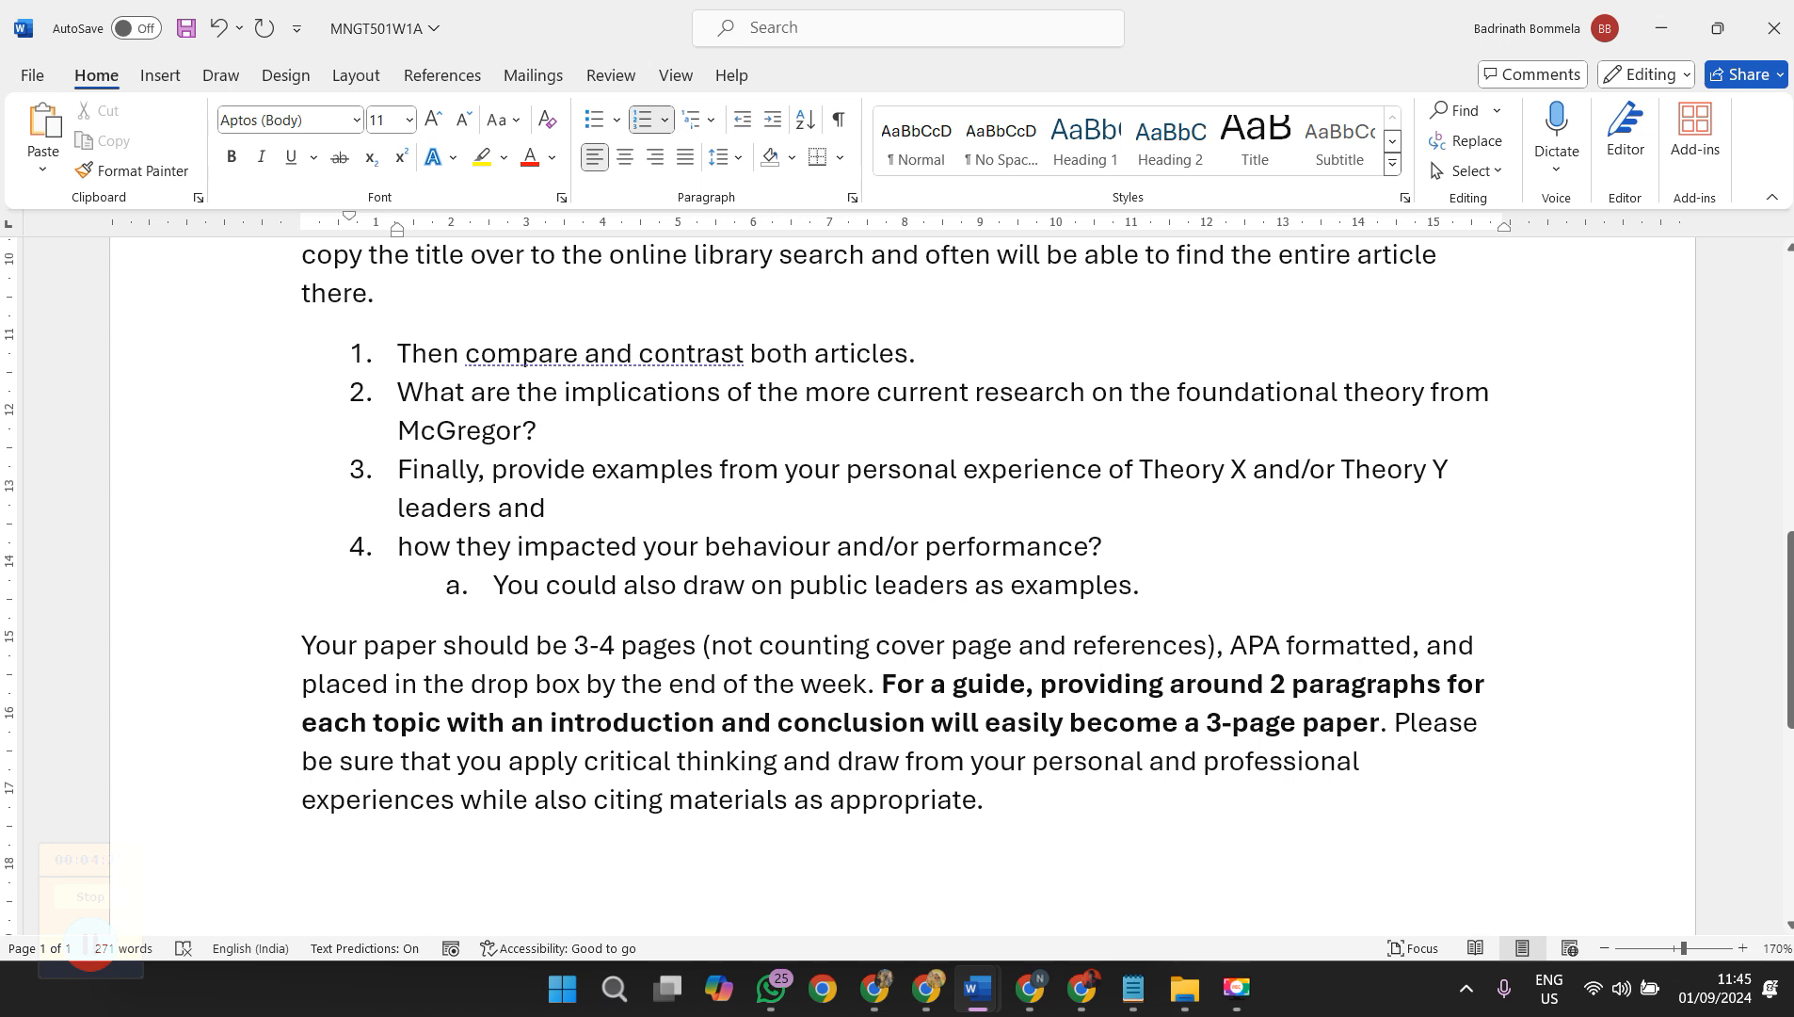
pyautogui.click(837, 546)
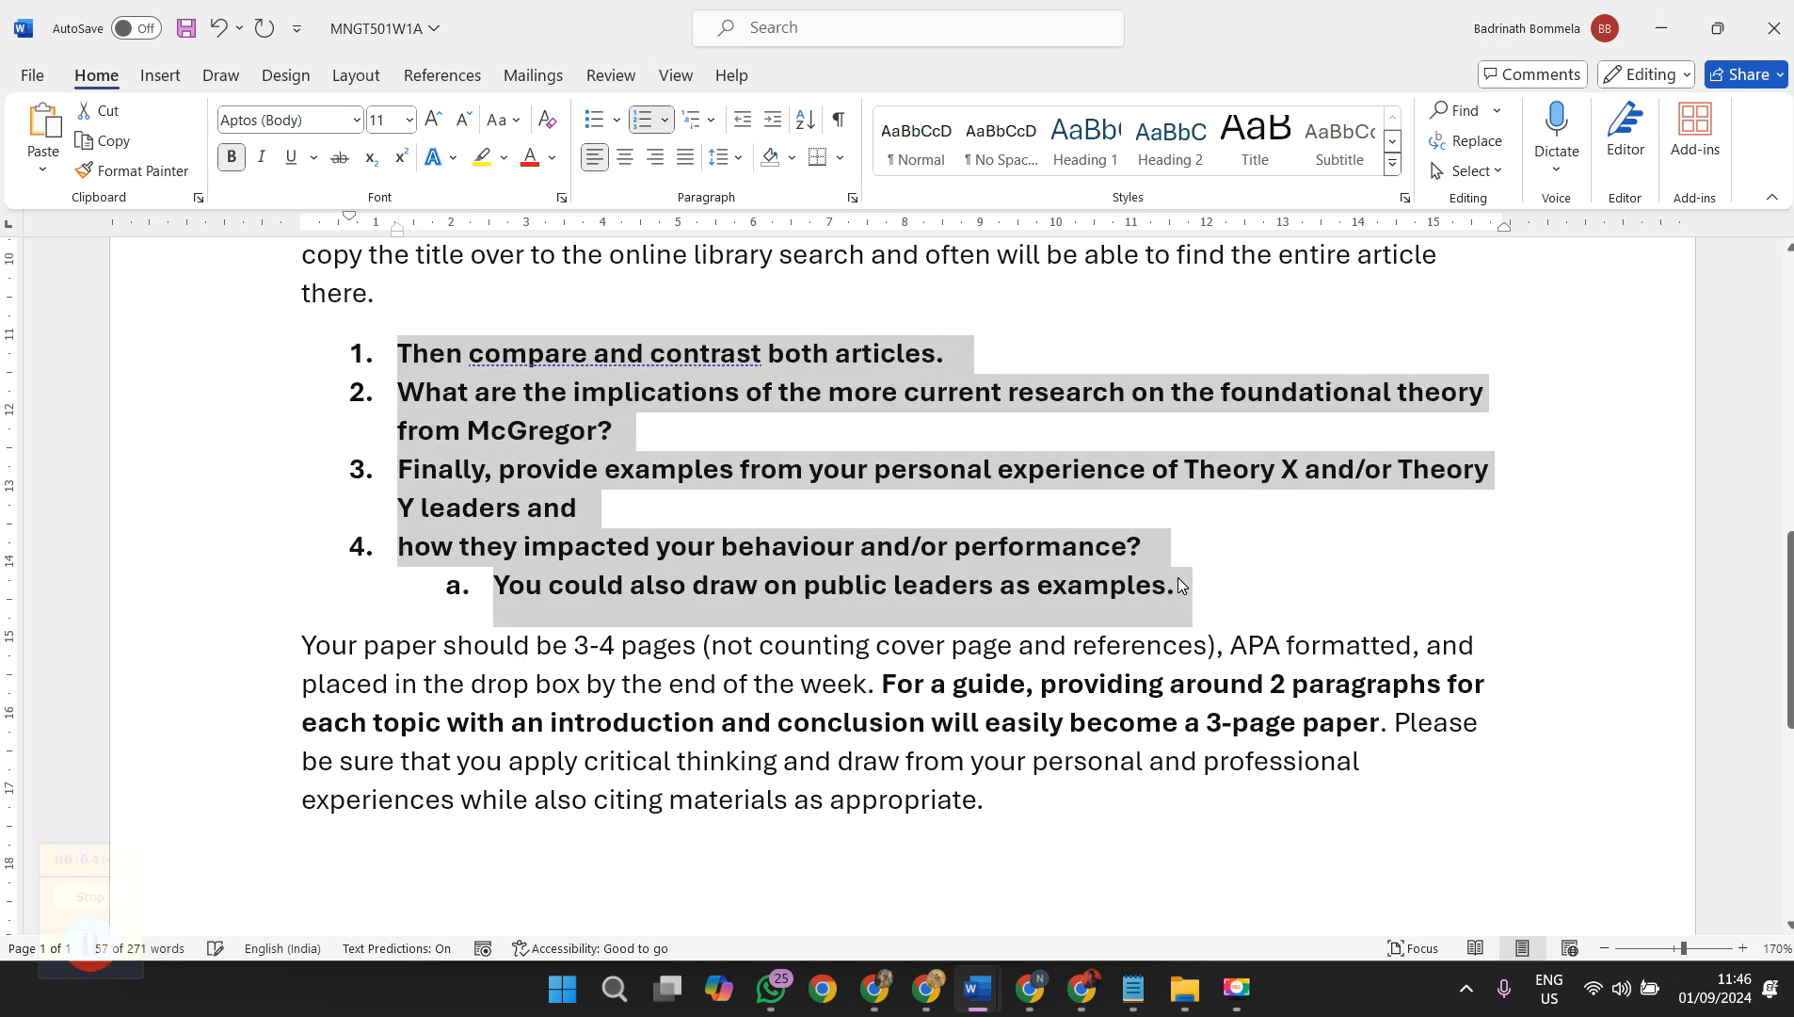
pyautogui.click(961, 644)
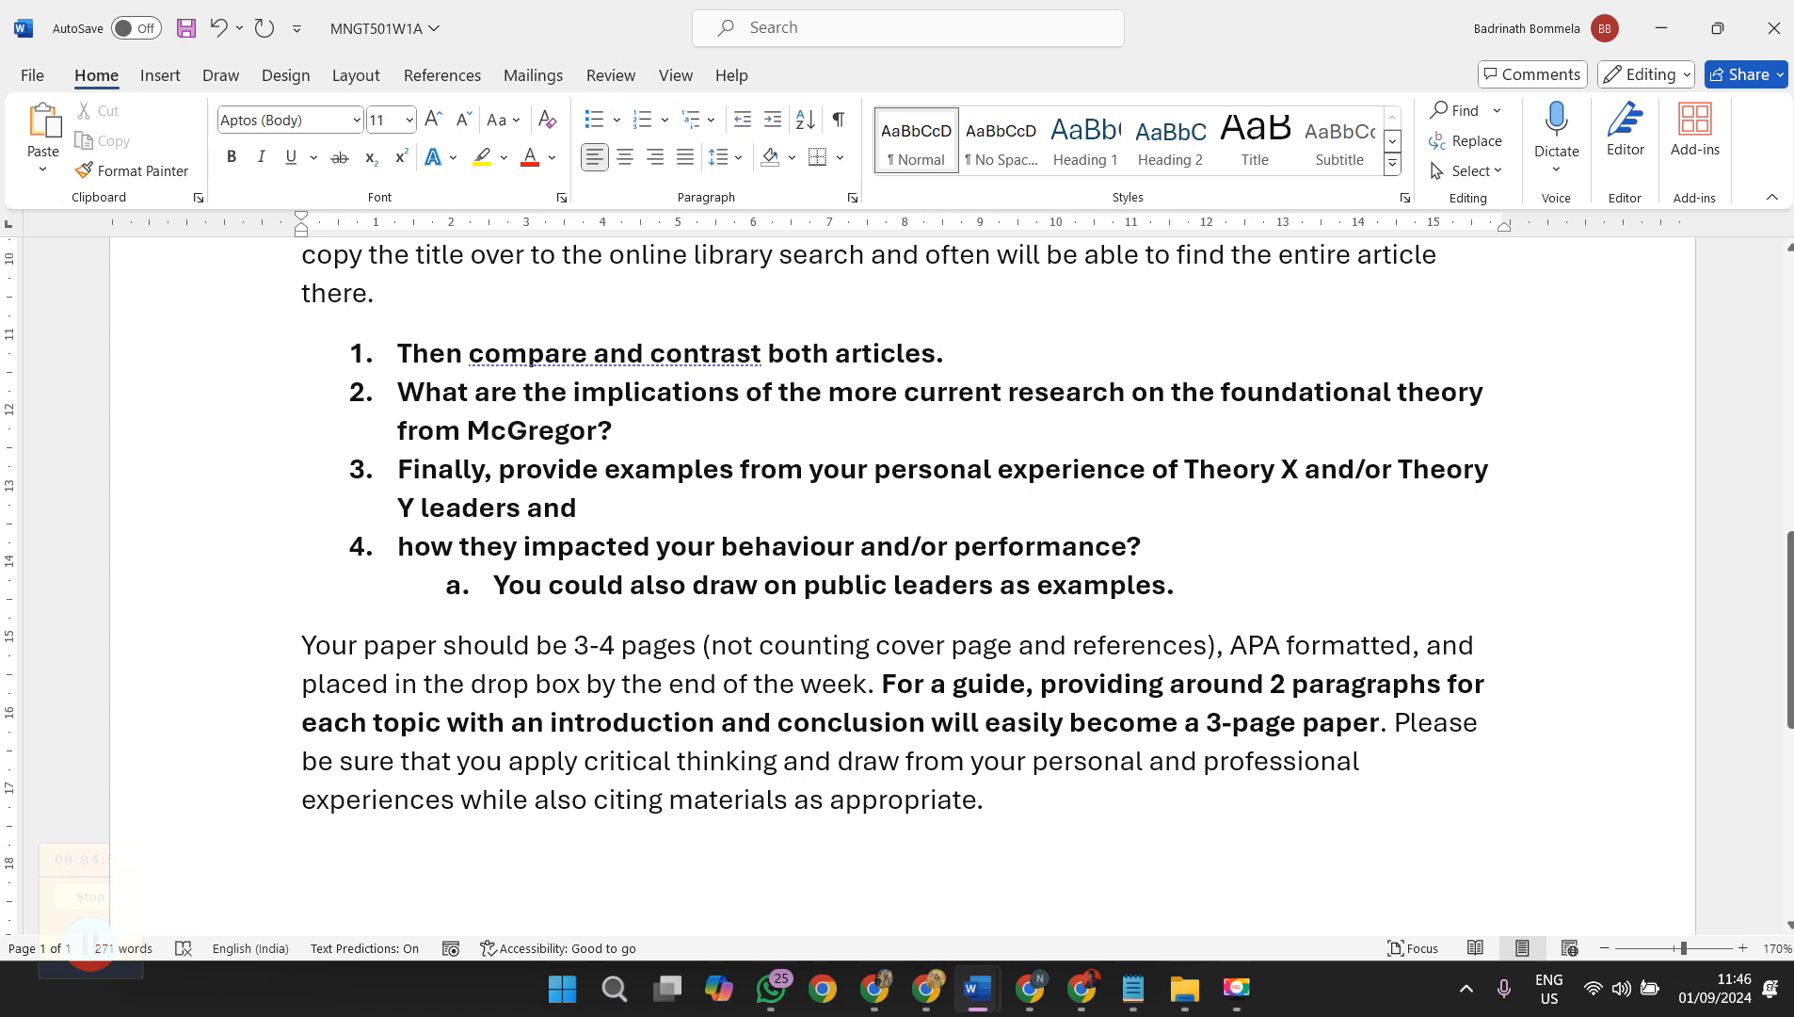
pyautogui.click(512, 644)
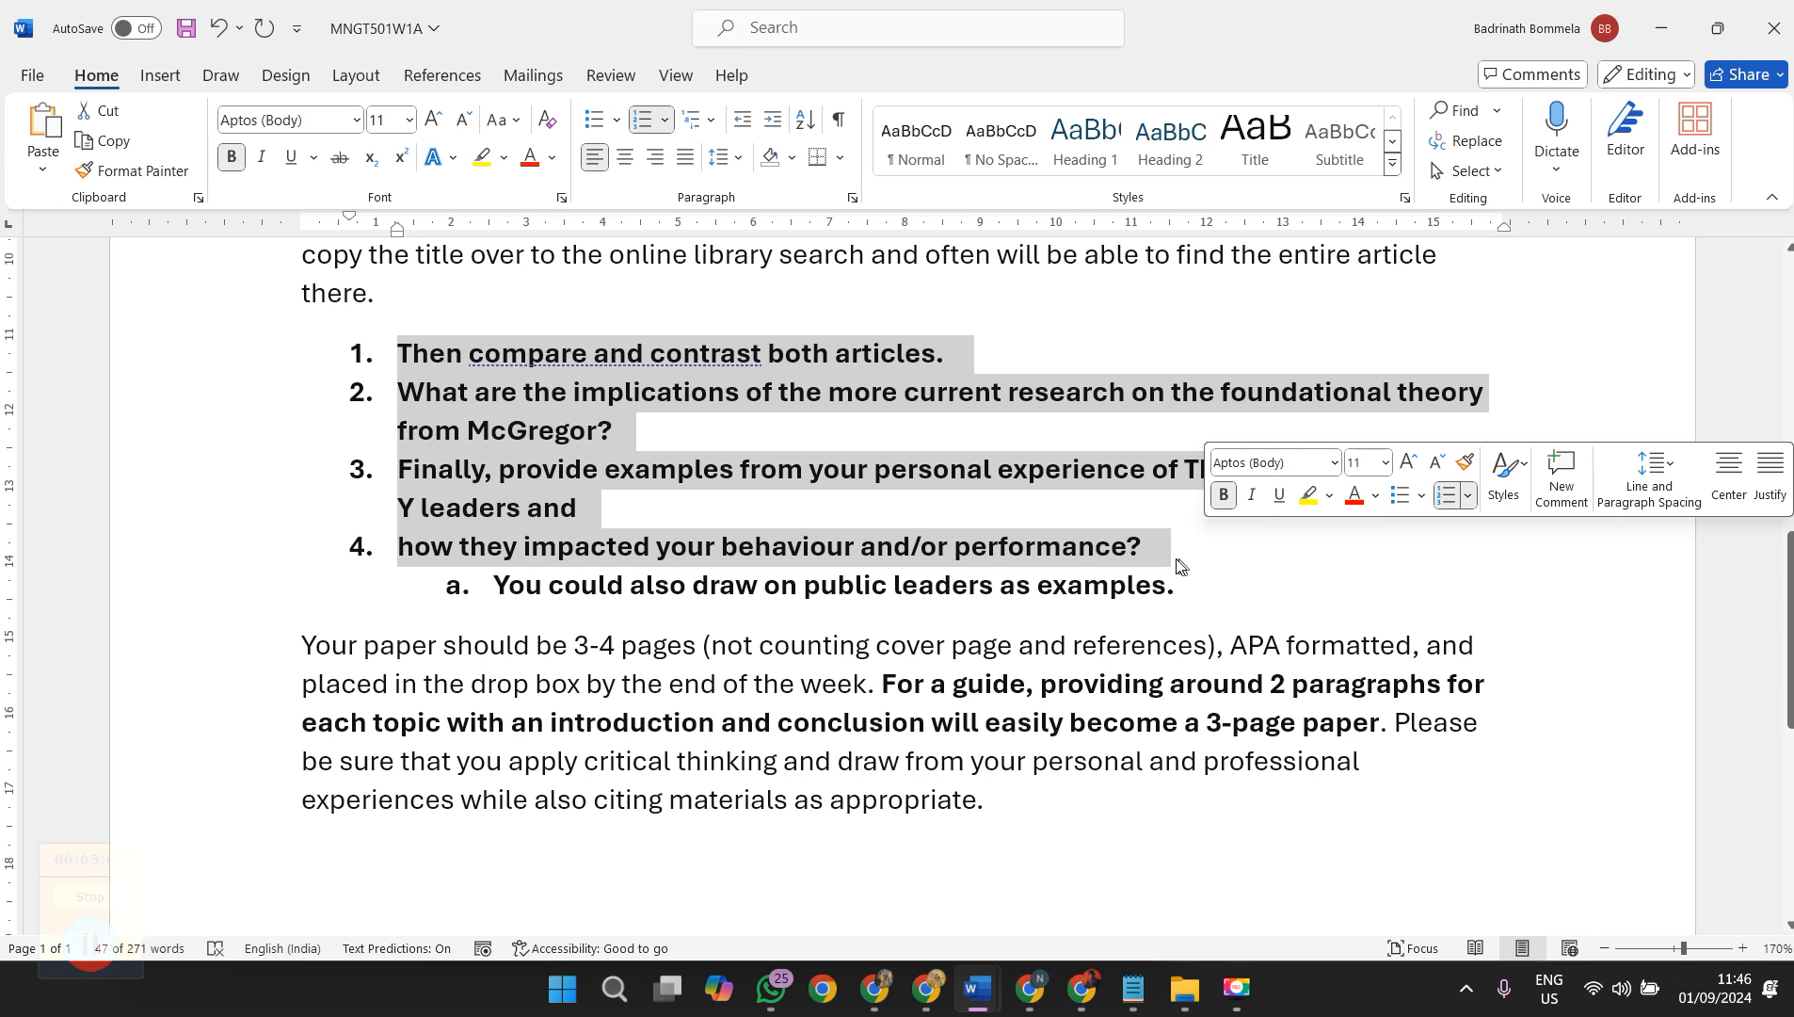
pyautogui.moveTo(1145, 571)
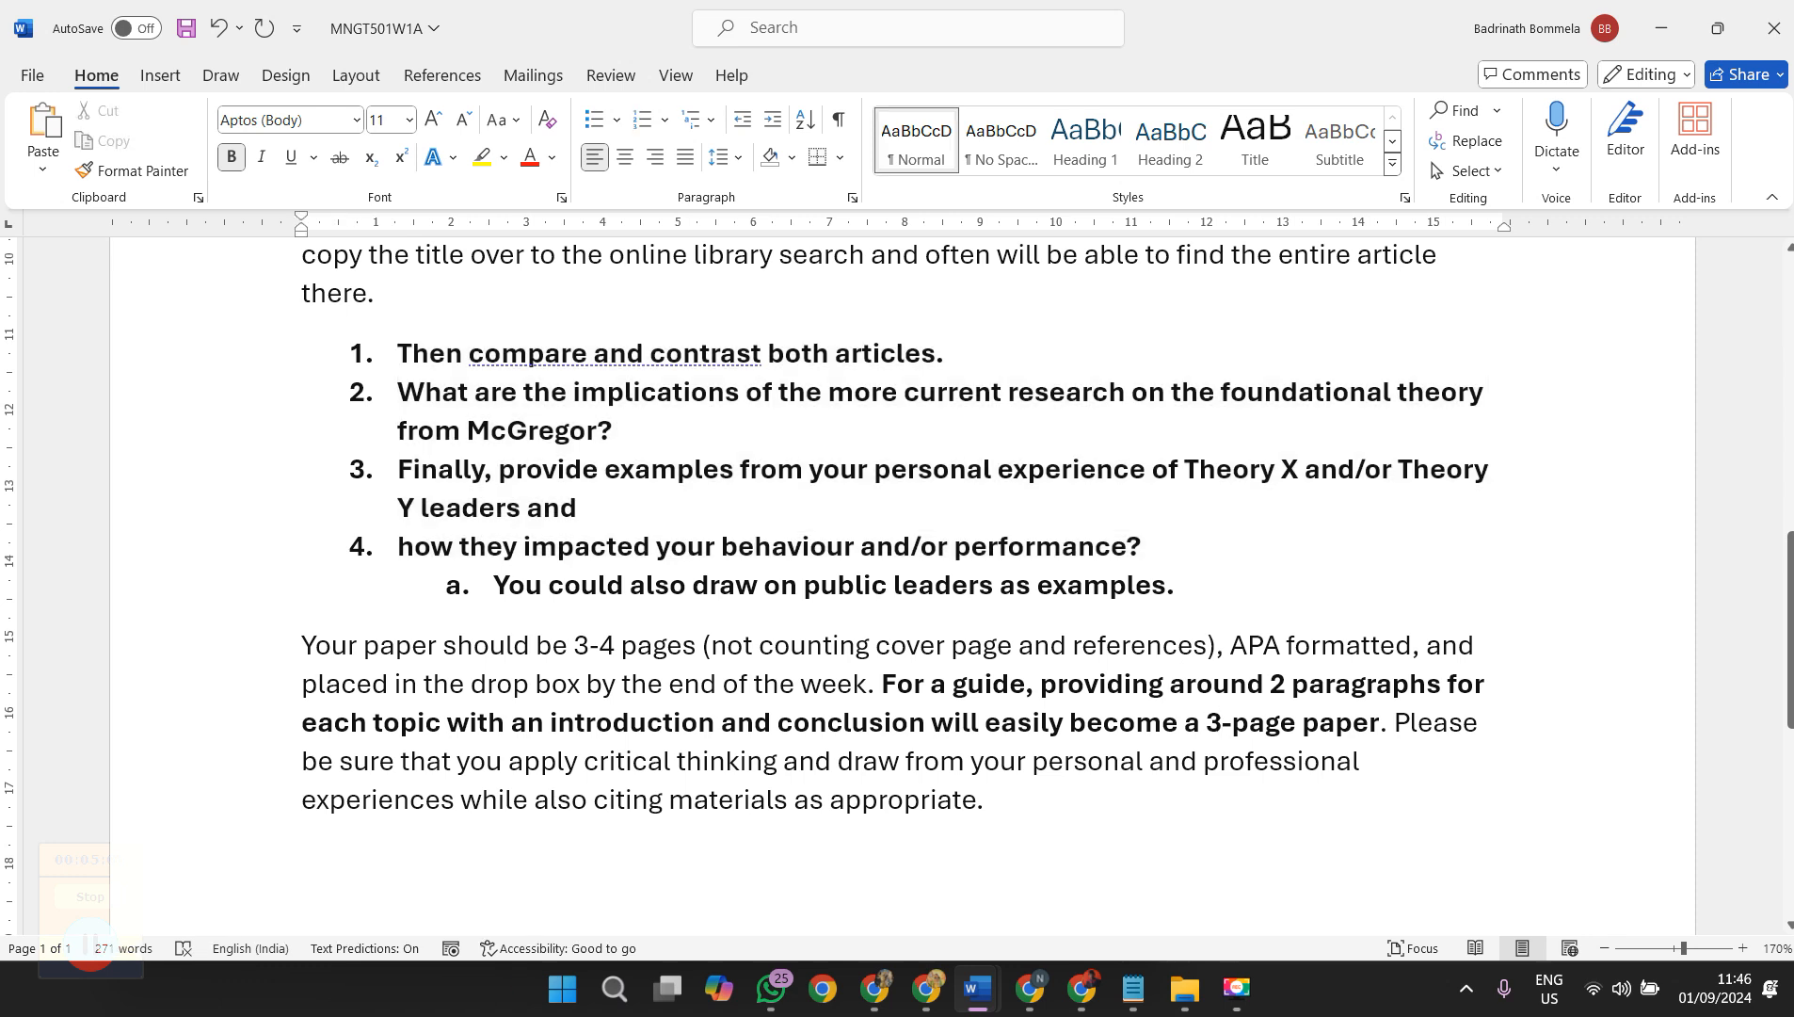
# Type the word-count note '[1200]' at the end of the final instructions paragraph
pyautogui.click(985, 799)
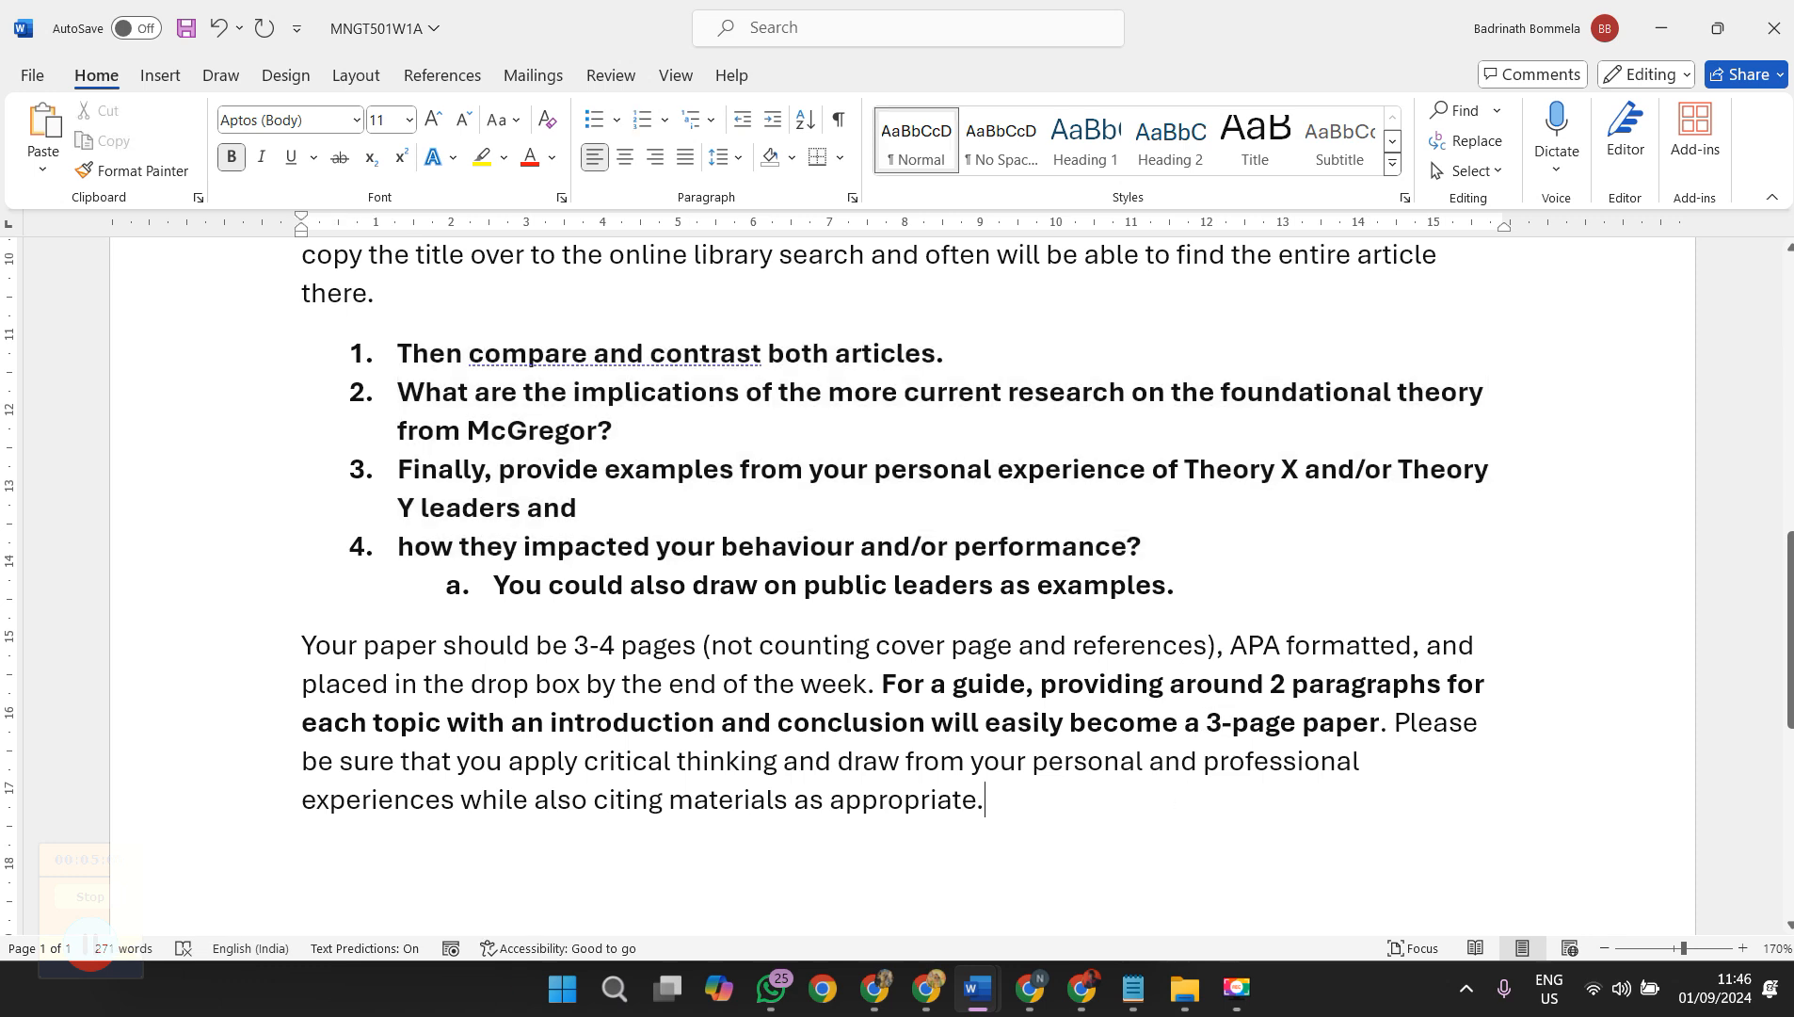
pyautogui.write('[1')
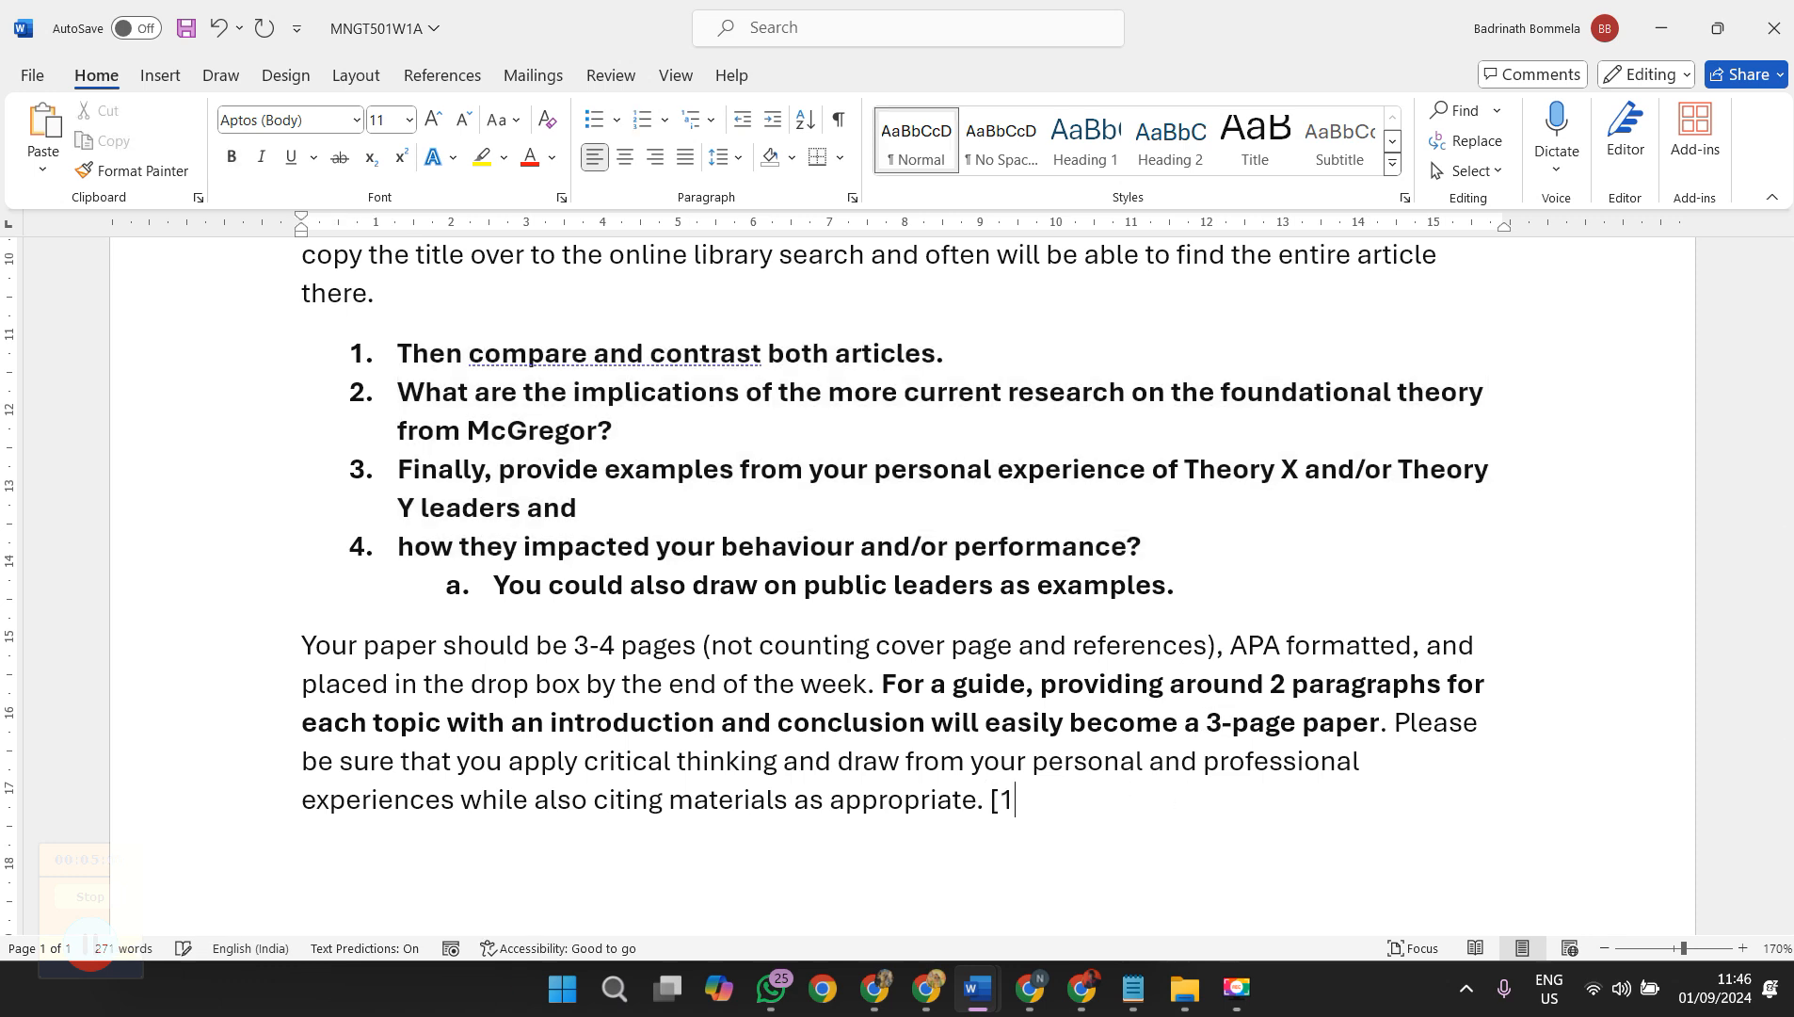
pyautogui.write('200')
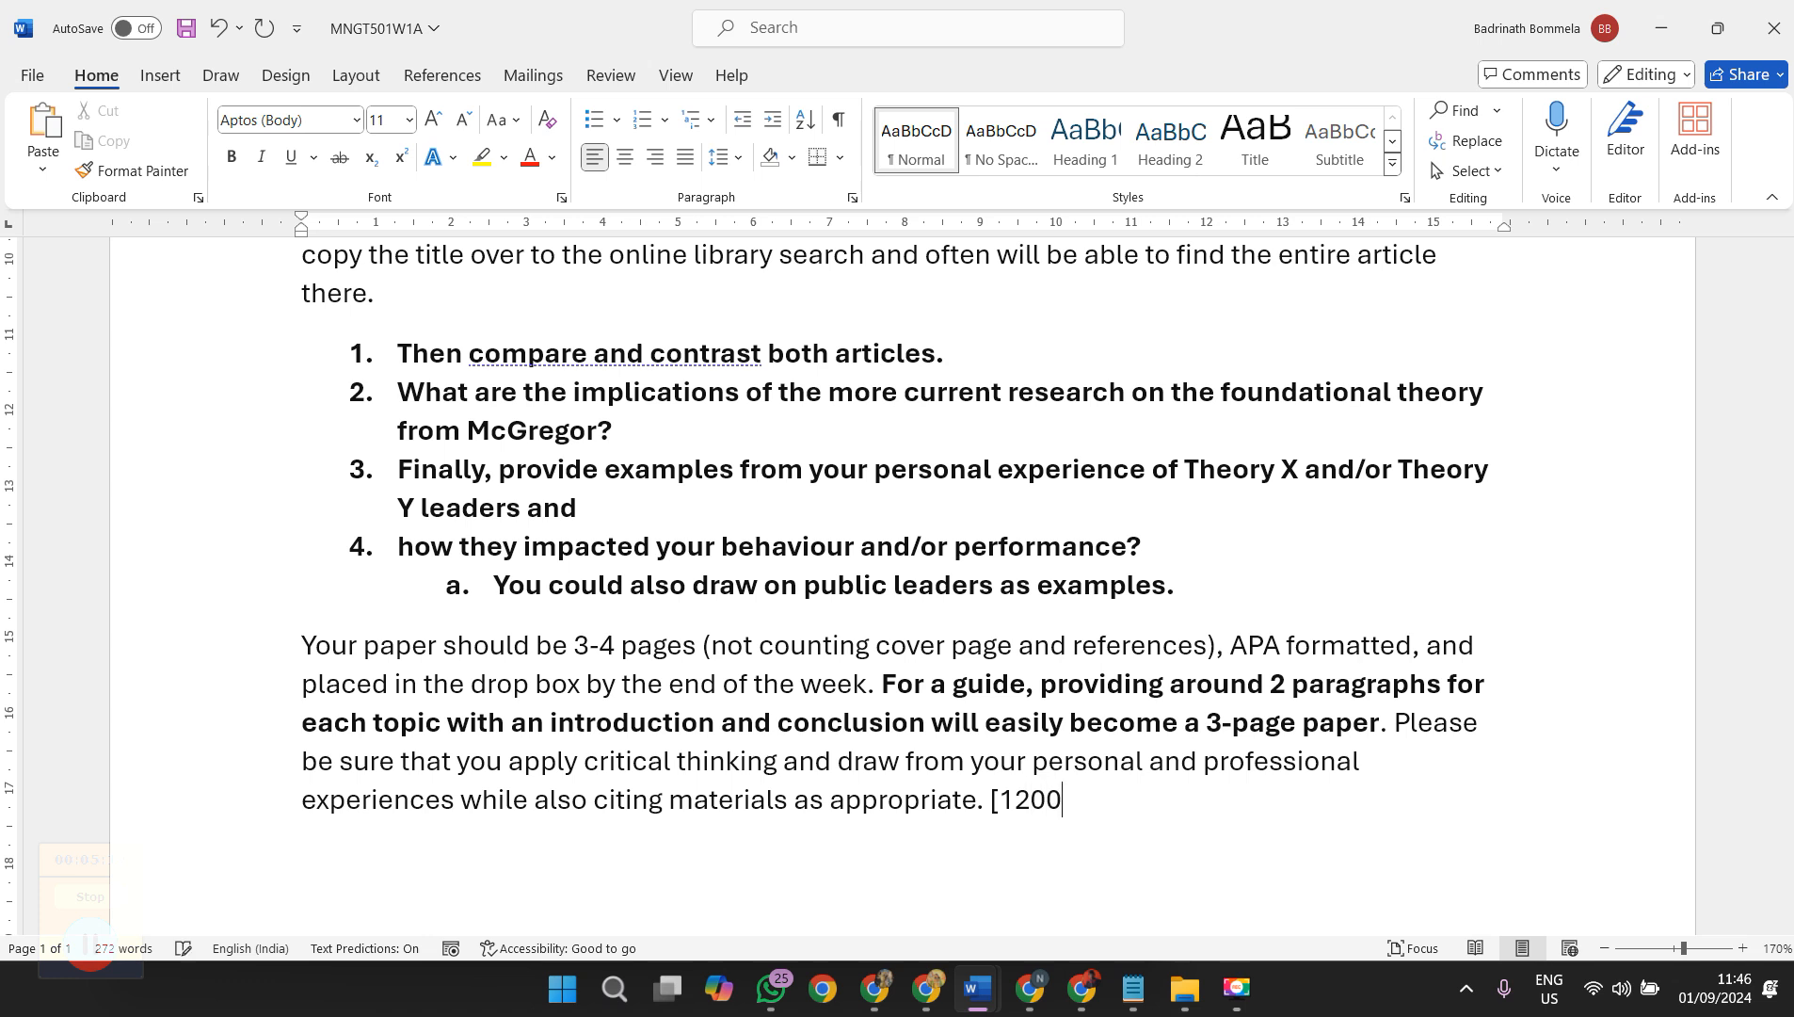
pyautogui.write(']')
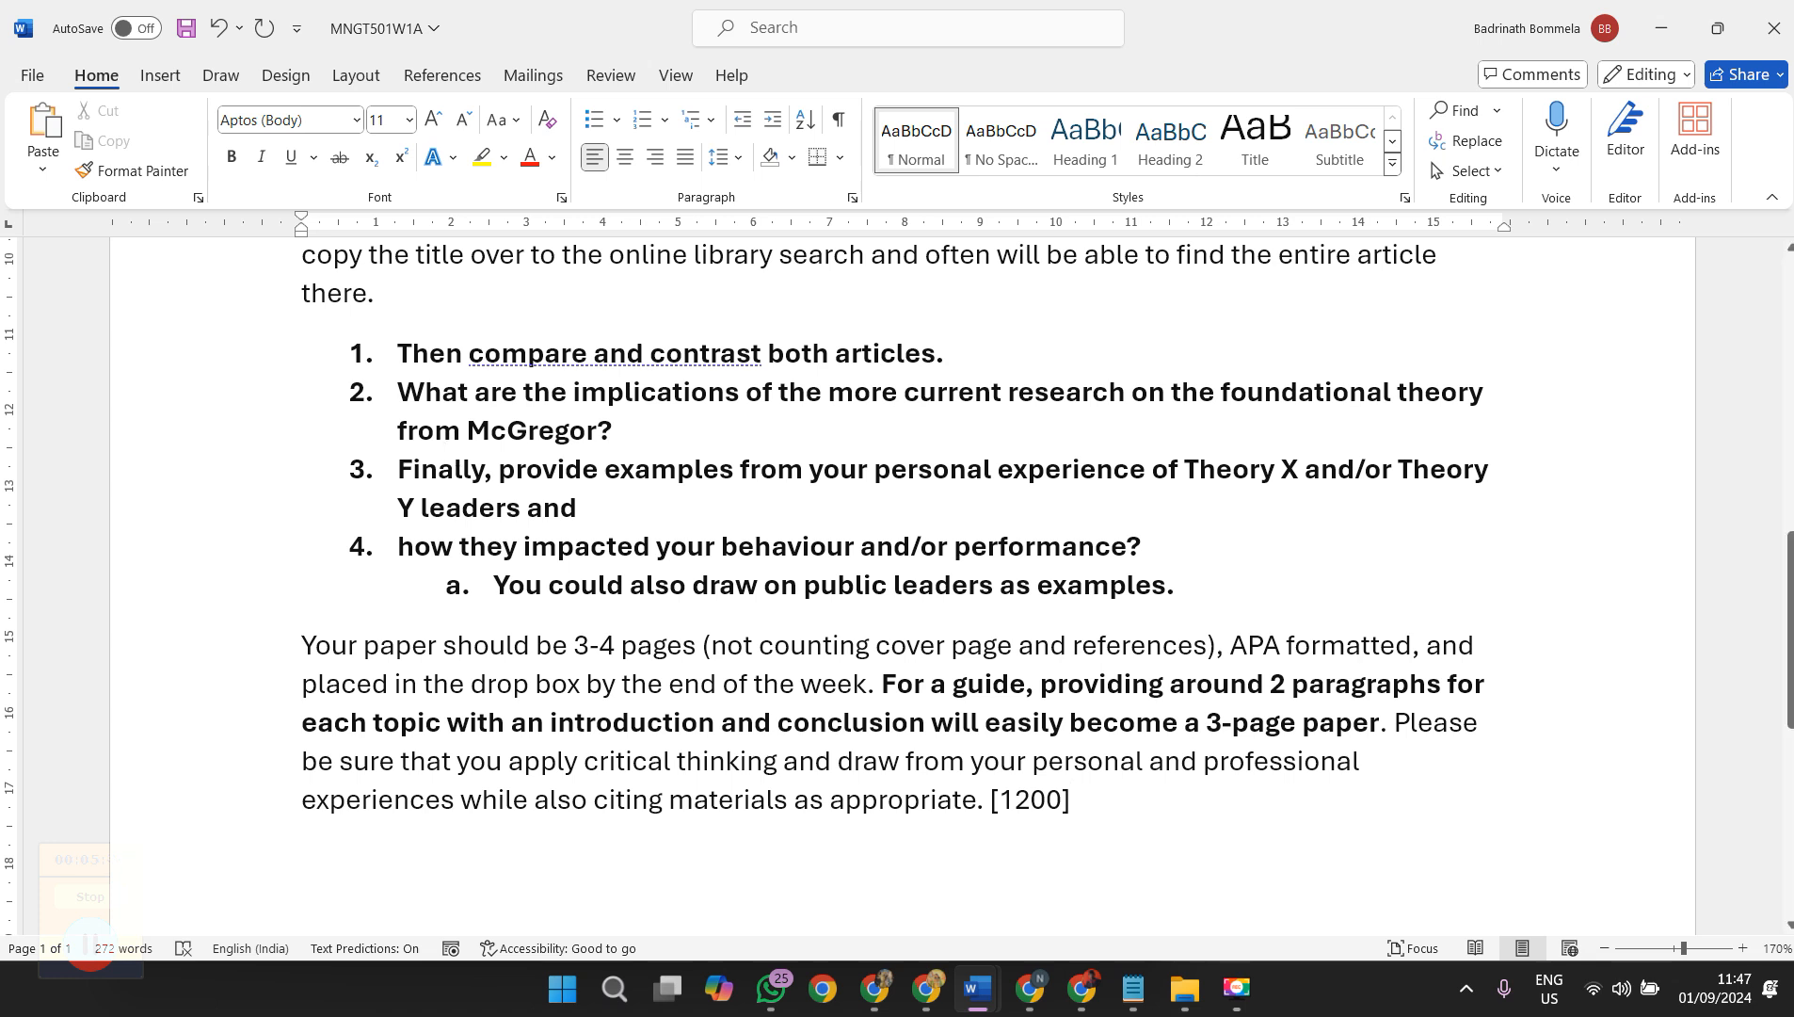
pyautogui.click(1071, 798)
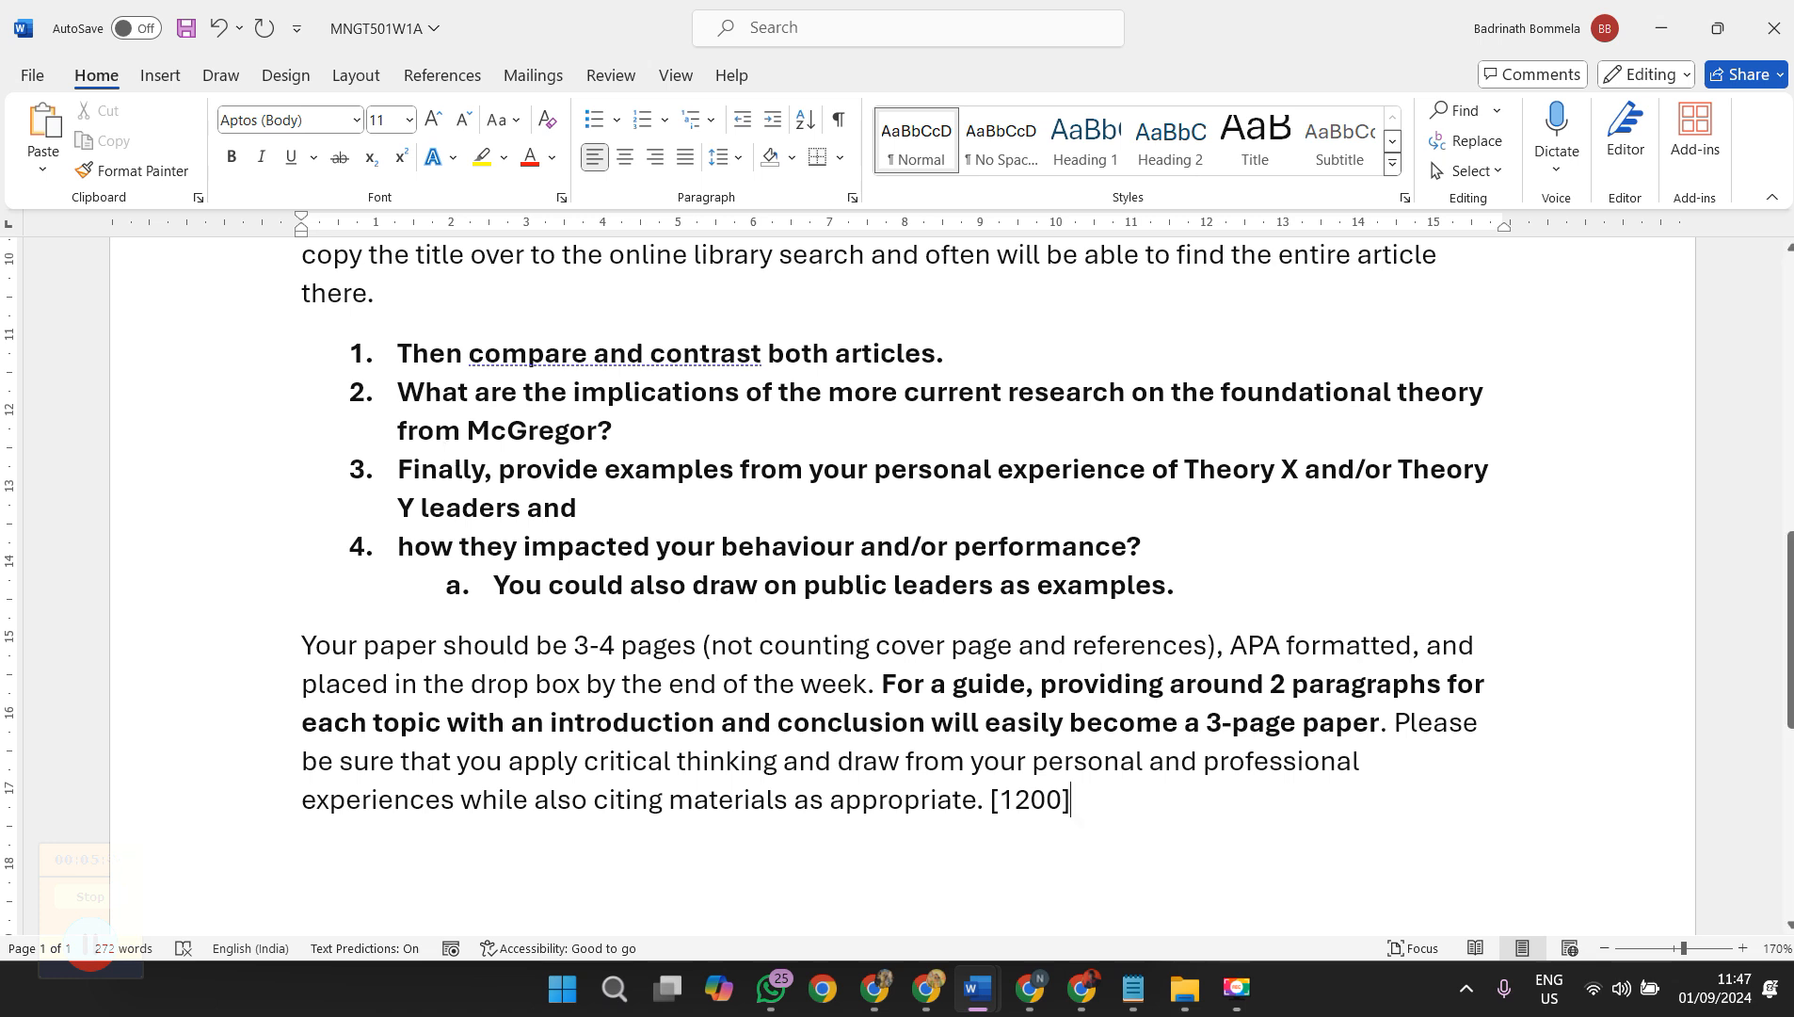